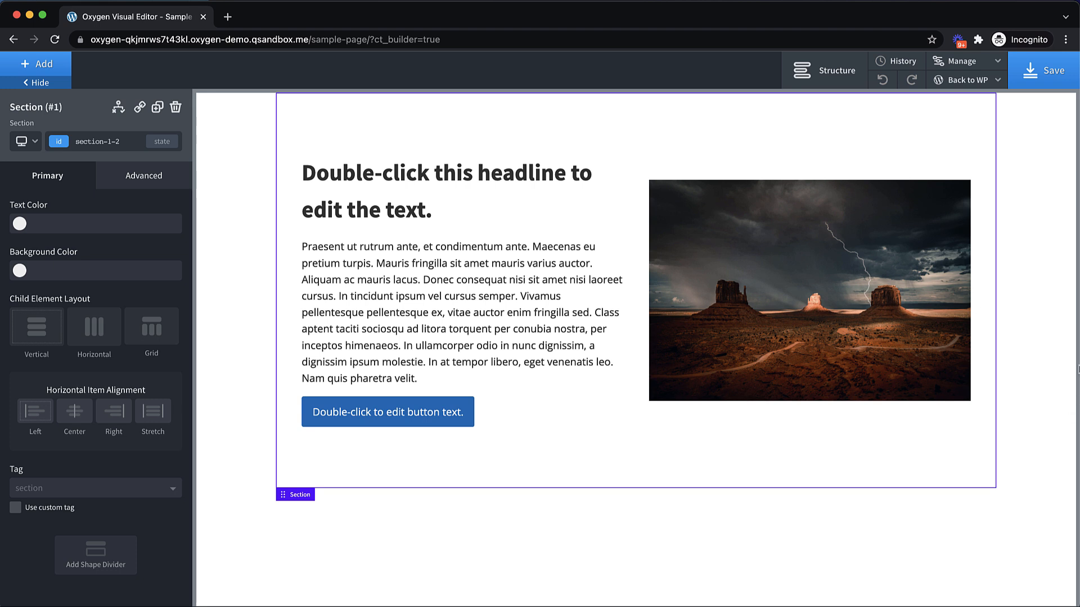
Open the main stylesheet from Manage > Stylesheets
click(960, 60)
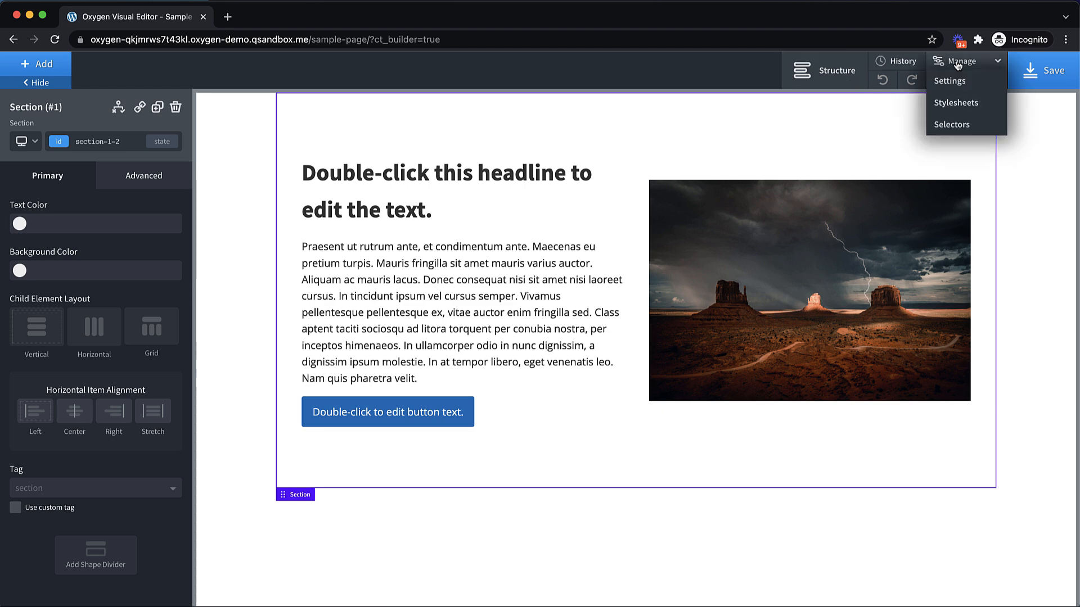
click(957, 102)
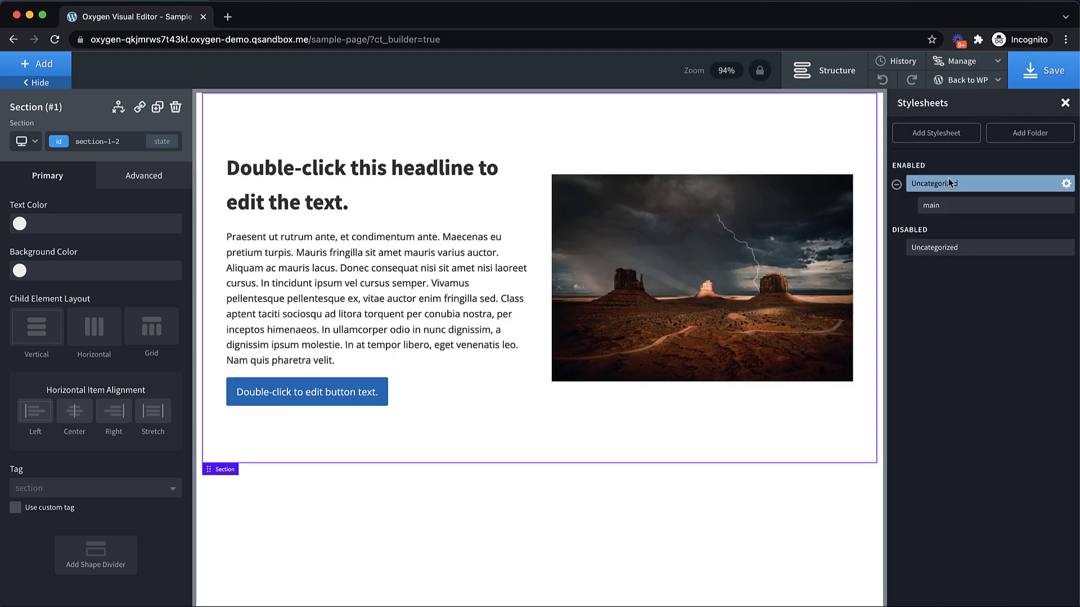
click(930, 205)
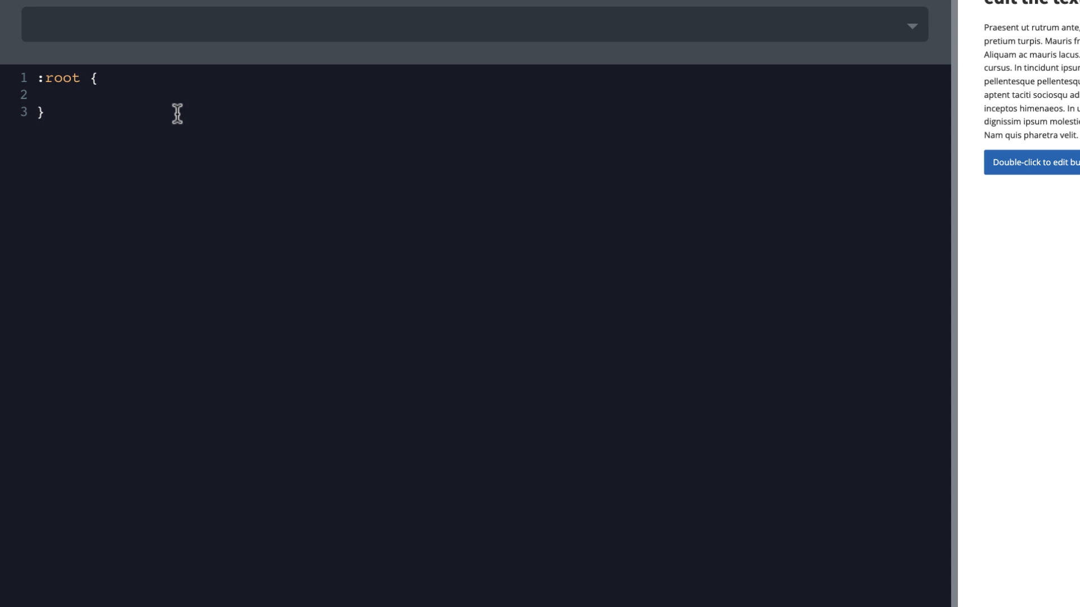
Add a :root rule with --background: white and --foreground: black
text(--back)
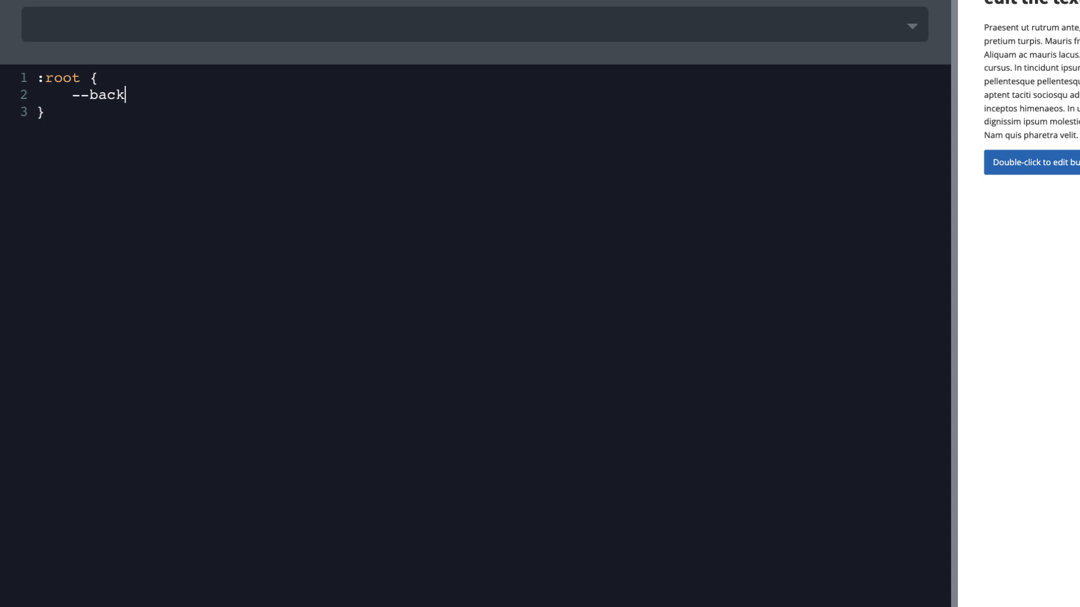
text(ground:)
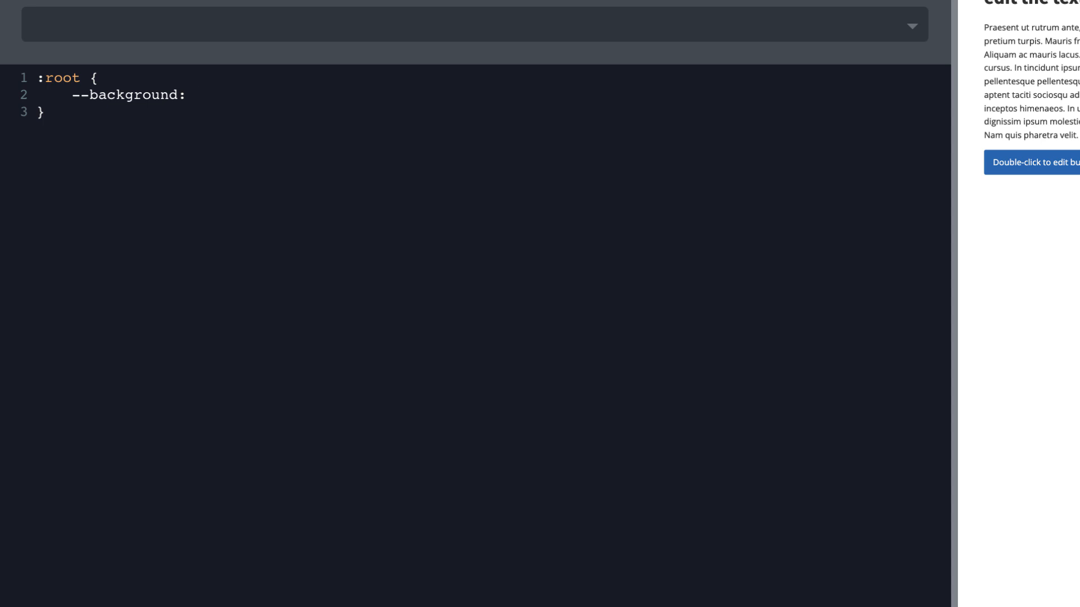
text(white;)
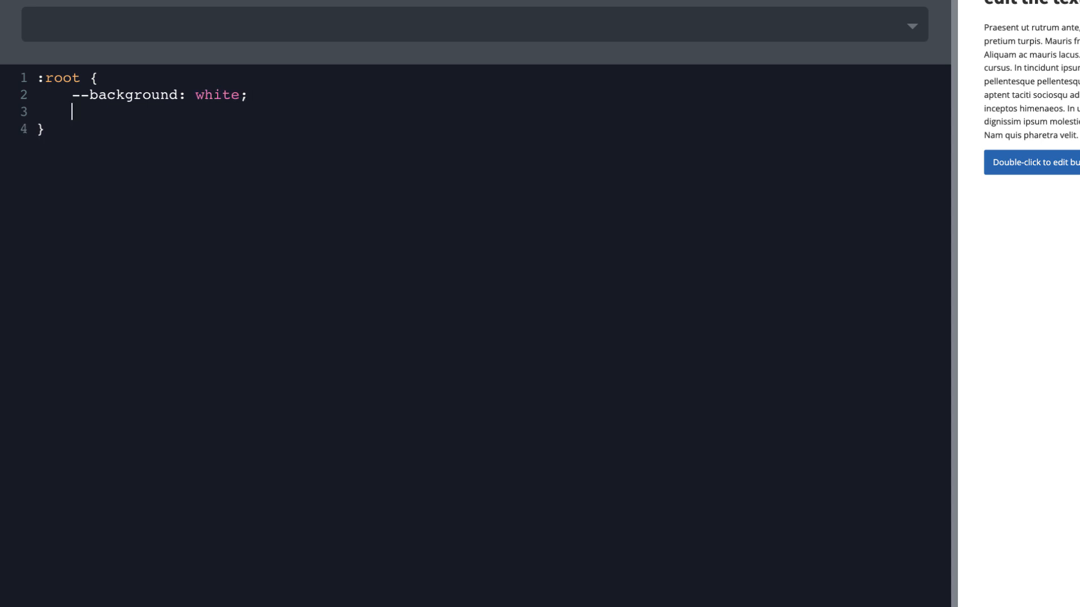
text(--foreg)
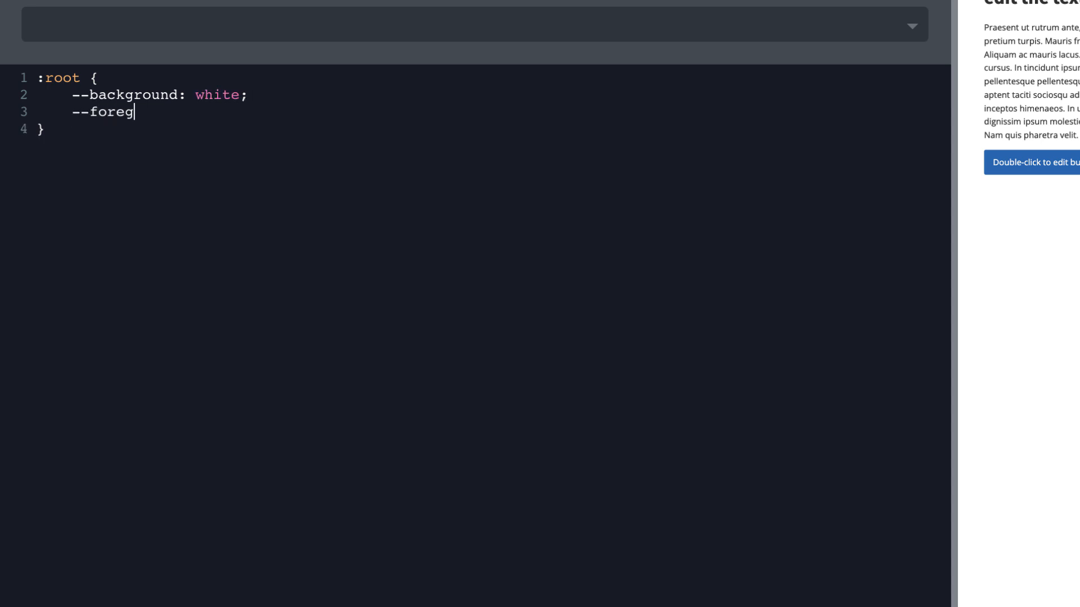
text(round: black)
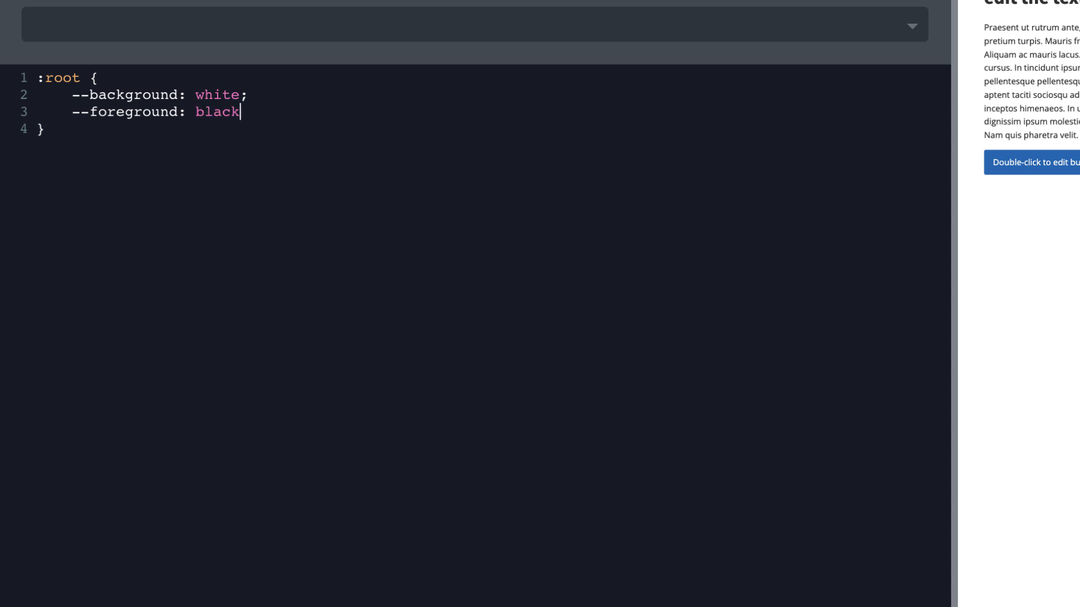
text(;)
text(var(--backgrou)
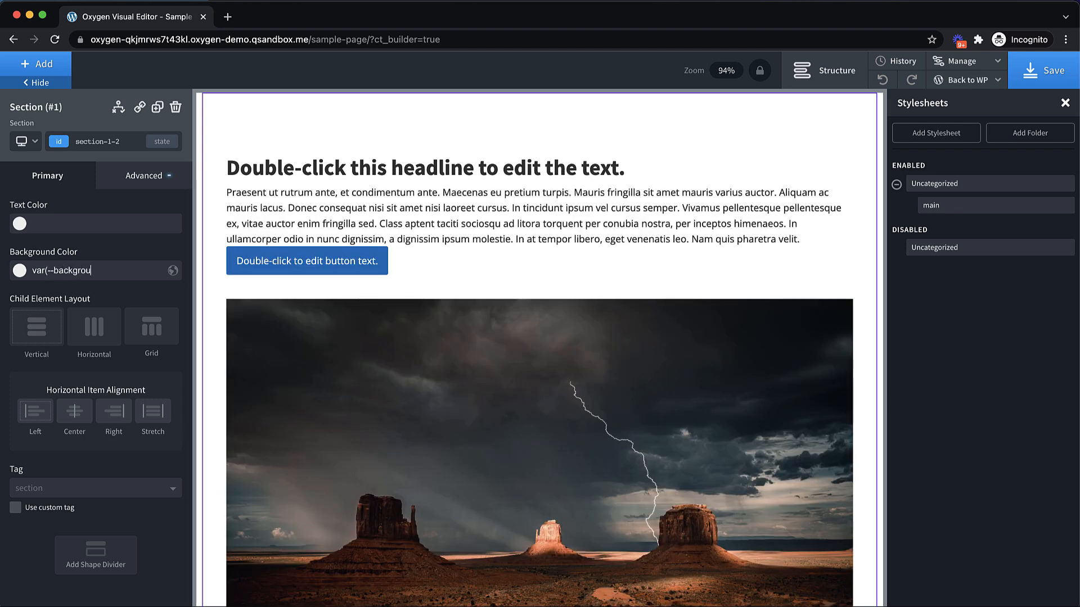
Apply var(--background) to the section background and begin recolouring the paragraph text
click(94, 326)
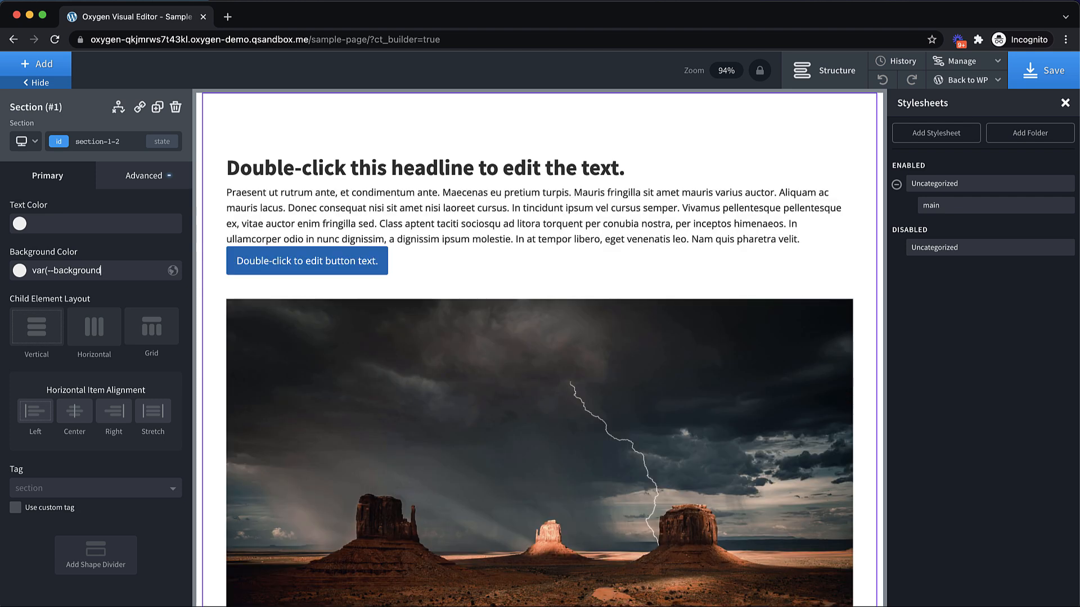
click(94, 325)
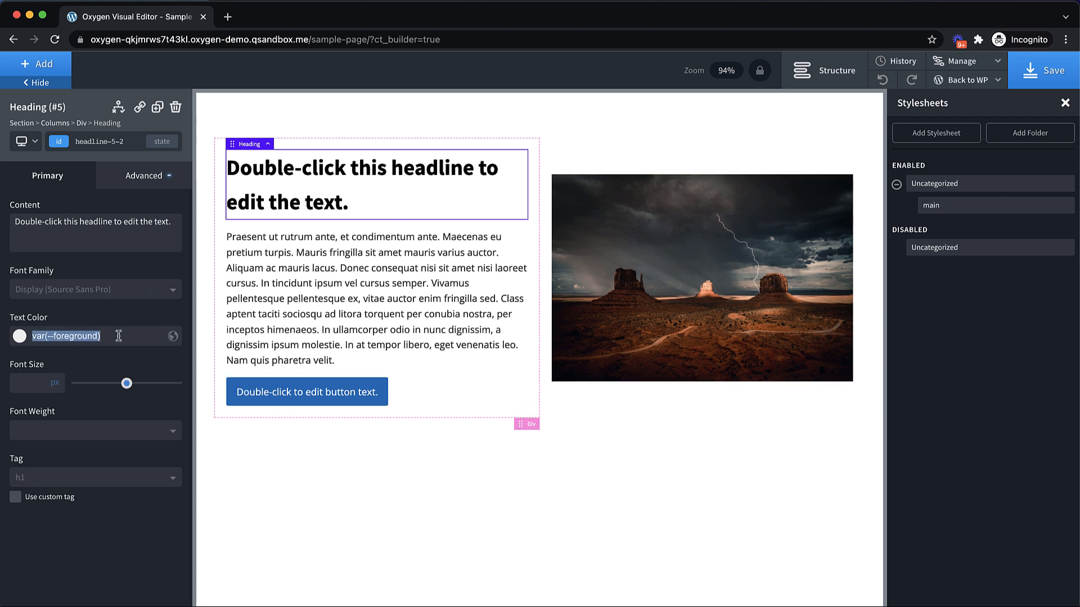
click(375, 296)
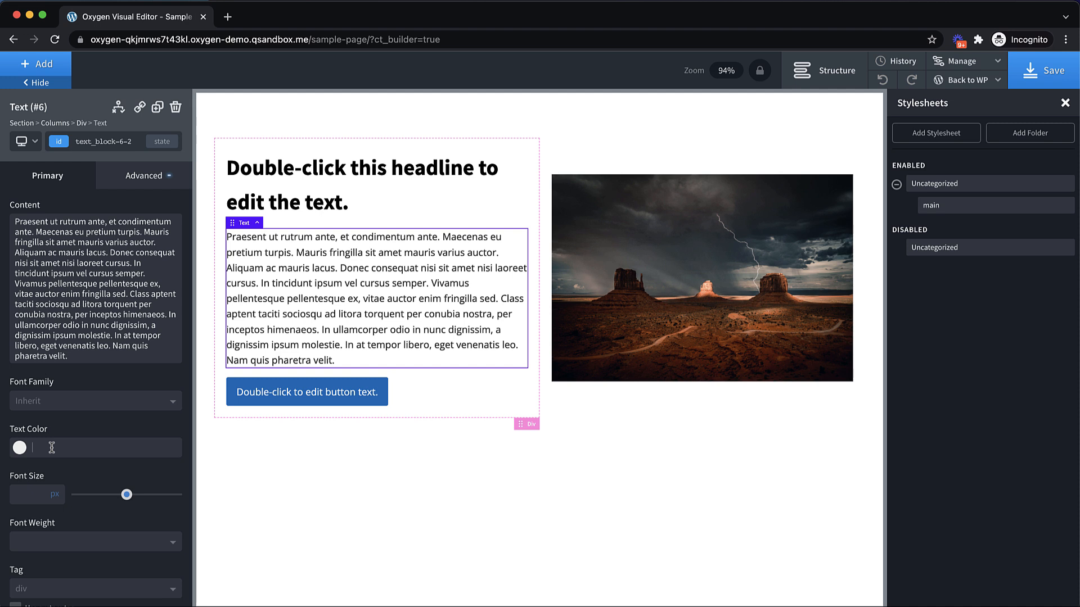
click(307, 392)
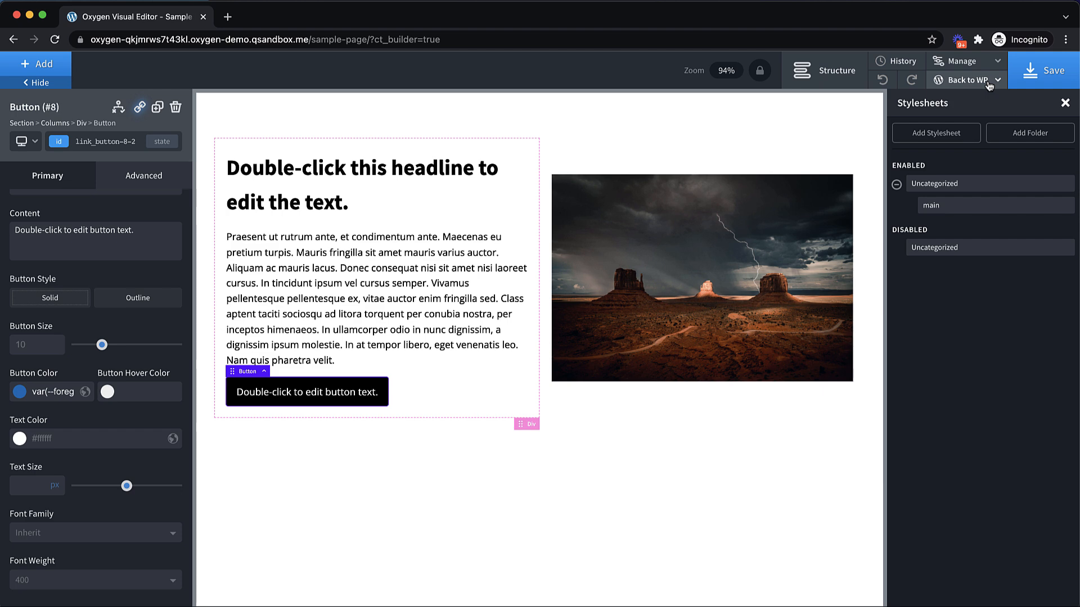
Bring up the Back to WP options, then reopen the main stylesheet
click(966, 80)
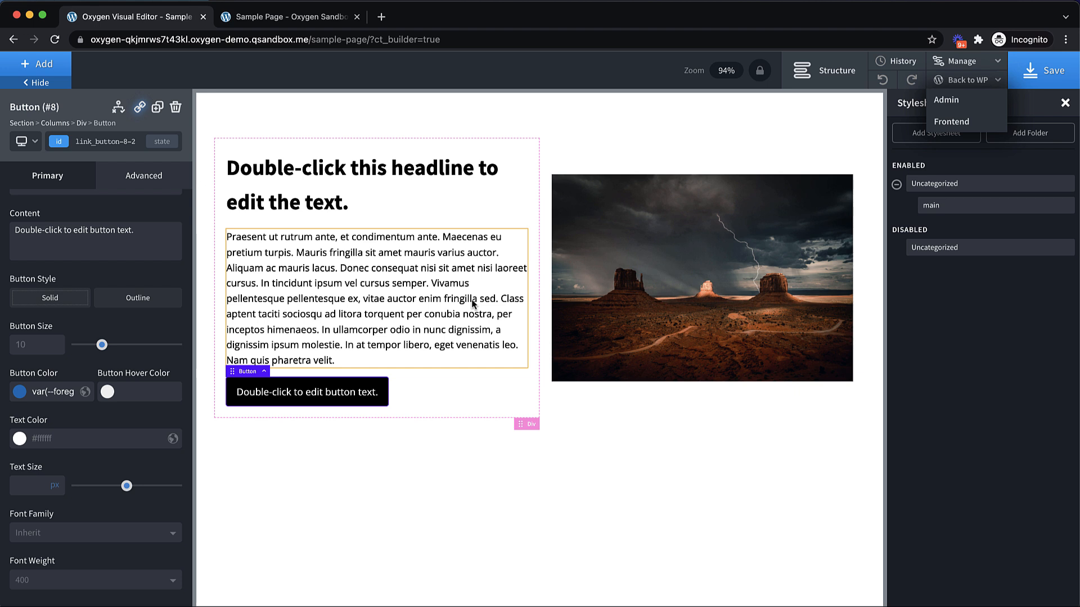
mouse_move(468, 334)
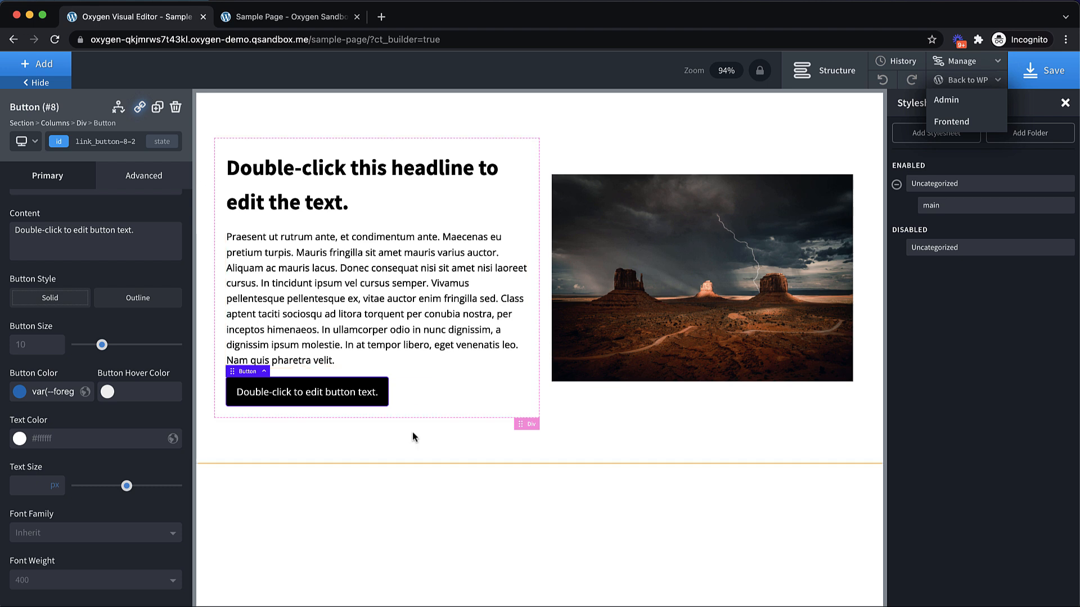
click(932, 204)
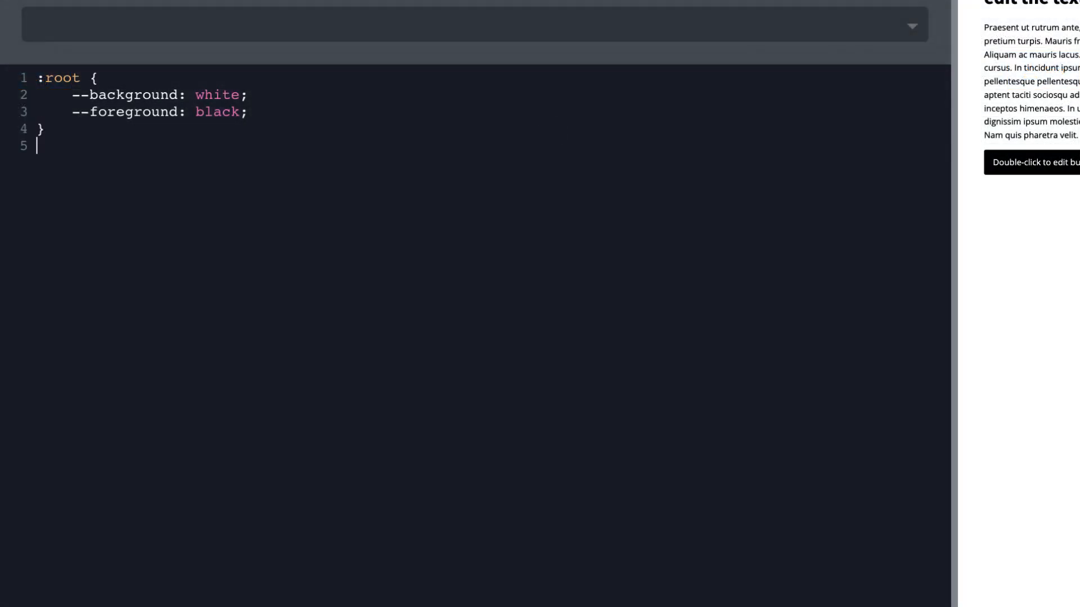
Add .invert { --background: black; --foreground: white; } to the main stylesheet
text(.invert {)
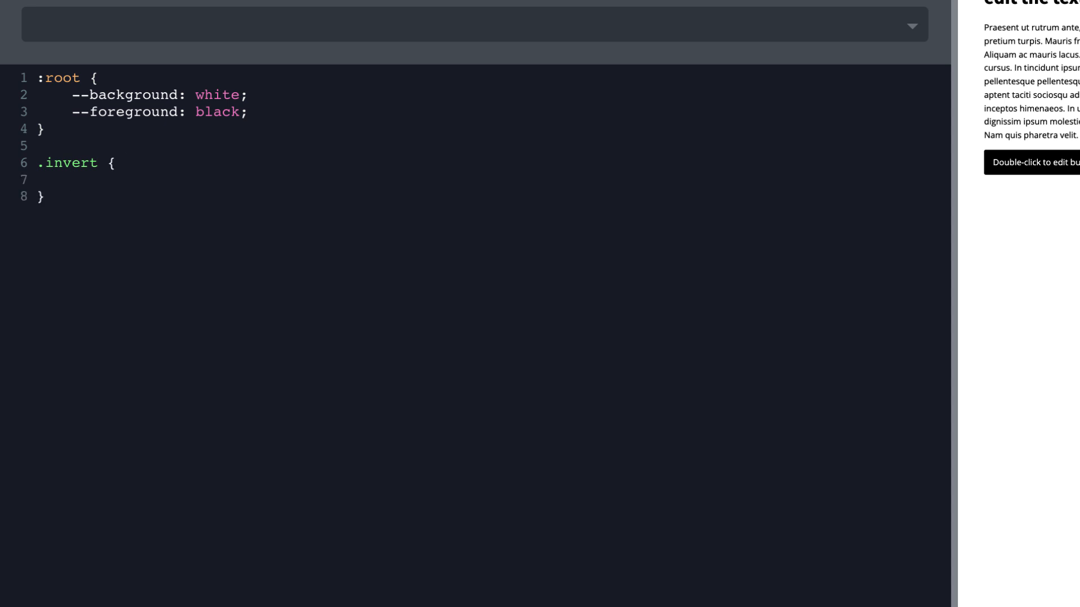
text(--background:)
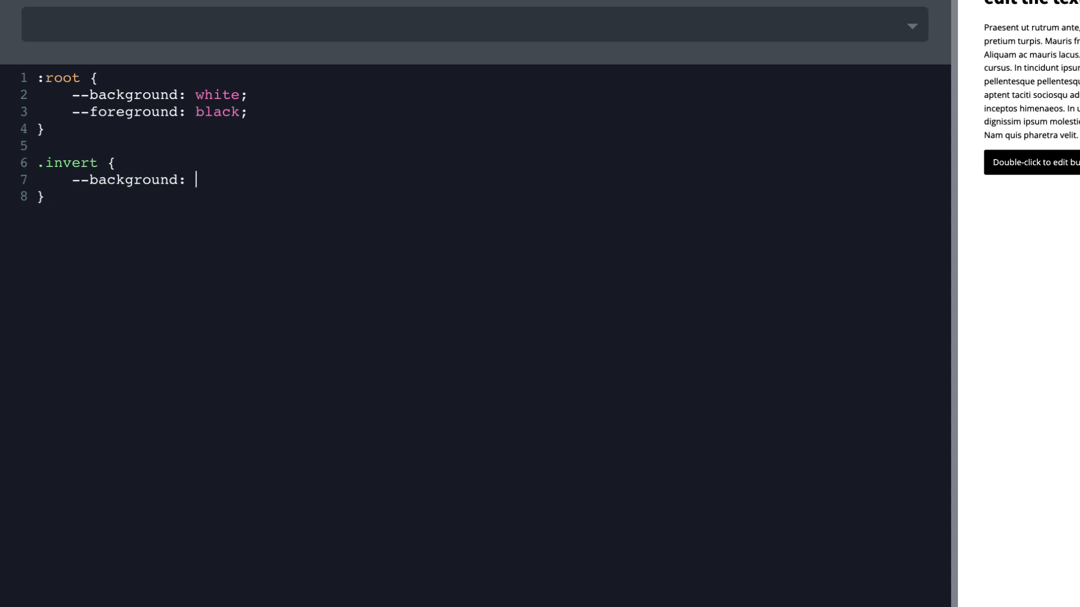
text(black;)
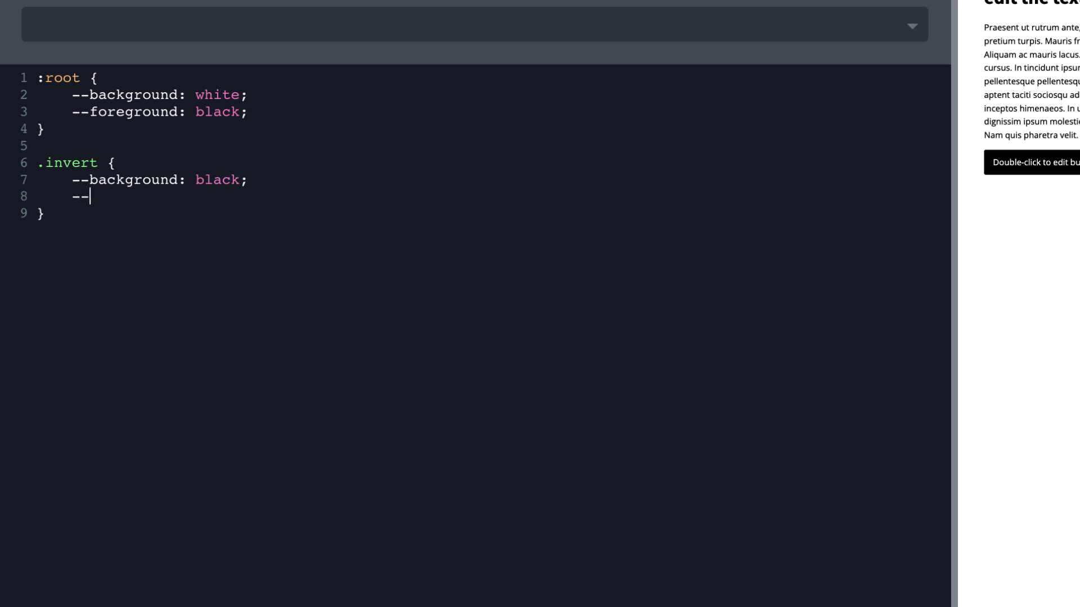
text(foreground: w)
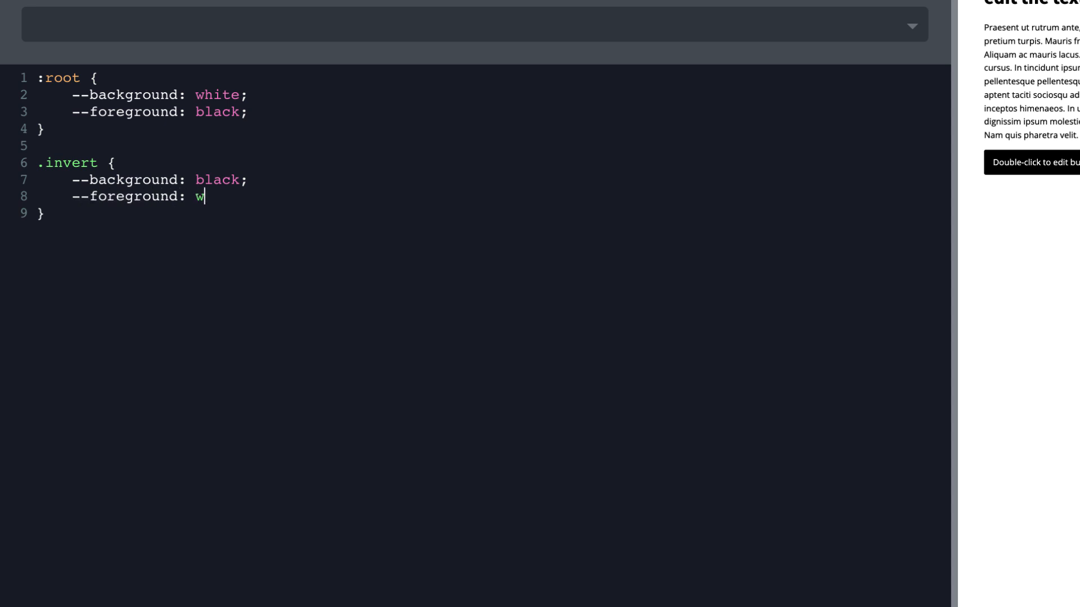
text(hite;)
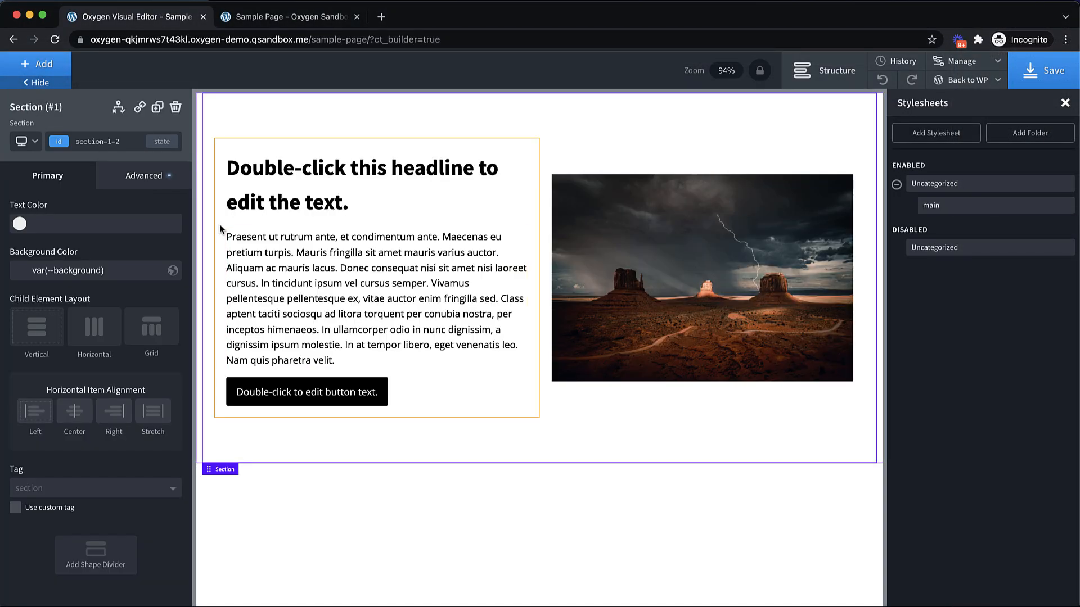
Select the section to give it the invert class
click(96, 142)
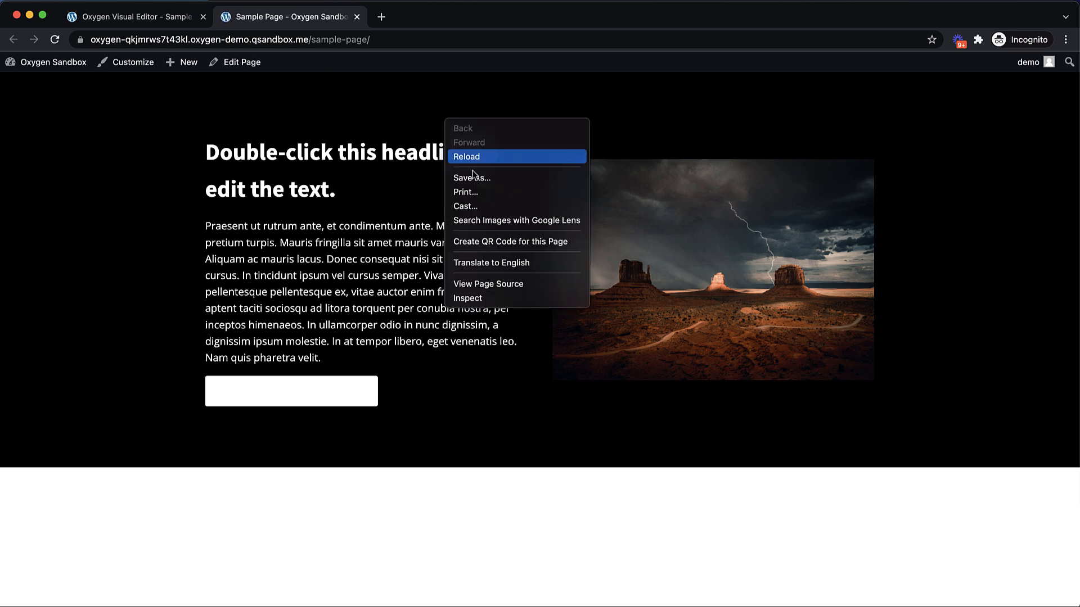
Inspect the section in DevTools and examine its .invert rule in the Styles pane
click(467, 298)
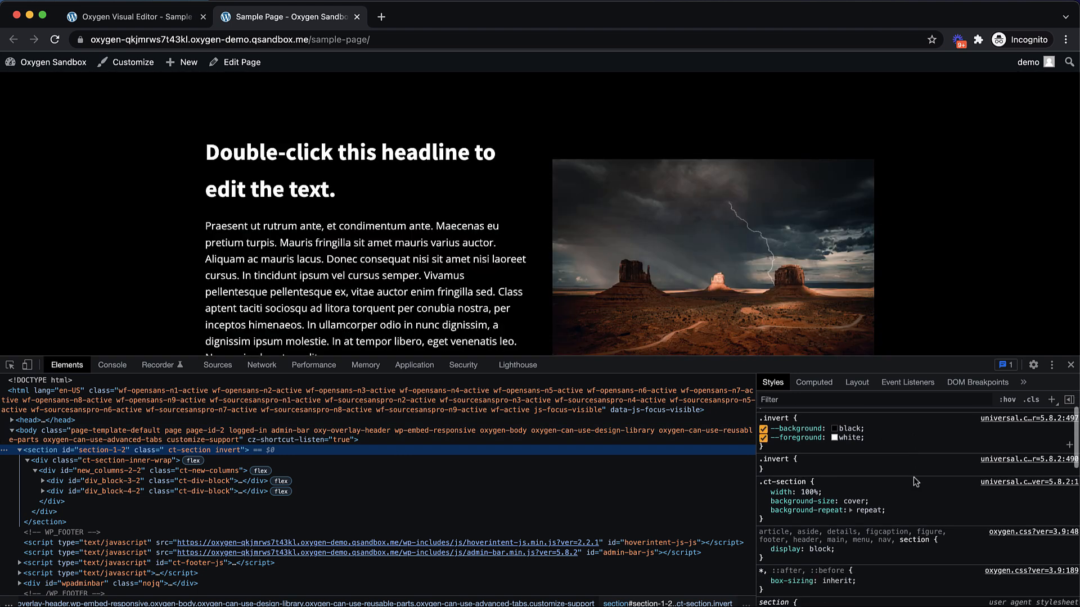
scroll(down, 3)
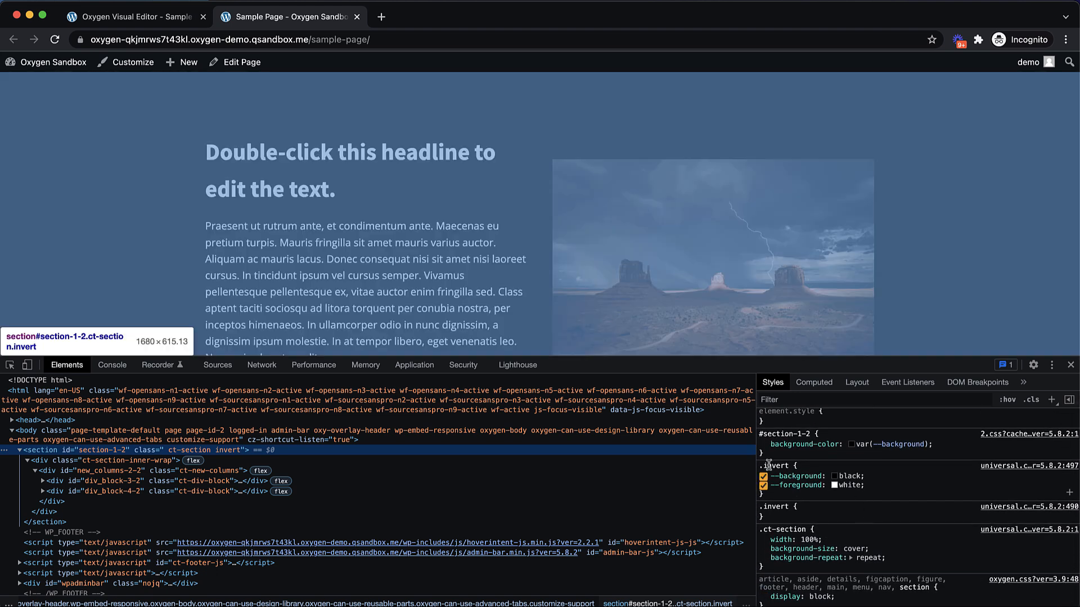
click(763, 485)
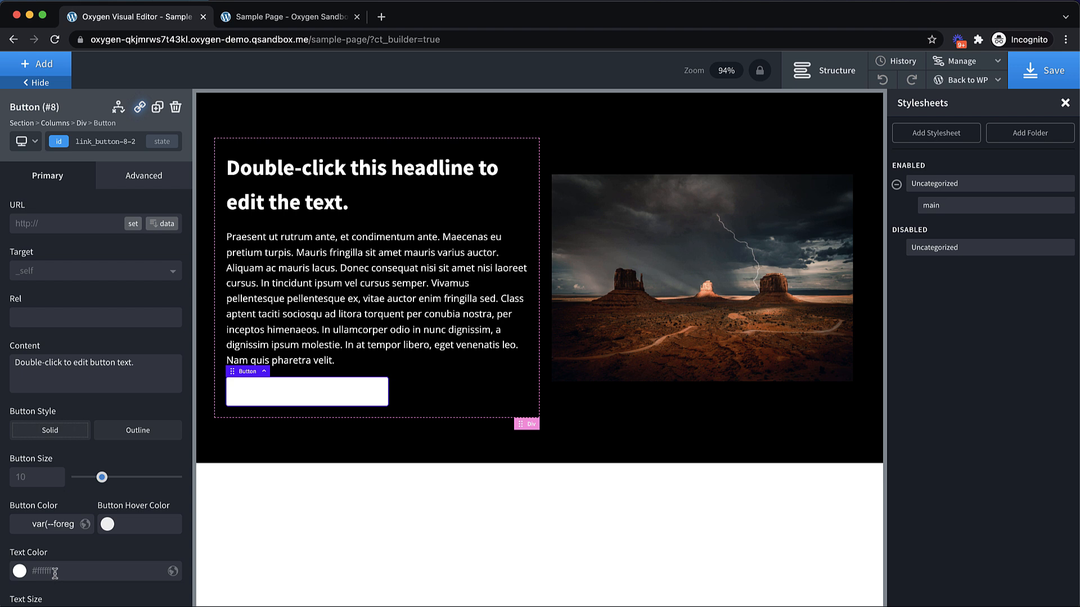
Enter a var() button text colour, then select the section's invert class
text(var)
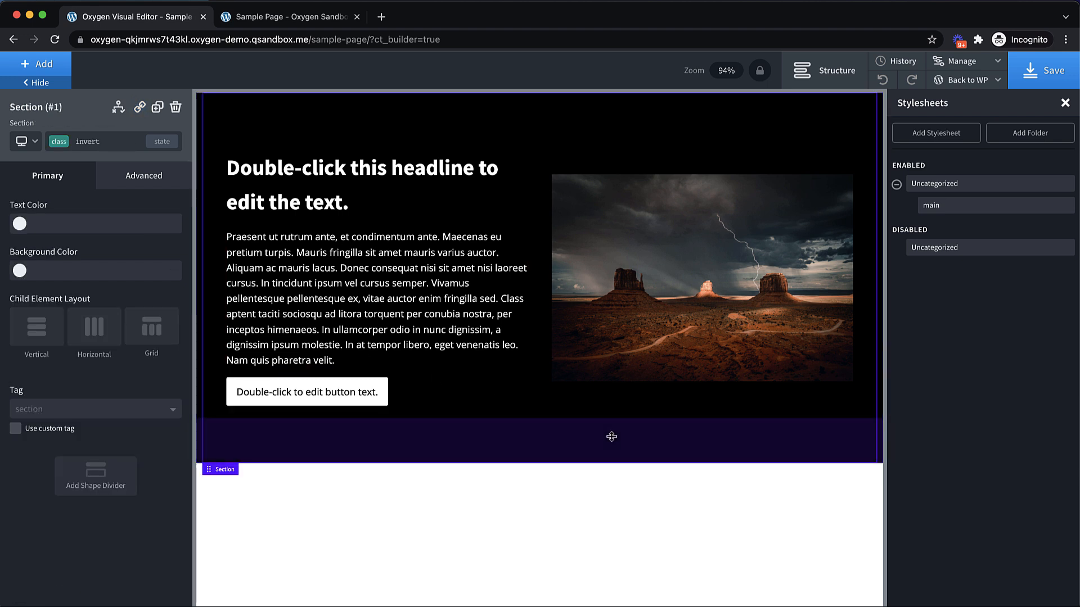
click(88, 141)
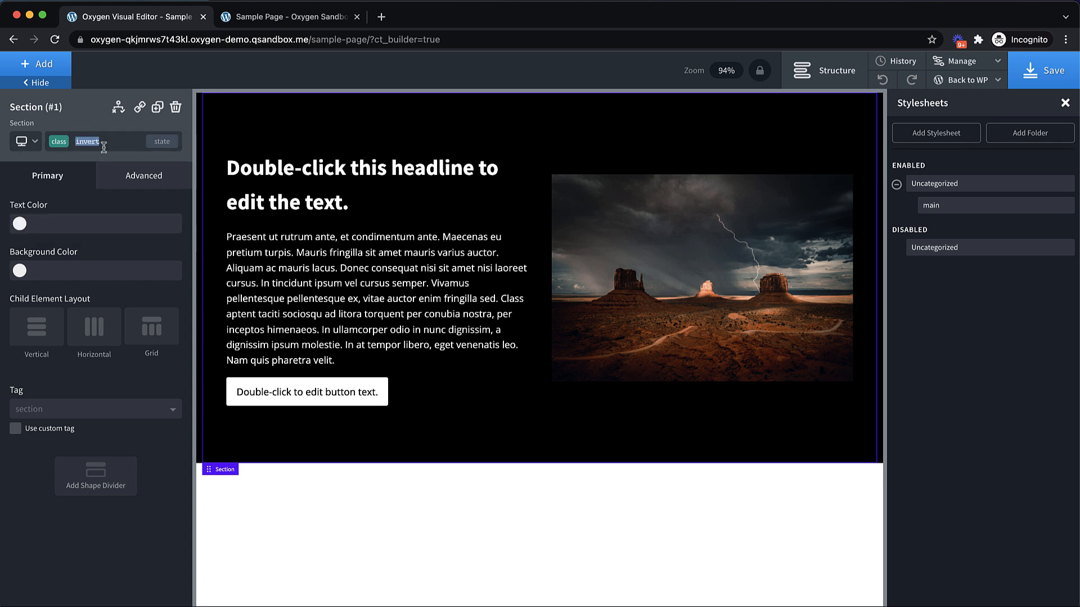
click(86, 142)
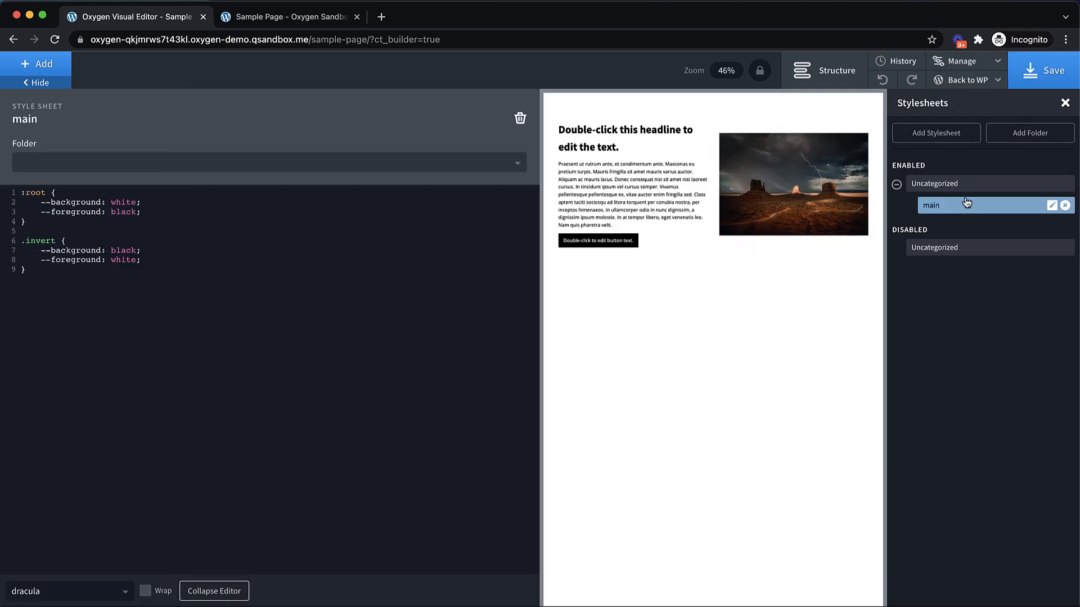
Show the Global Colors palette via Manage > Settings
click(962, 61)
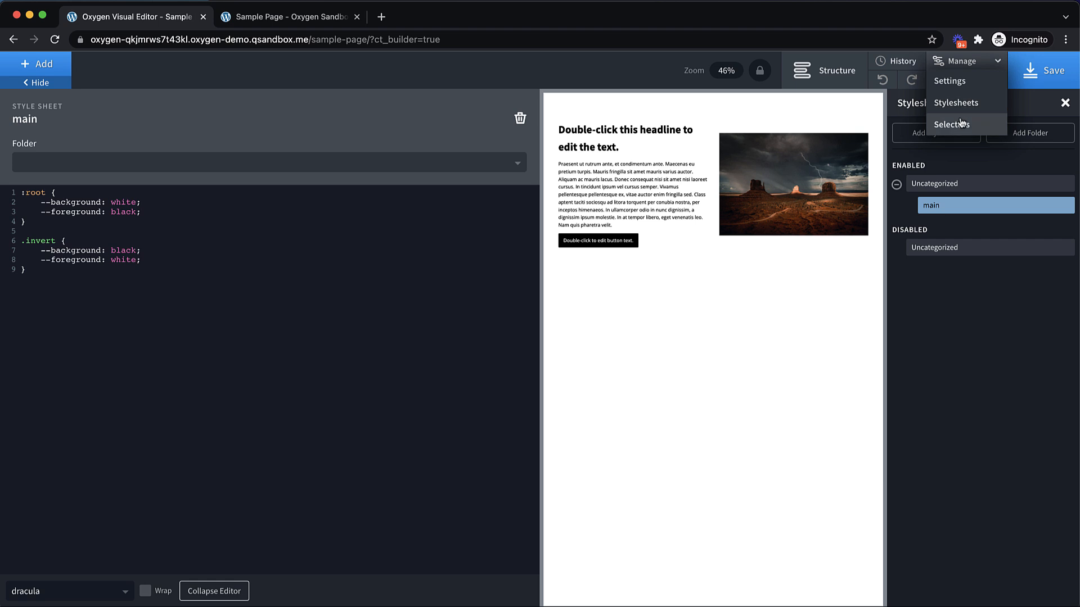
click(949, 80)
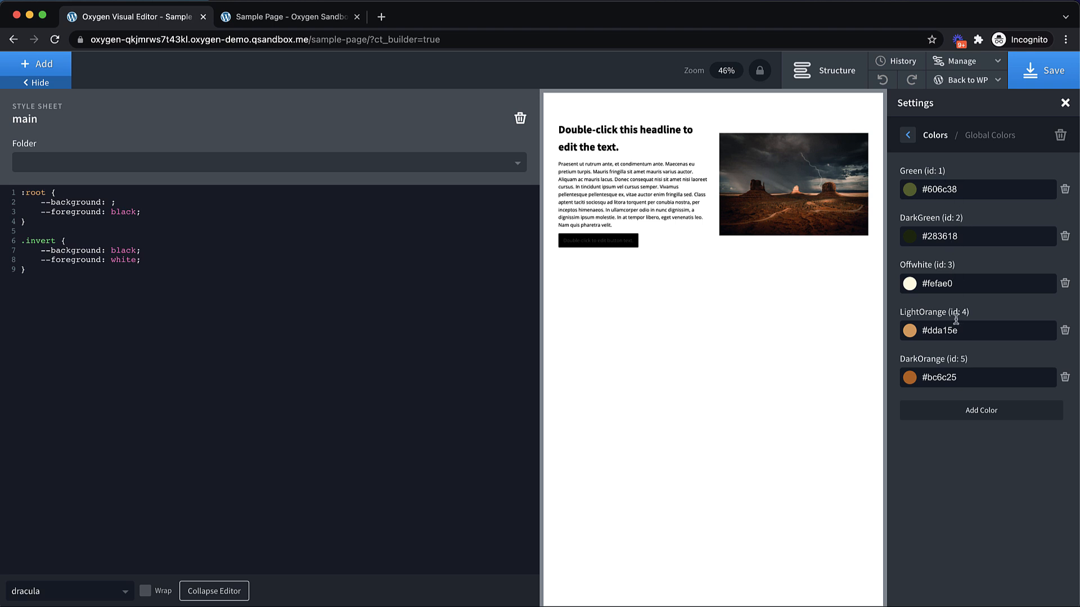
mouse_move(227, 233)
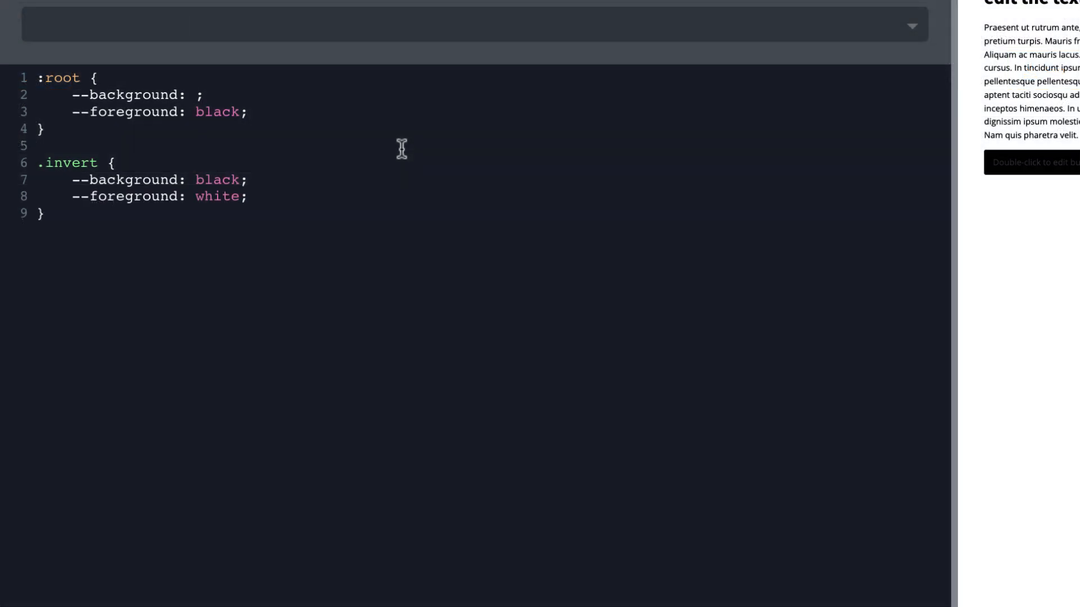
Set root --background to color(3) and --foreground to color(2)
text(color())
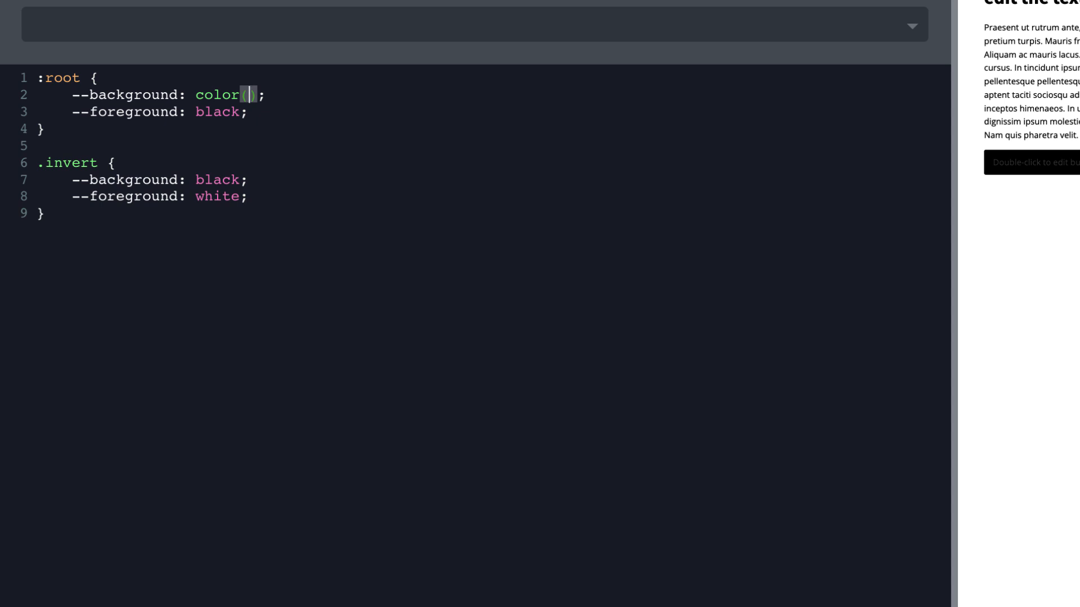
text(3)
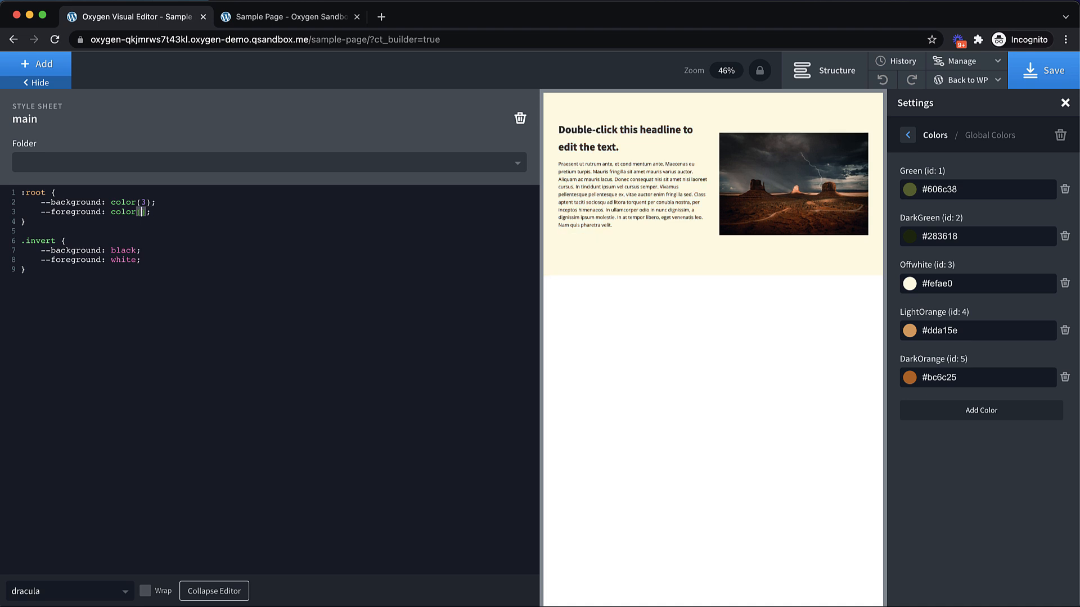
text(4)
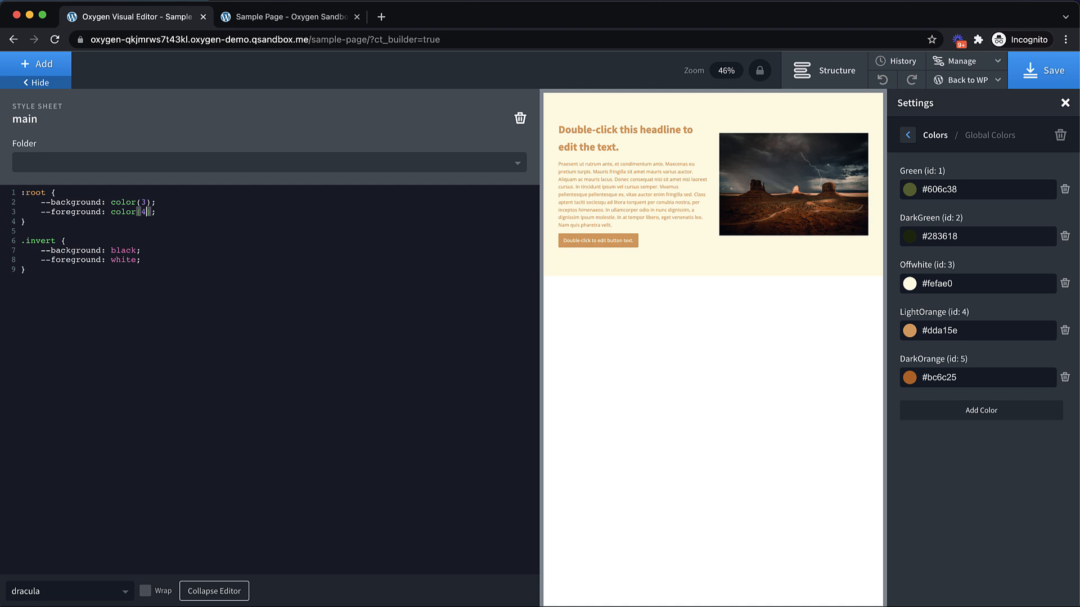
text(2)
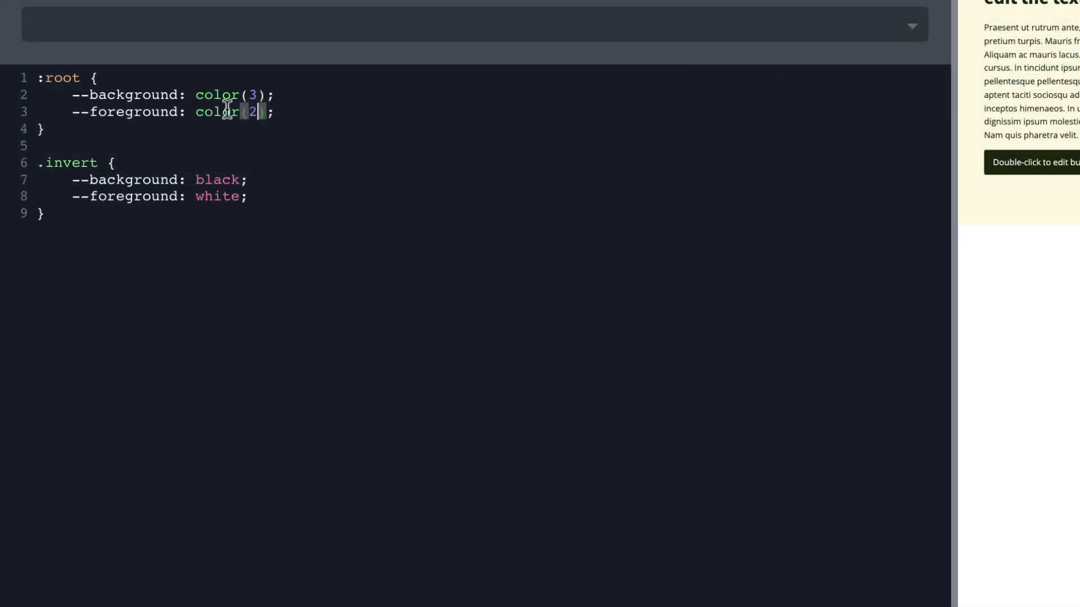
Add root variables --width: 50% and --gap: 32px
key(Enter)
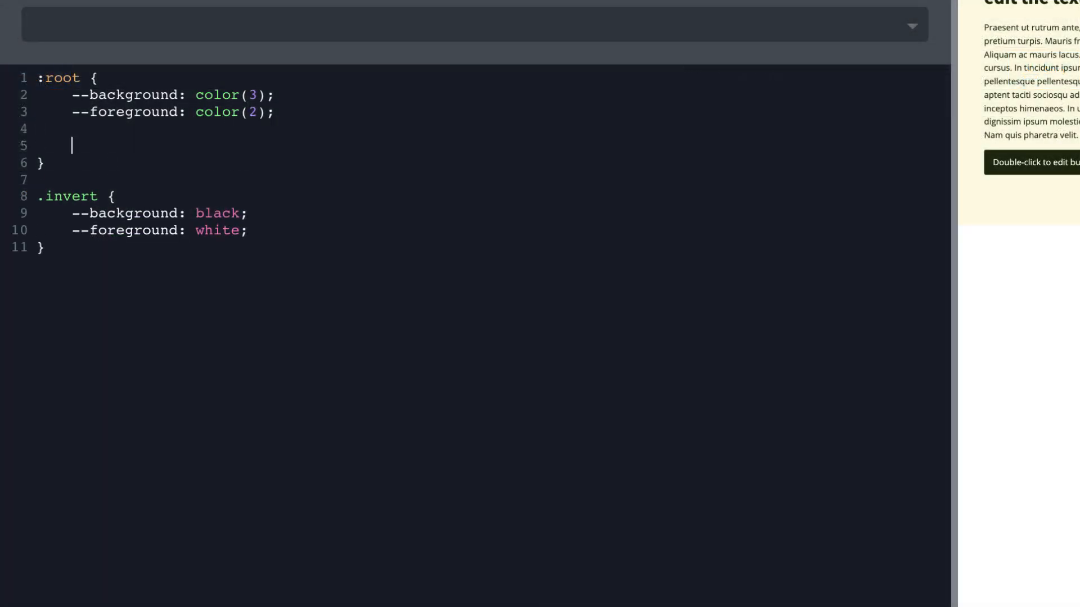
text(--wid)
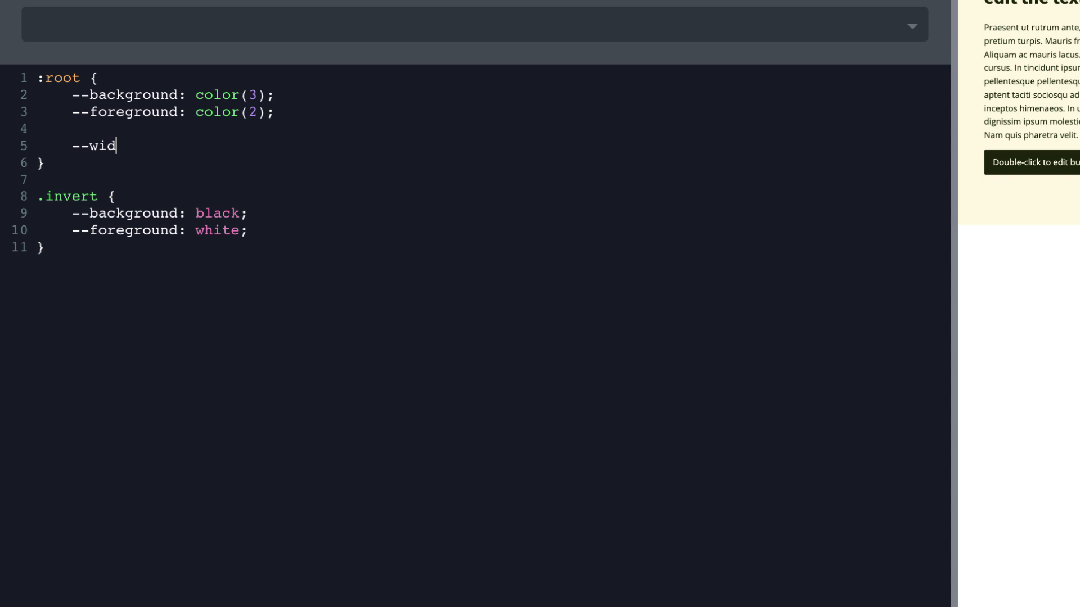
text(th:)
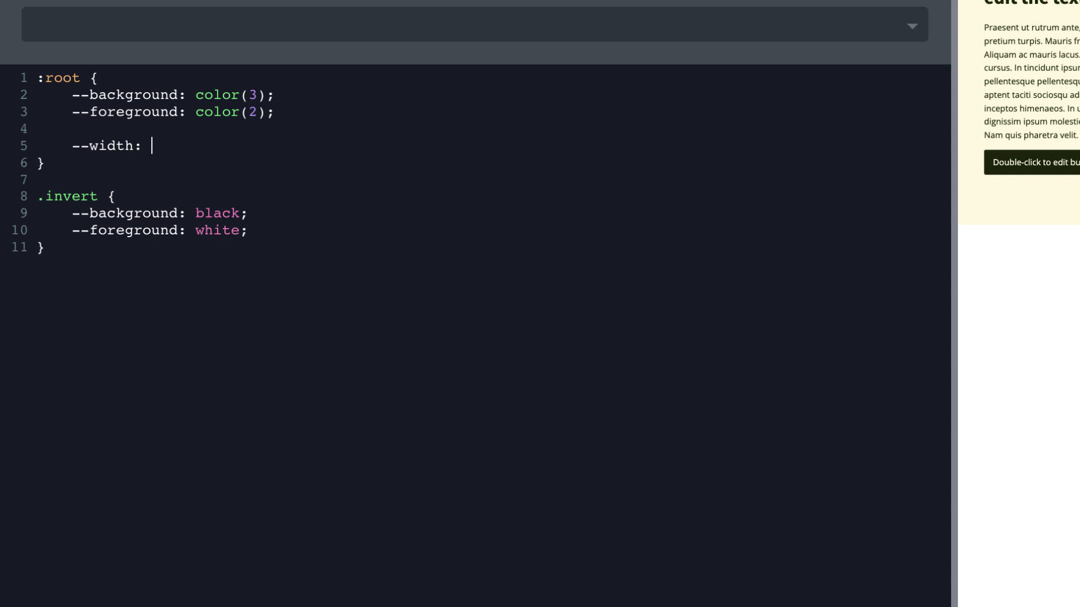
text(50%;)
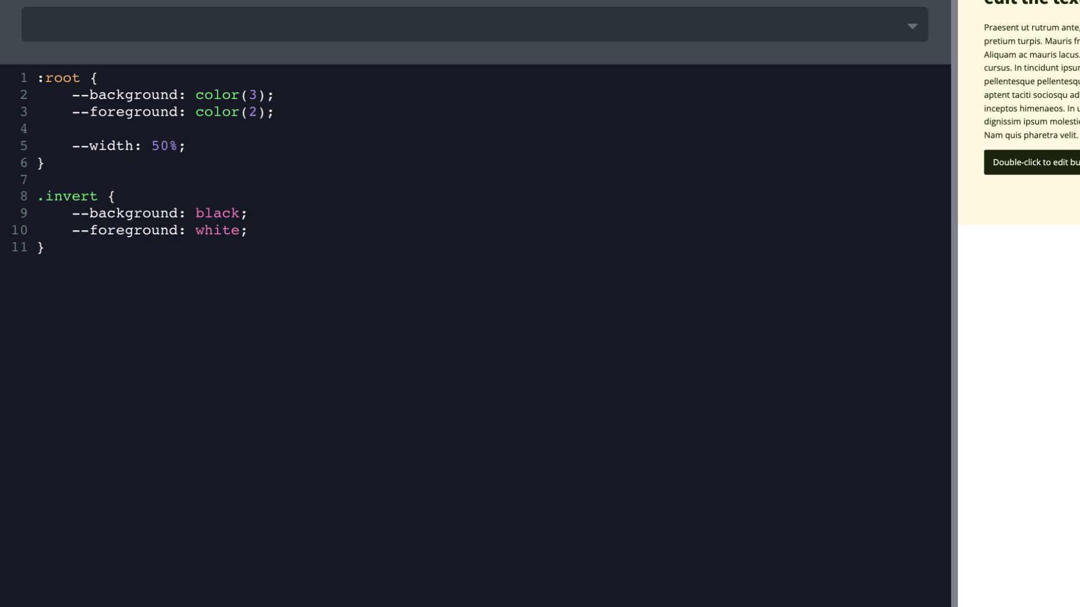
text(--)
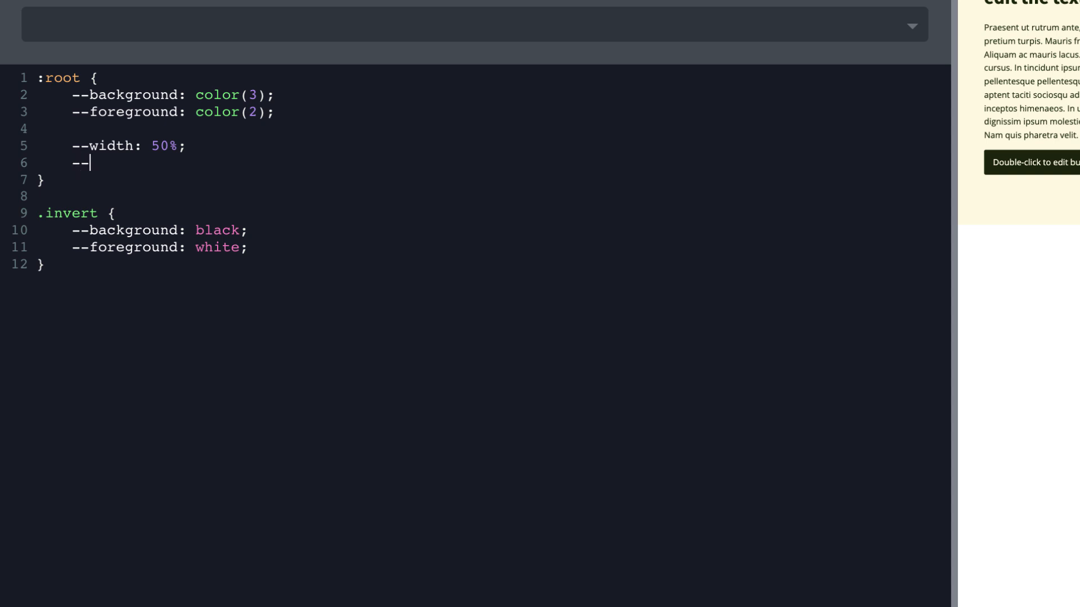
text(gap:)
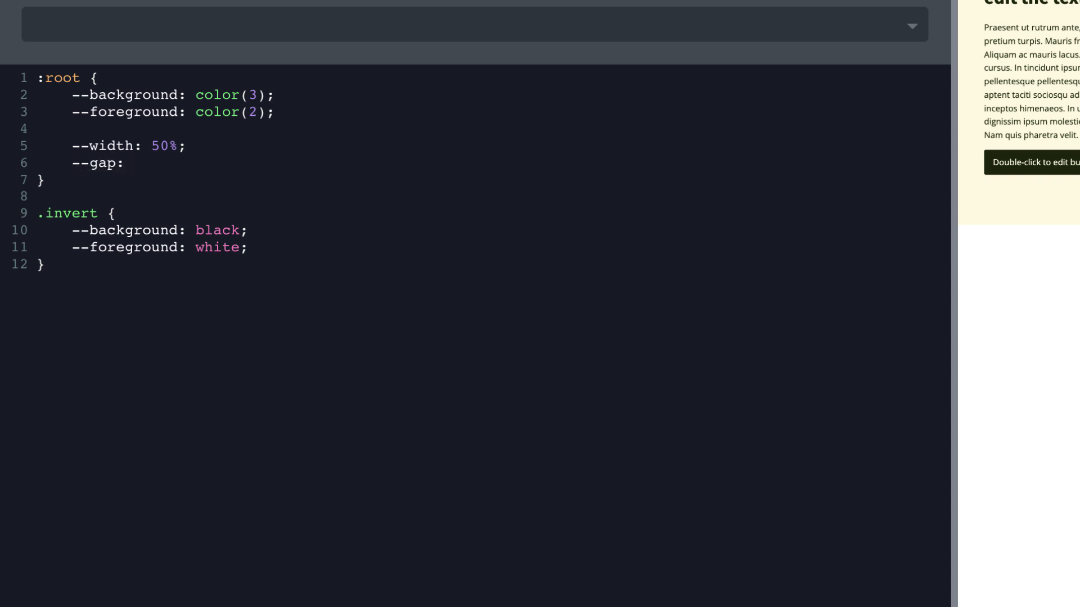
text(32px;)
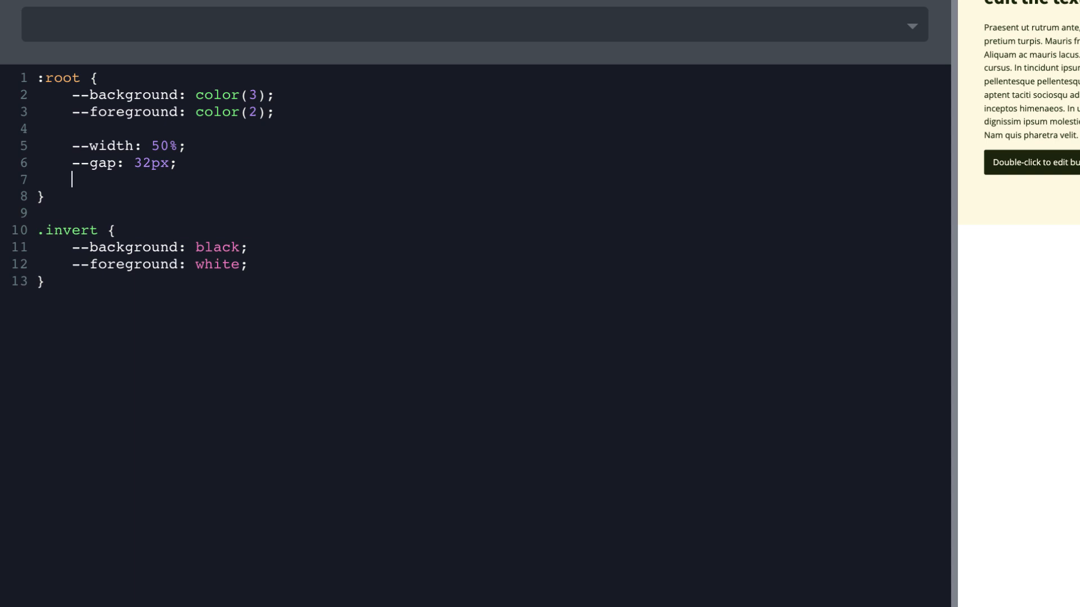
Add --combined: calc(var(--width) - (var(--gap) * 2)) to the root rule
text(--combin)
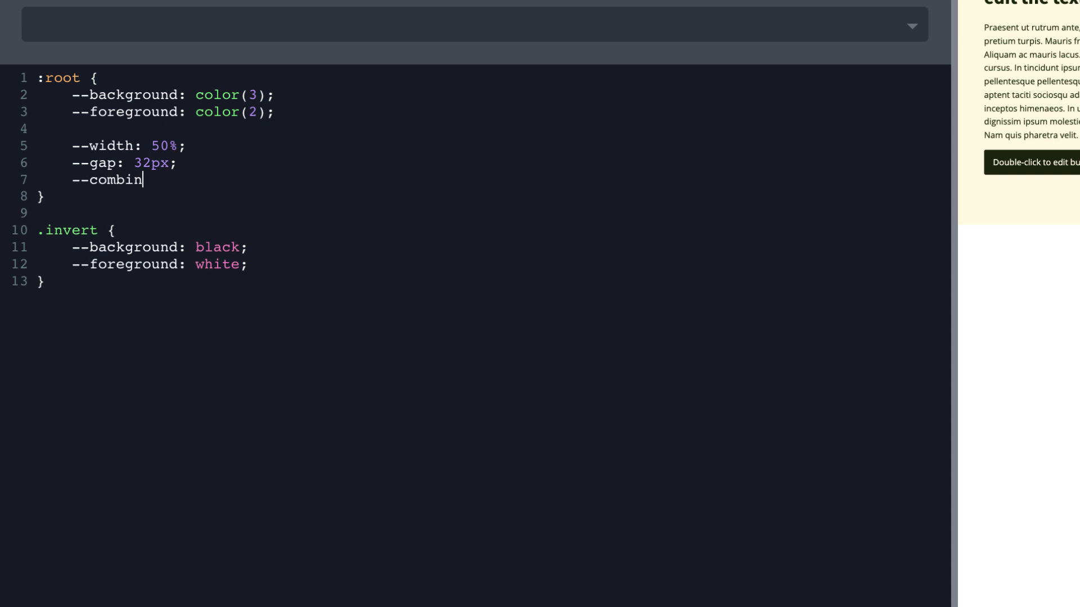
text(ed:)
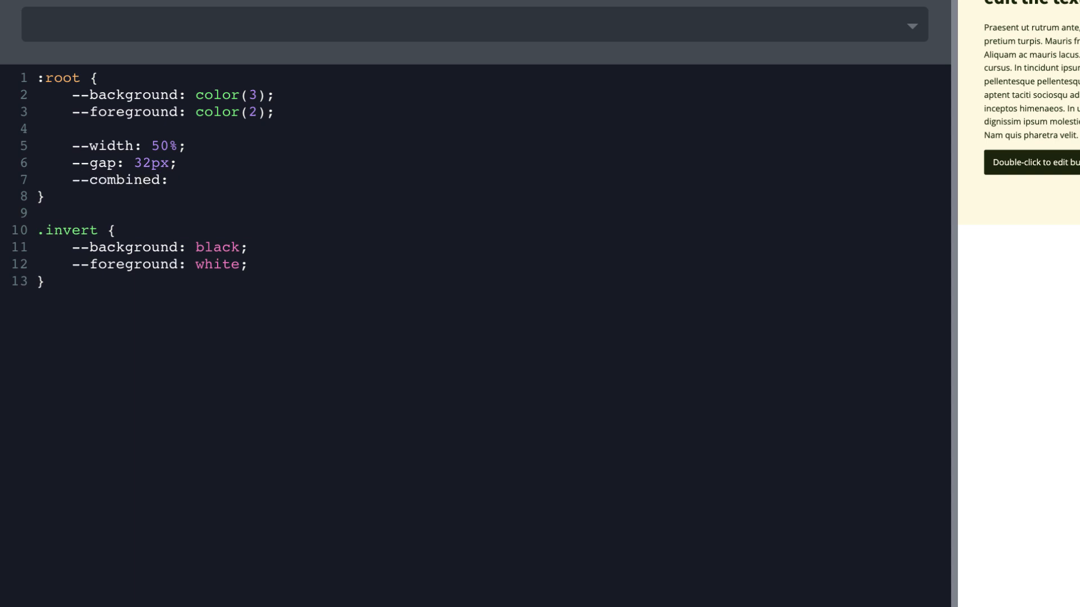
text(calc(var(--width) - ()
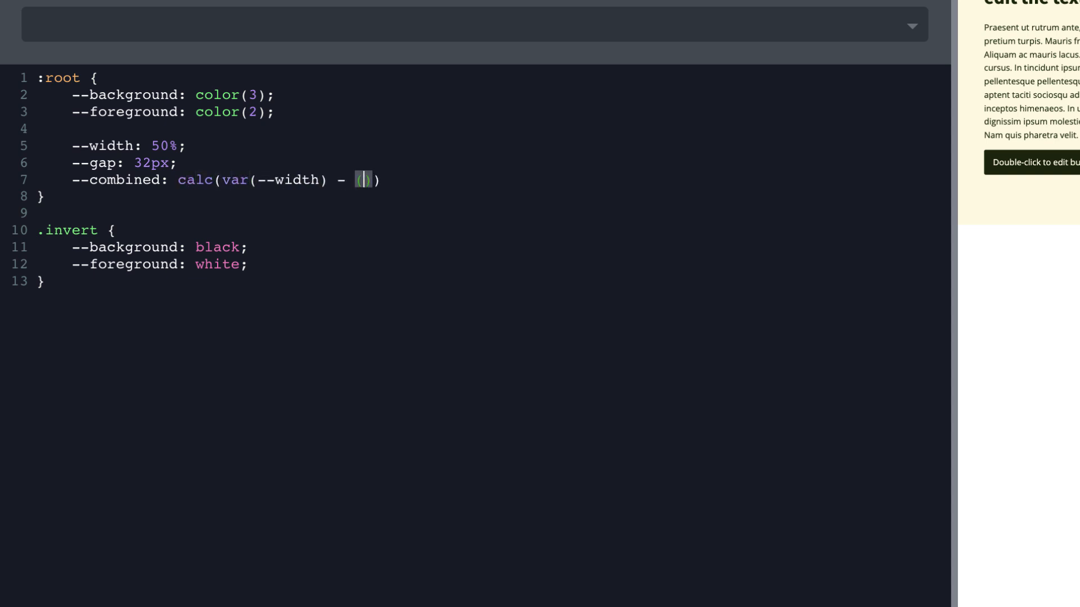
text(var(--gap))
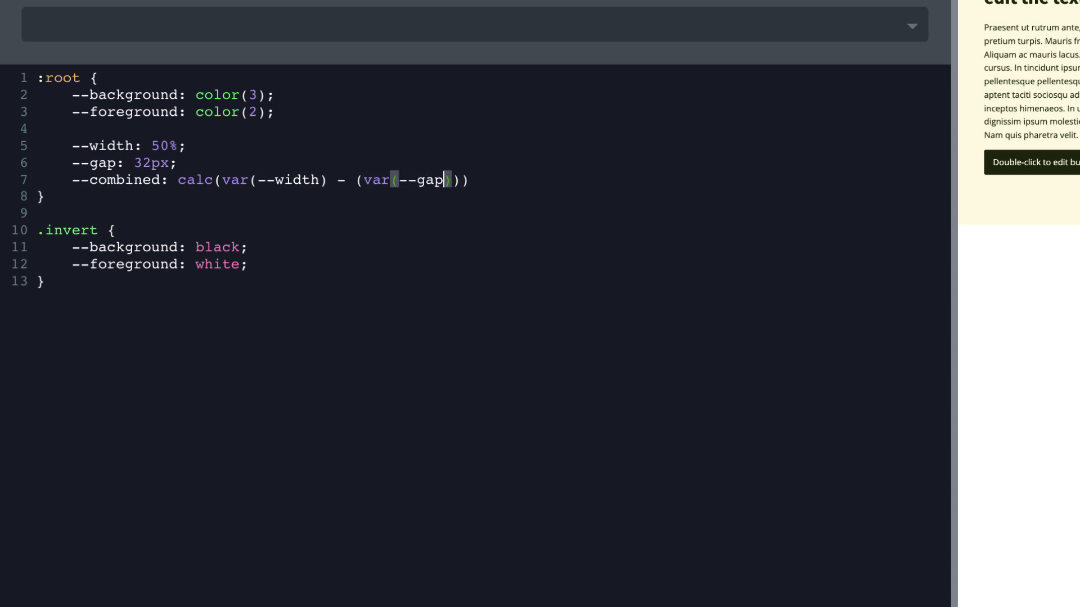
text(* 2)
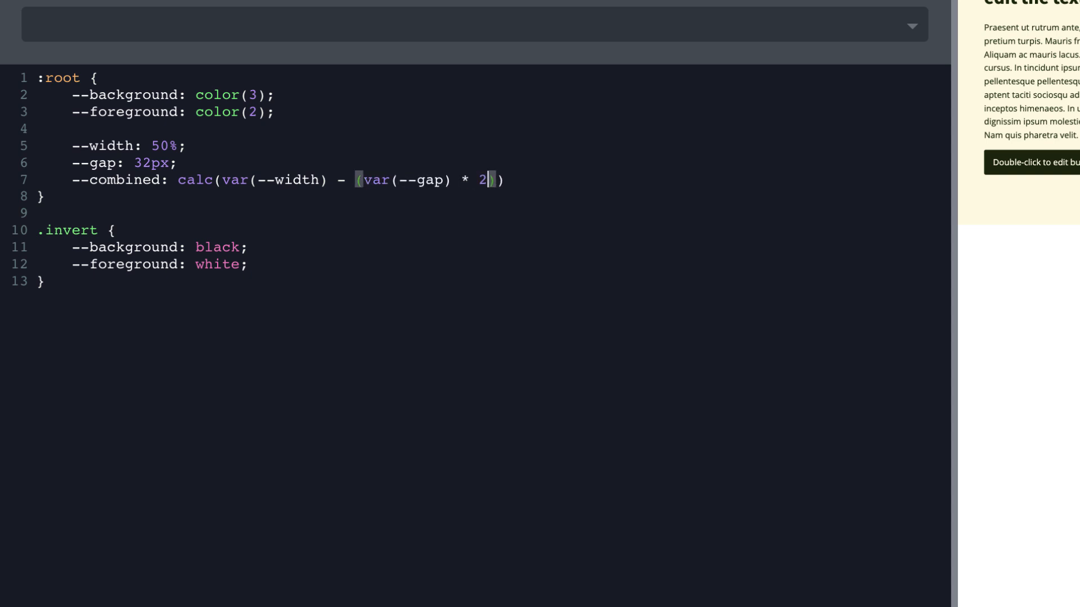
text();)
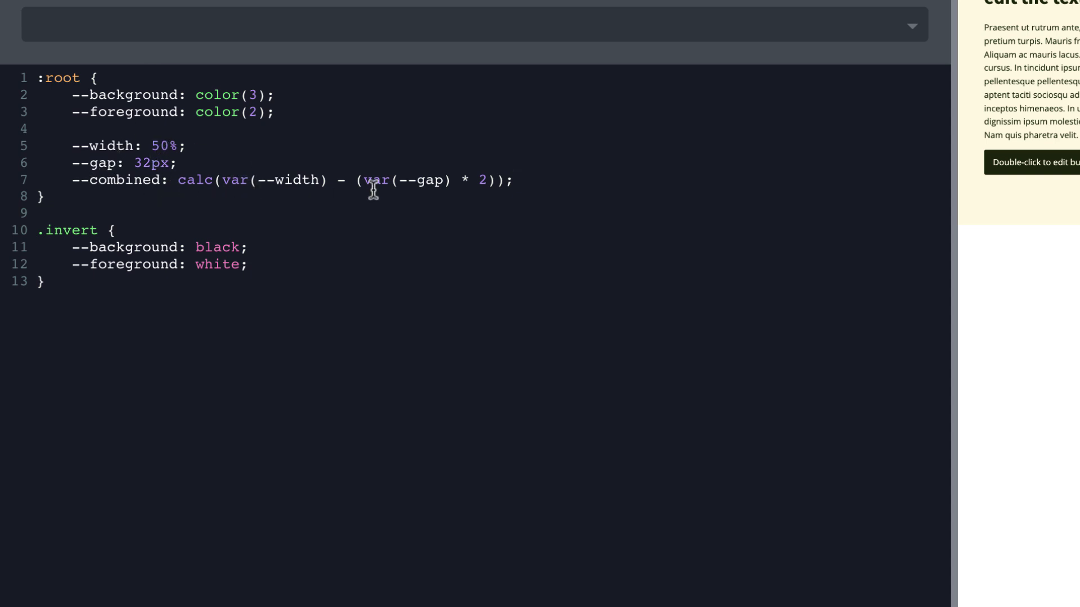
mouse_move(494, 190)
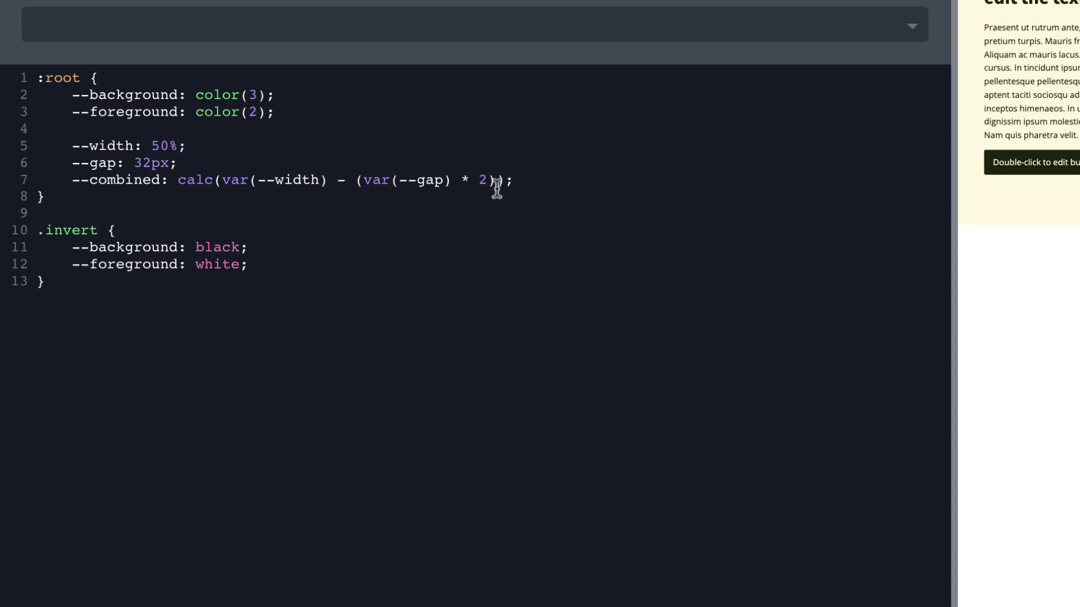
mouse_move(243, 203)
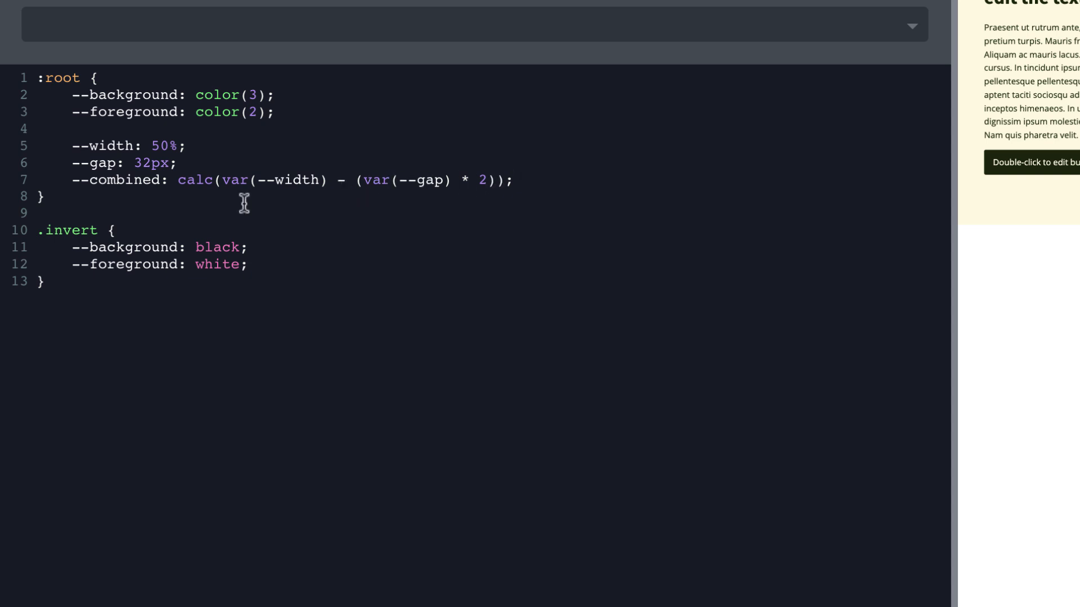
mouse_move(335, 195)
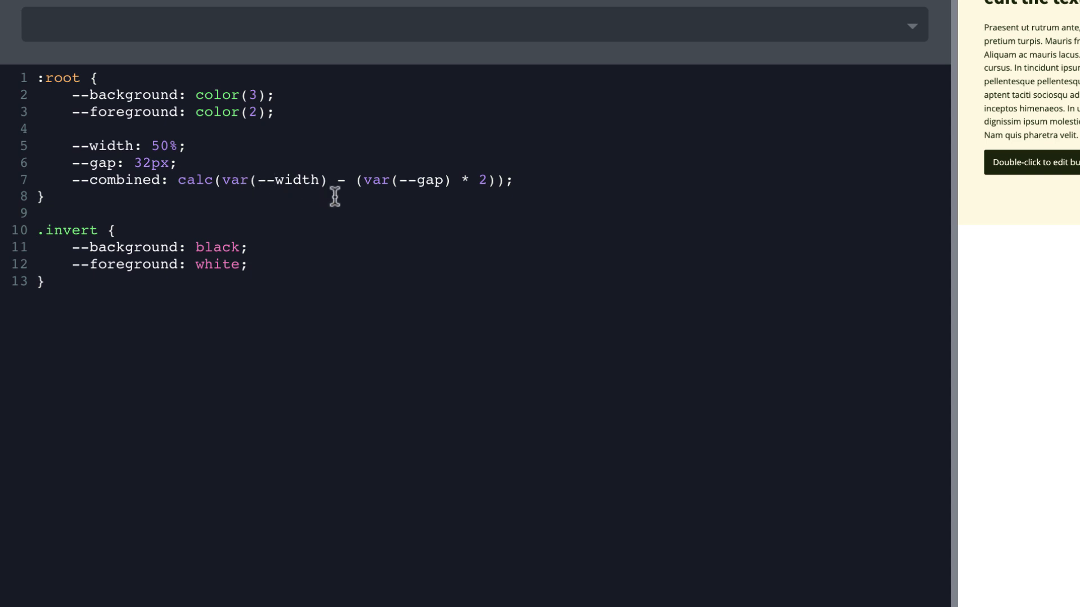
Edit the stylesheet's --gap line so it reads 16px
click(513, 180)
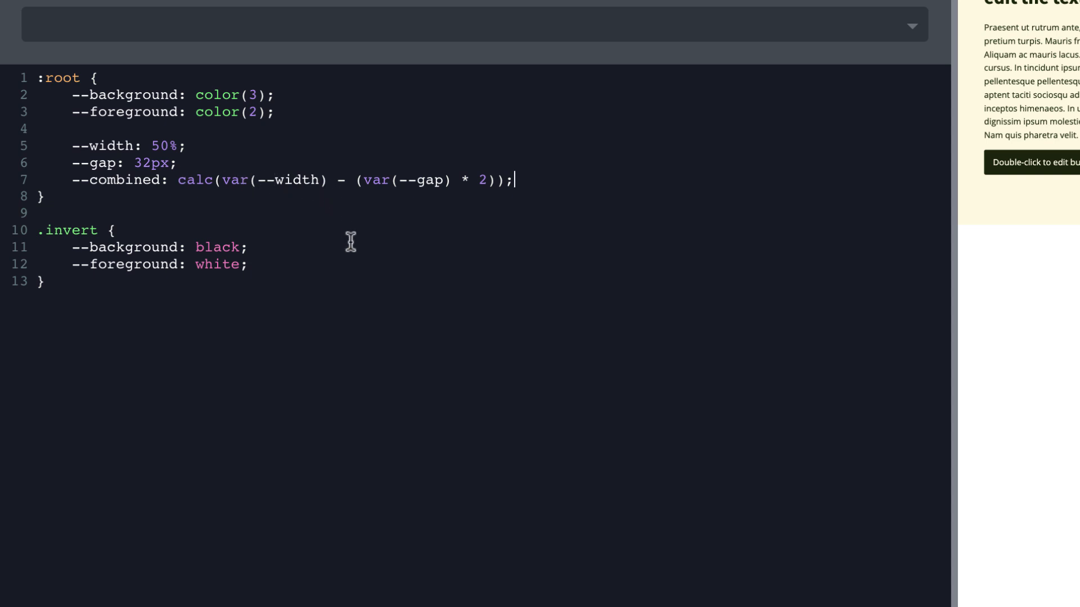
mouse_move(459, 152)
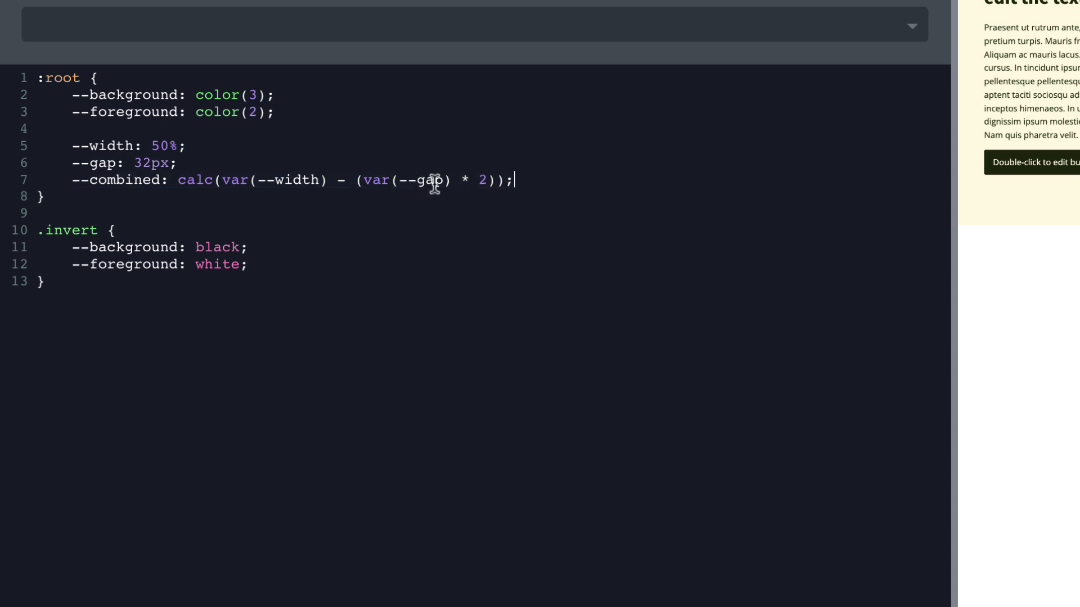
mouse_move(144, 145)
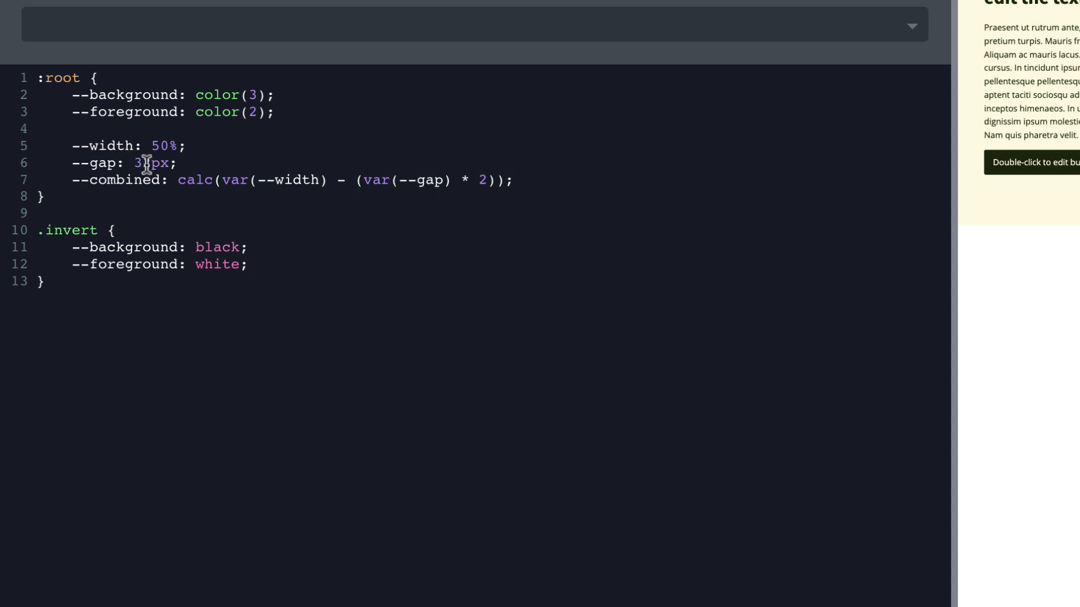
text(2)
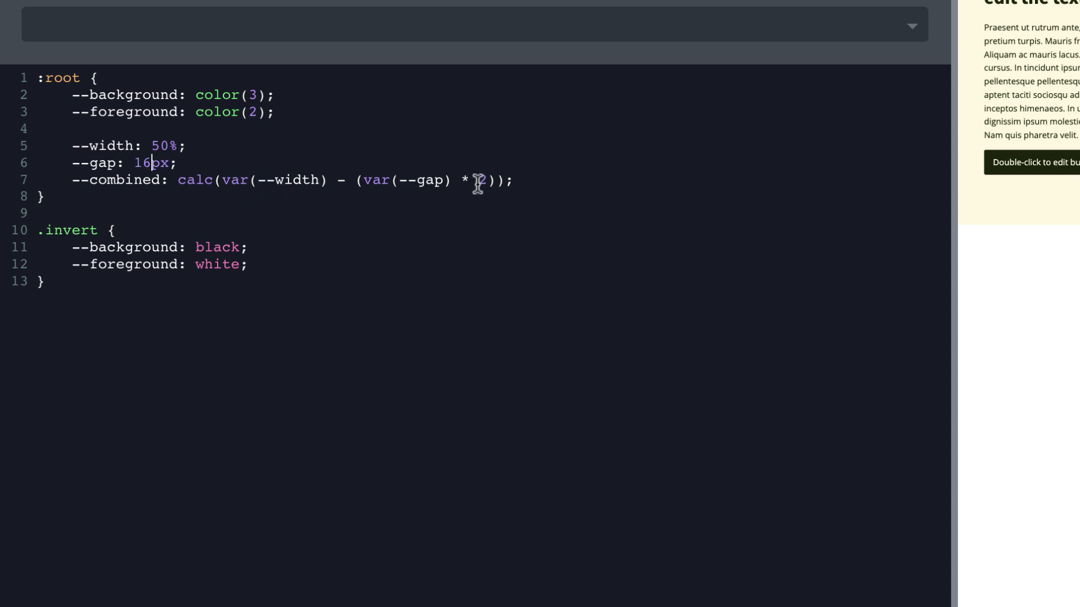
mouse_move(525, 181)
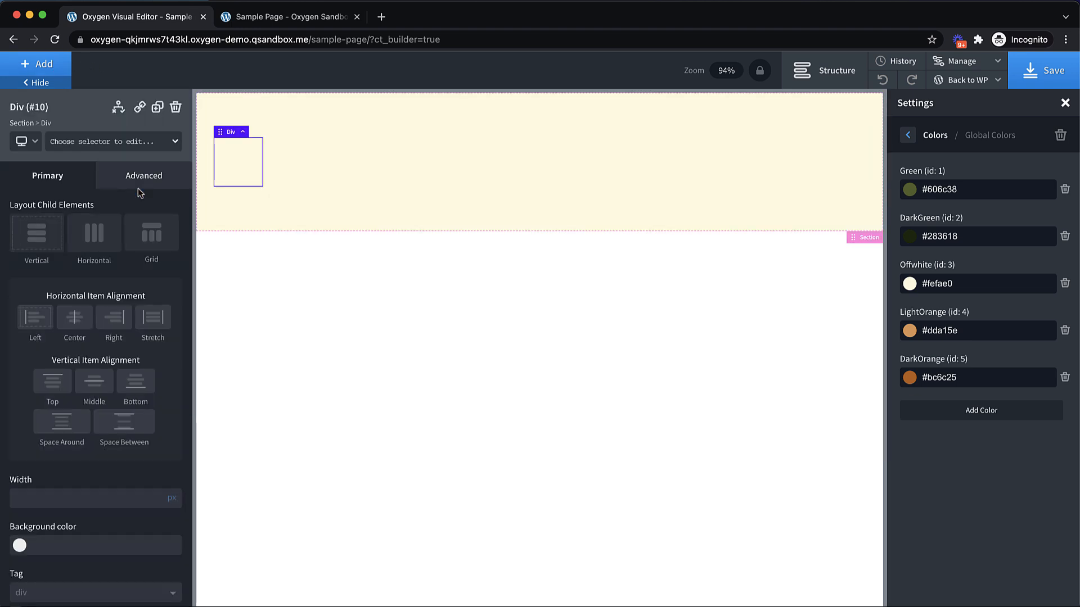
Fill the div with the DarkGreen global colour and set its size to 300
text(square)
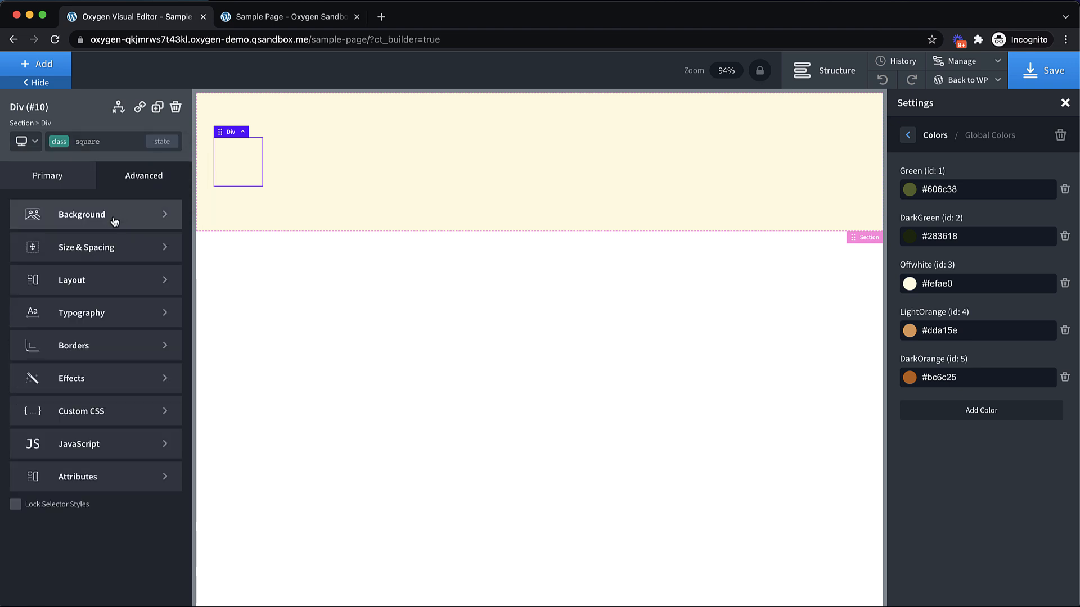
click(95, 214)
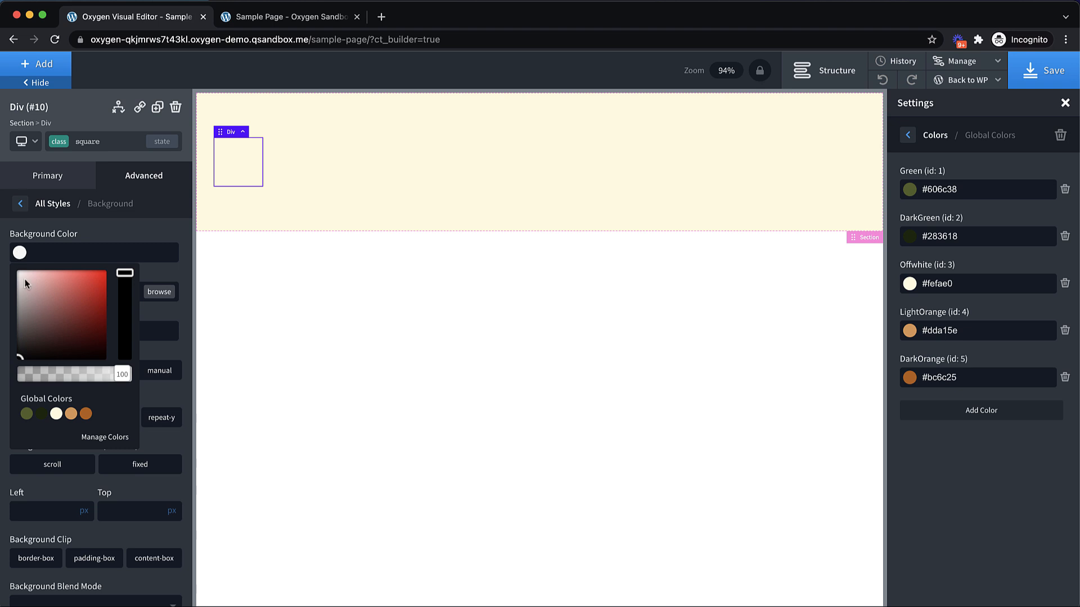
click(40, 414)
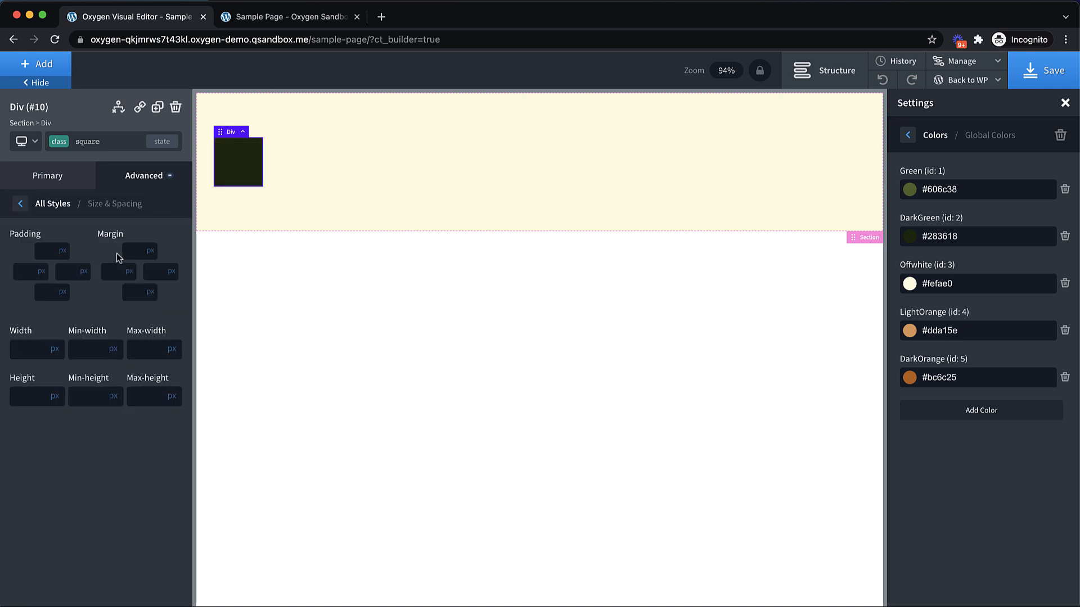
text(300)
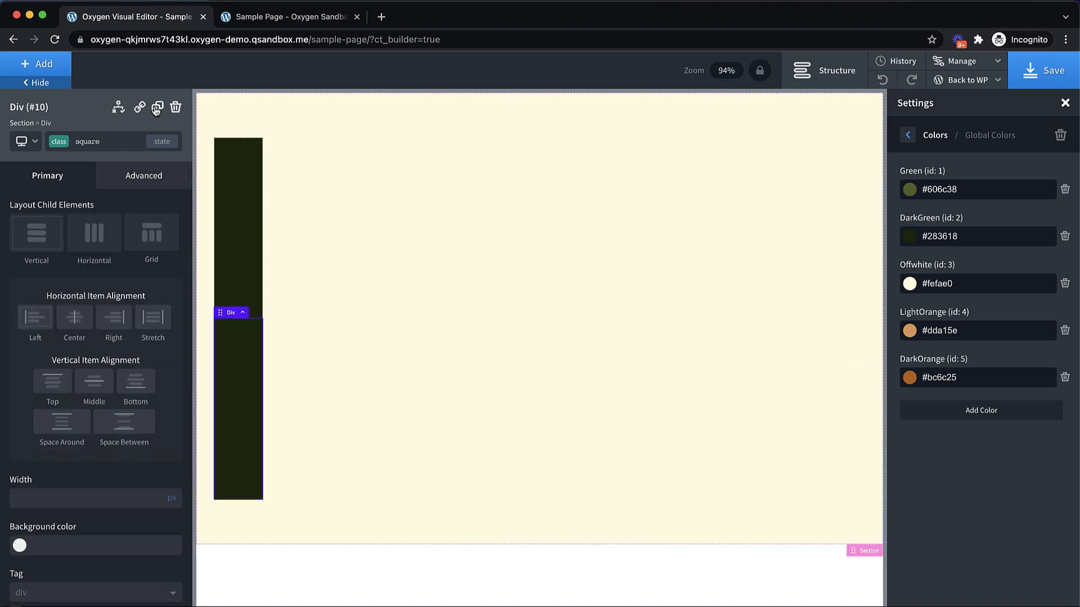
Duplicate the dark green box and set the Section's Child Element Layout to Horizontal
click(868, 550)
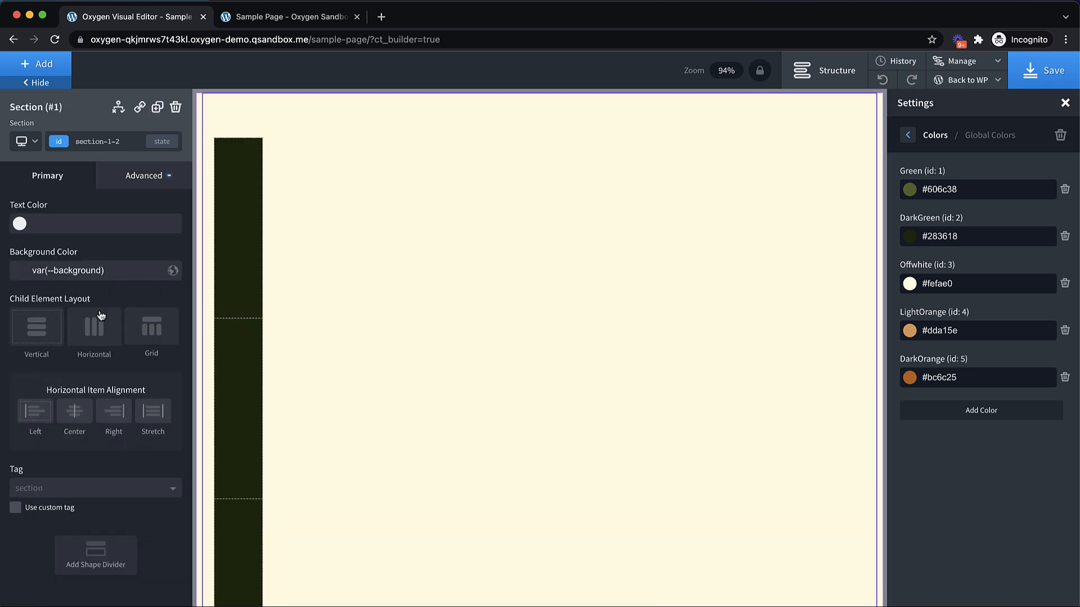
click(94, 326)
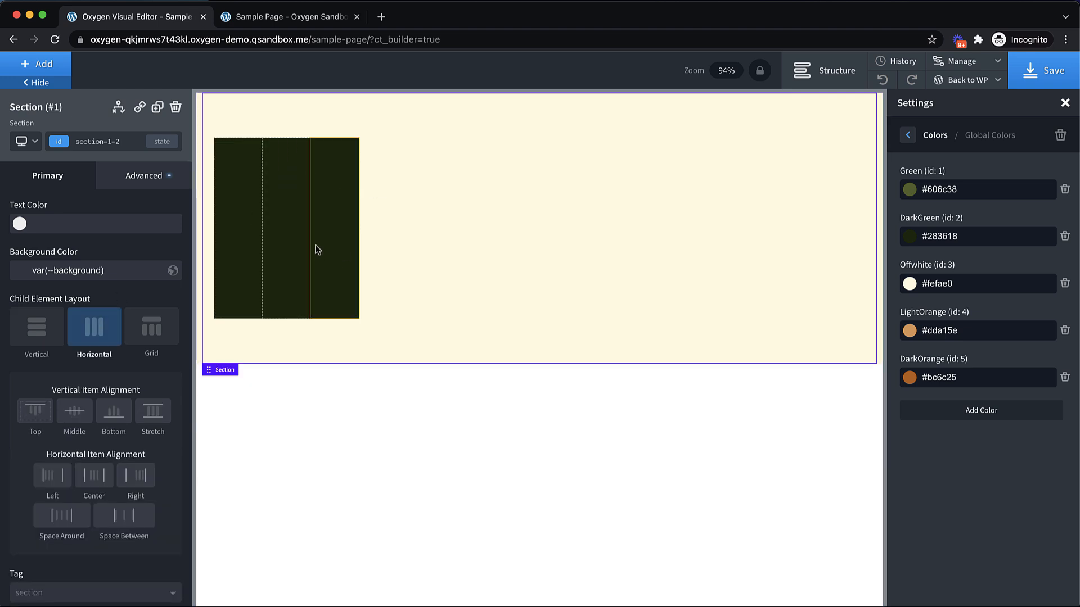
click(962, 61)
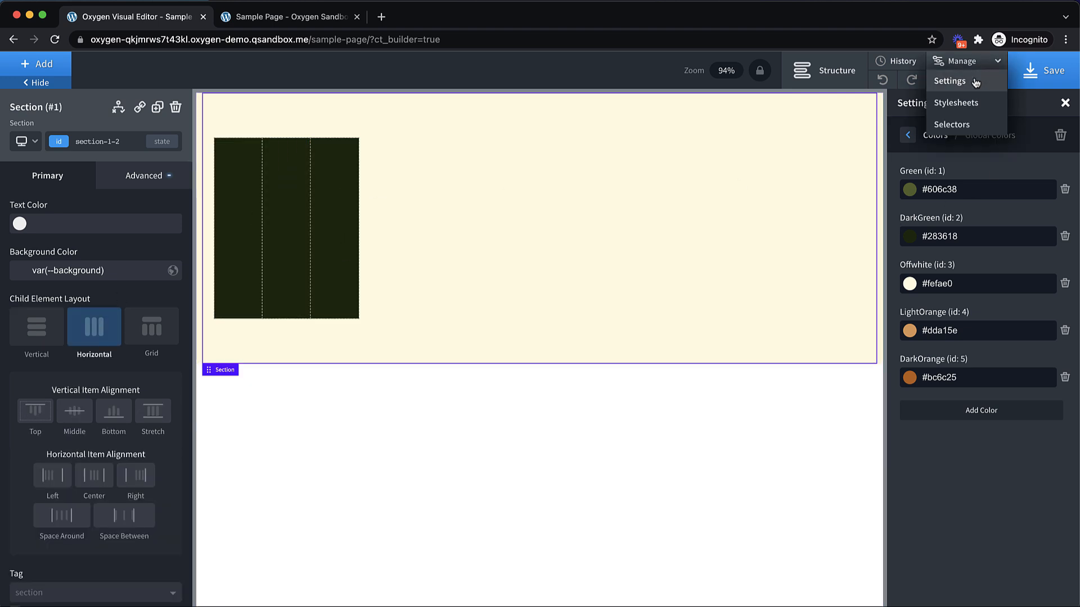
Add a .square { width: 33.33%; } rule to the main stylesheet
click(955, 102)
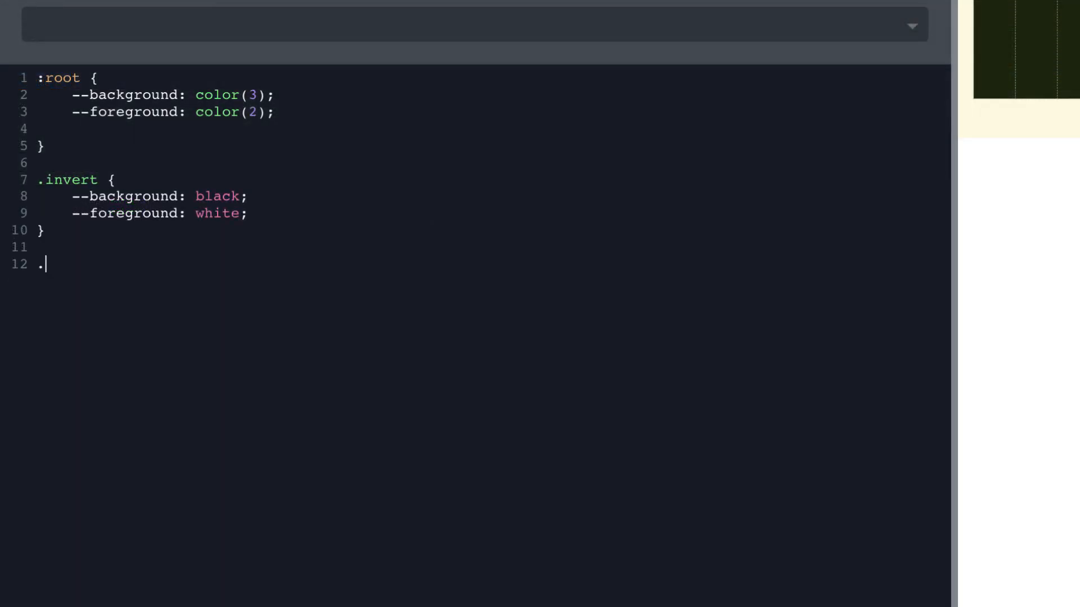
text(square {)
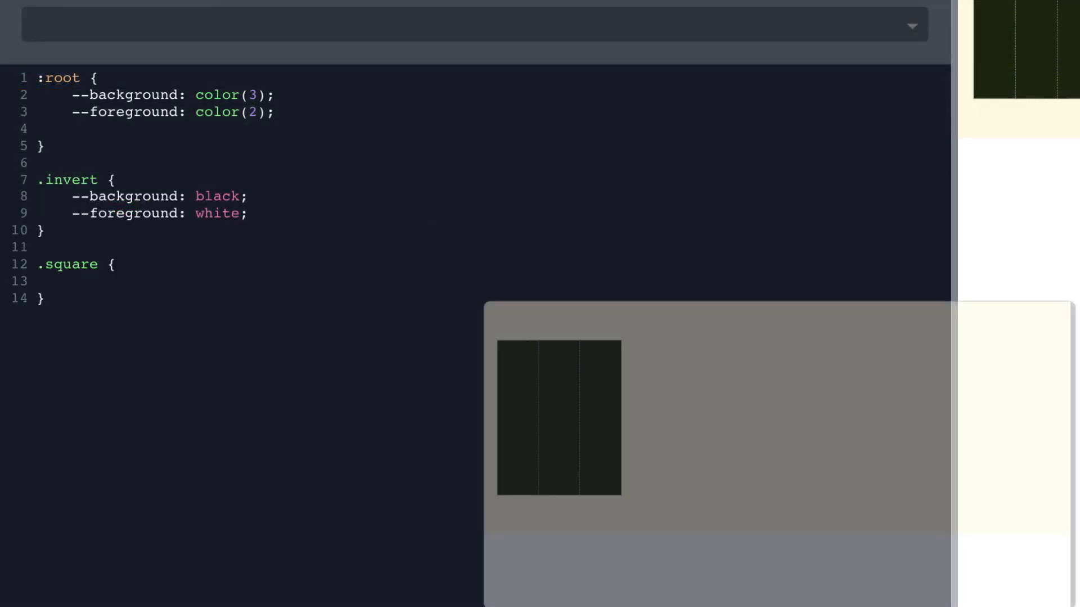
text(width: 33.)
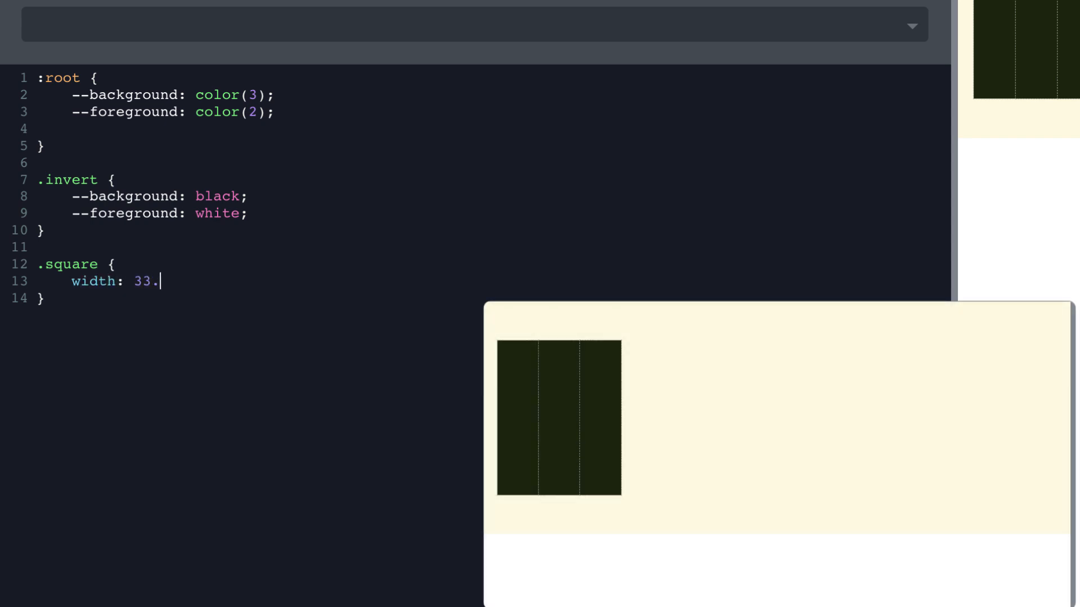
text(33%;)
text(.sq)
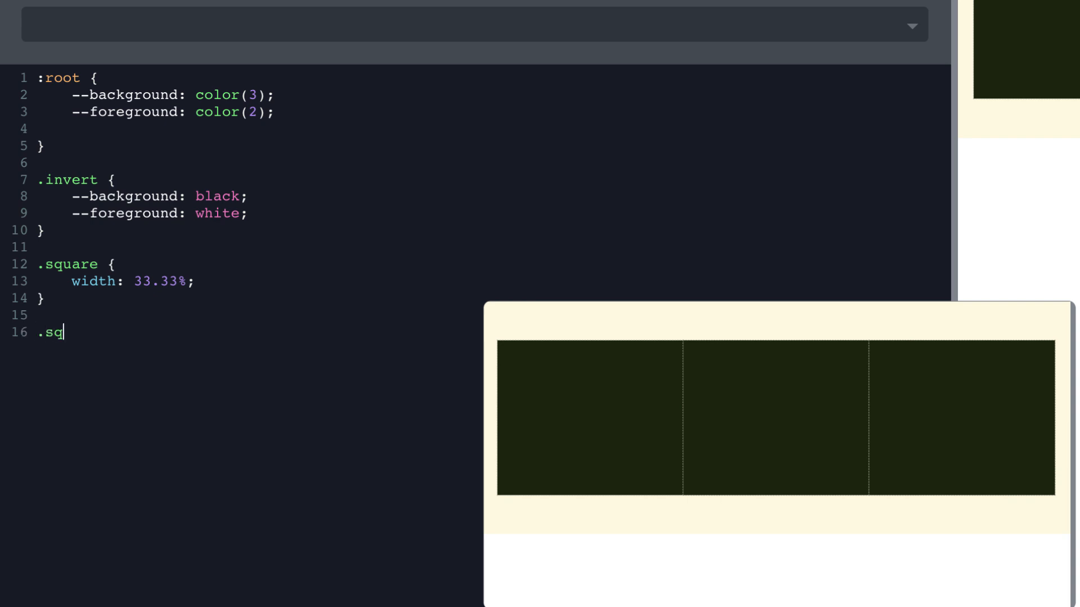
Add a .square + .square rule with margin-left: 10px
text(uare +)
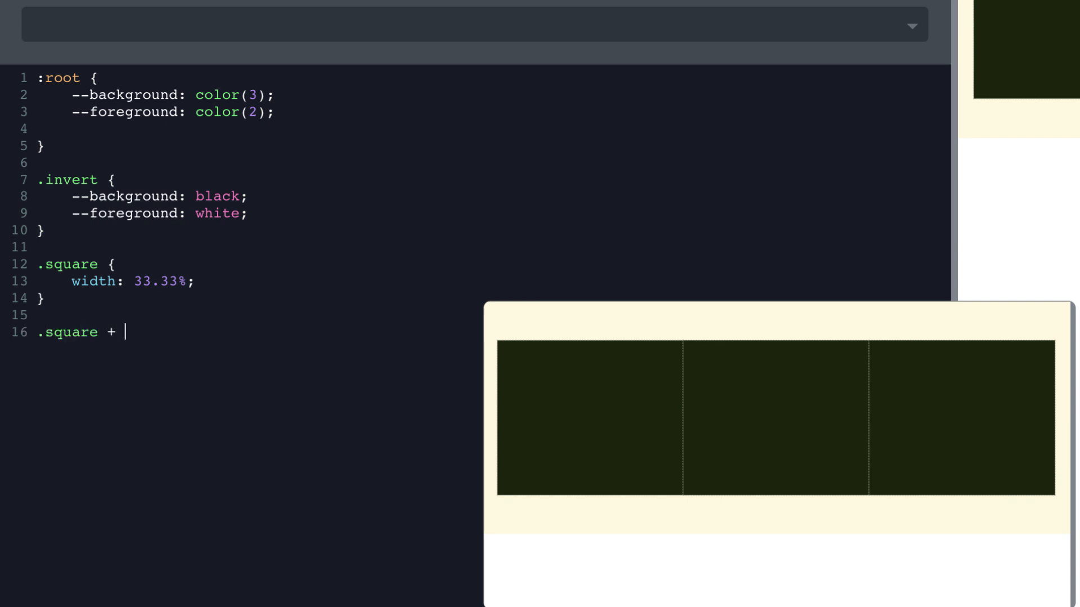
text(.square {)
text(margin-left)
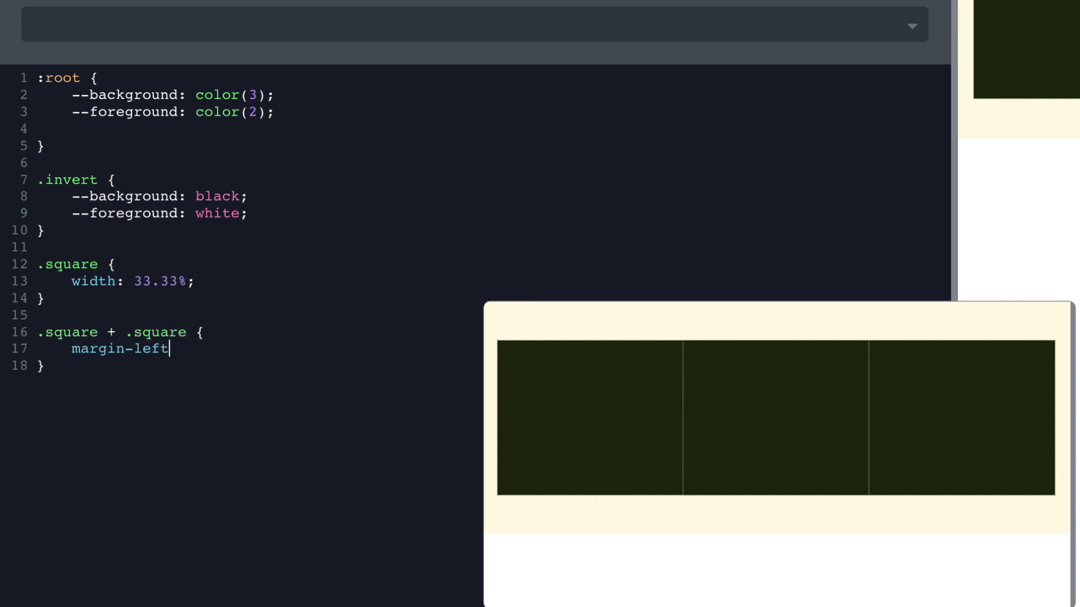
text(: 1)
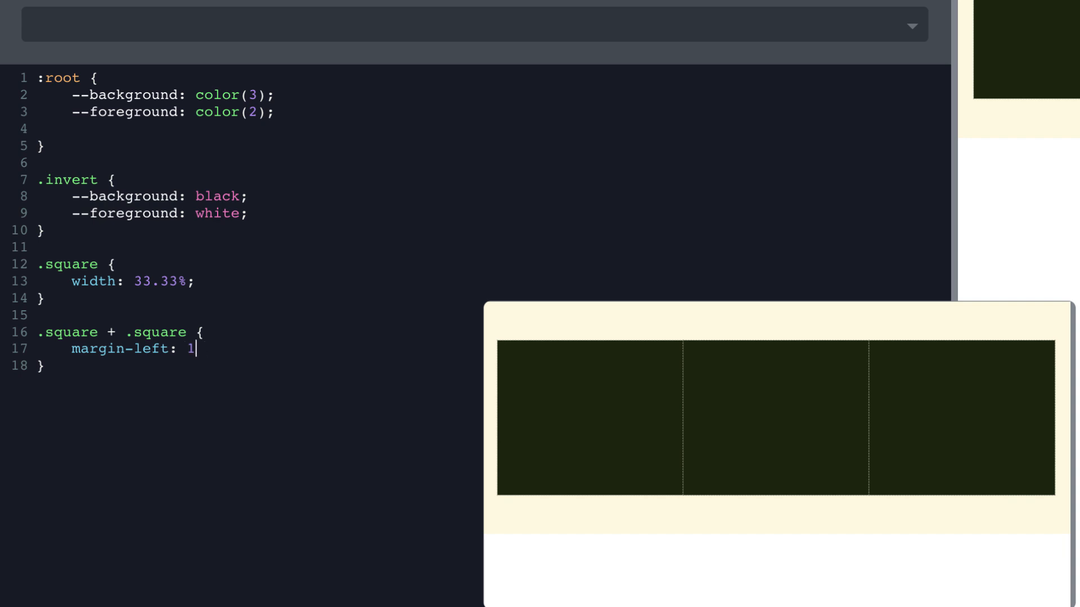
text(0px;)
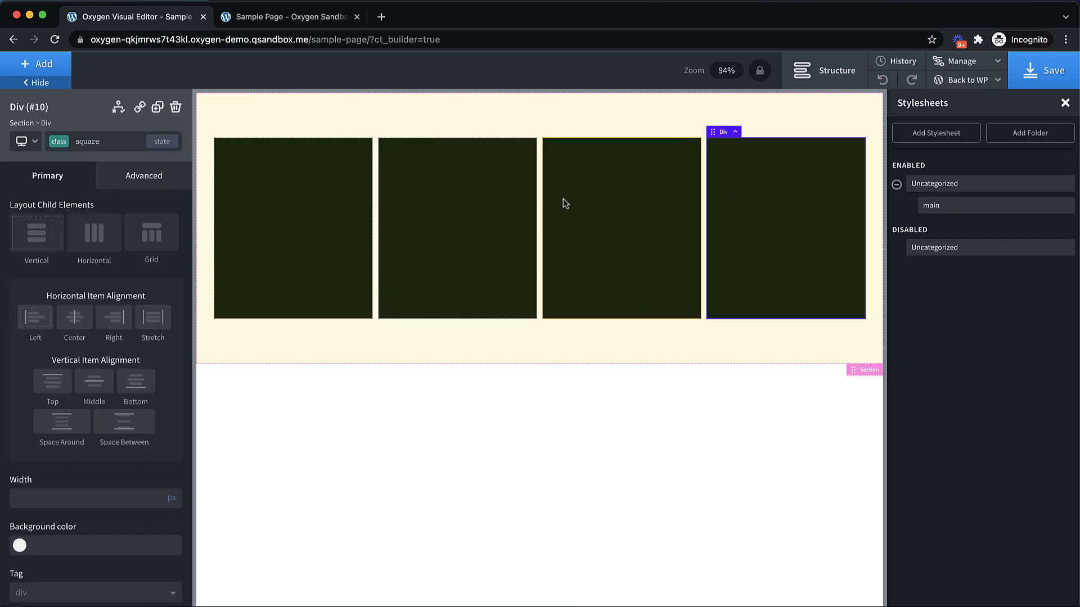
Duplicate the square into six boxes and set the Section's Flex Wrap to wrap
click(157, 108)
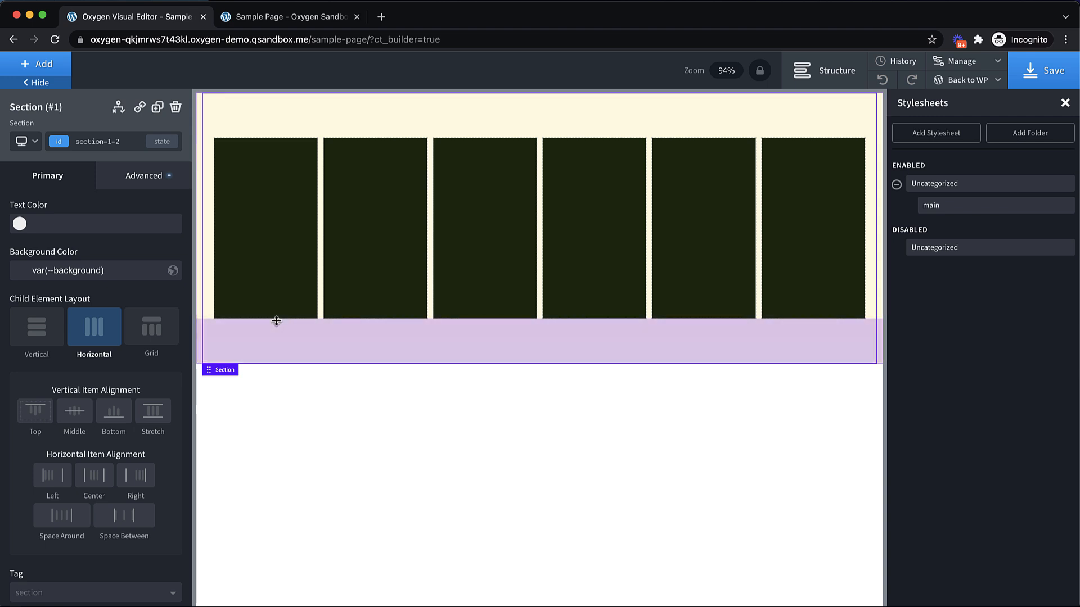
mouse_move(279, 349)
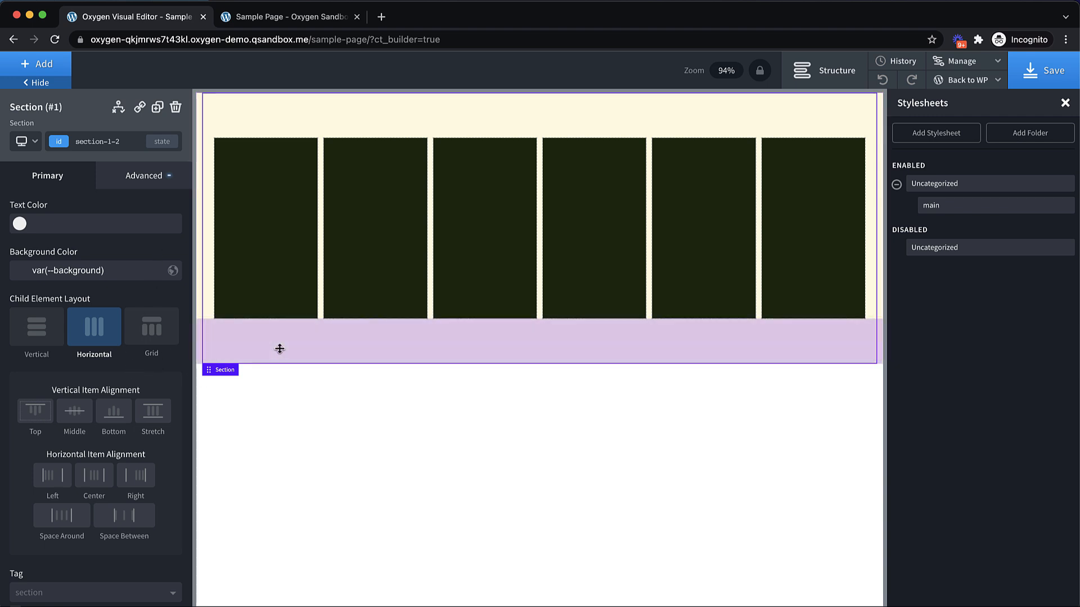
click(144, 176)
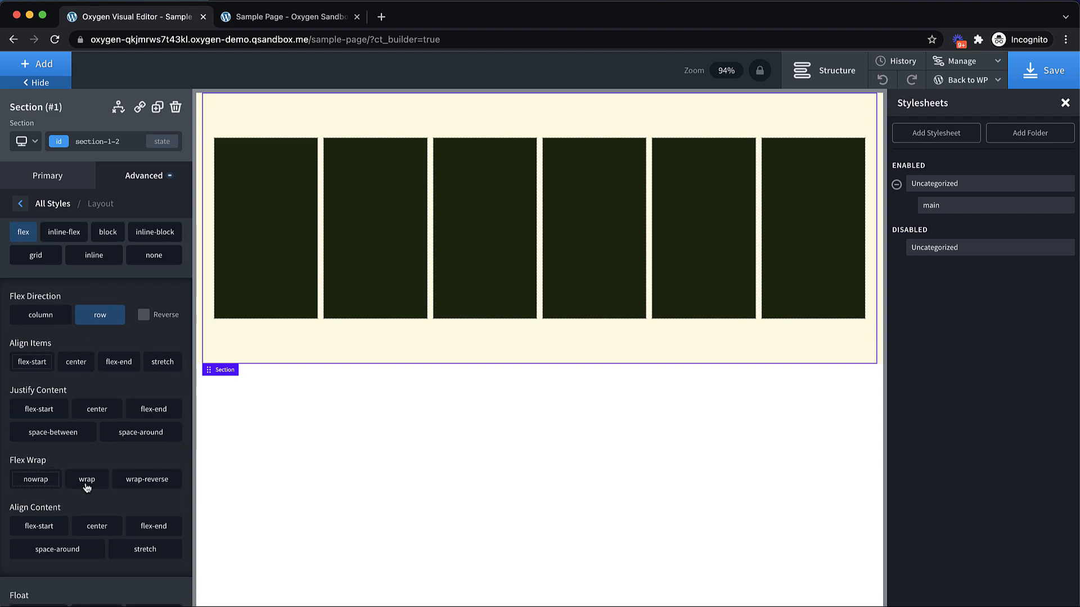
click(87, 479)
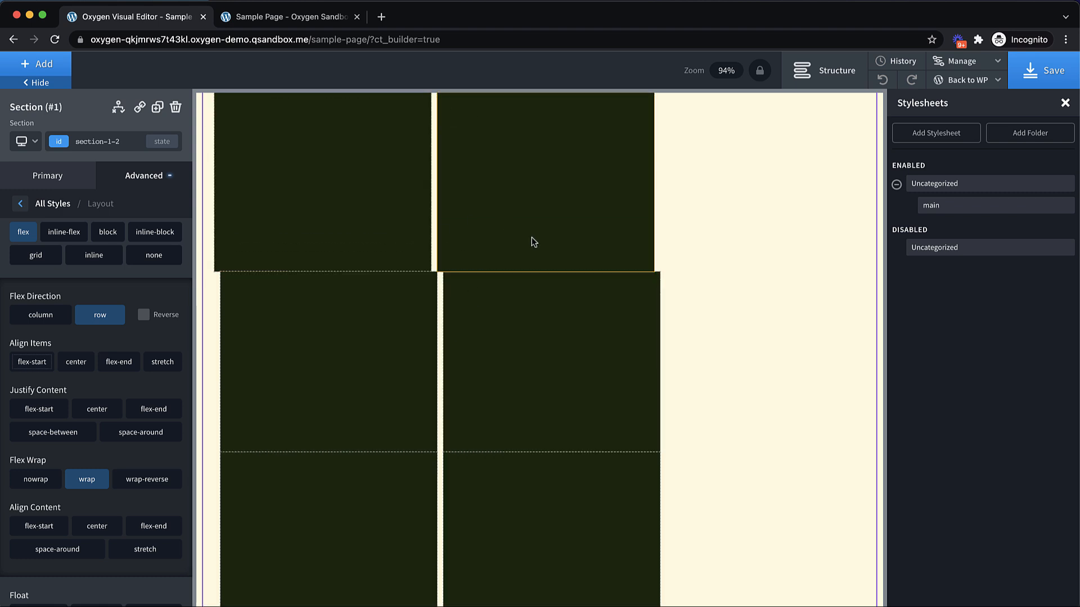
mouse_move(629, 200)
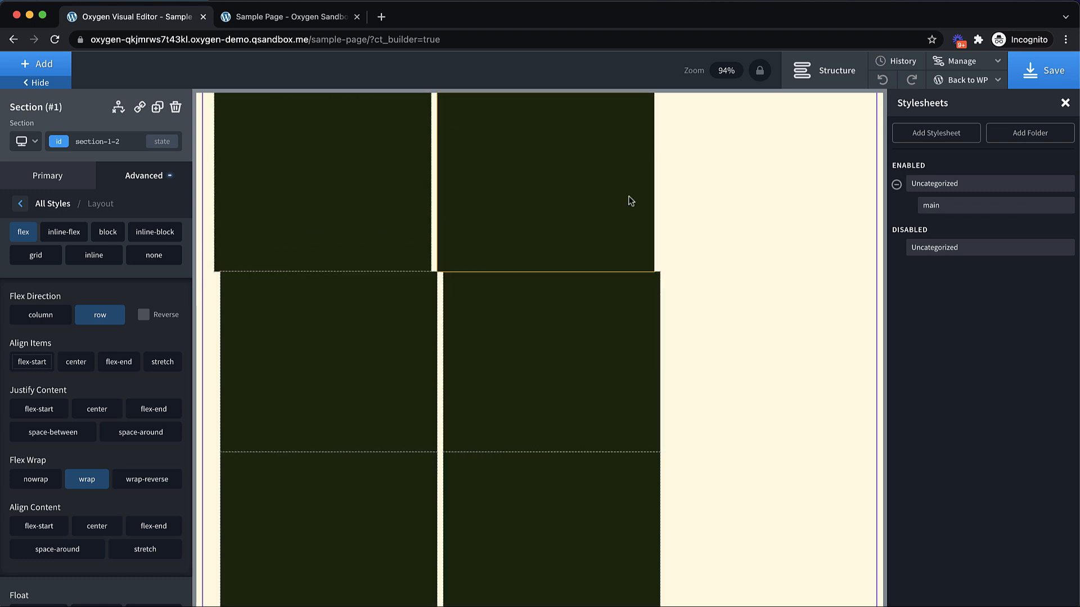
click(954, 205)
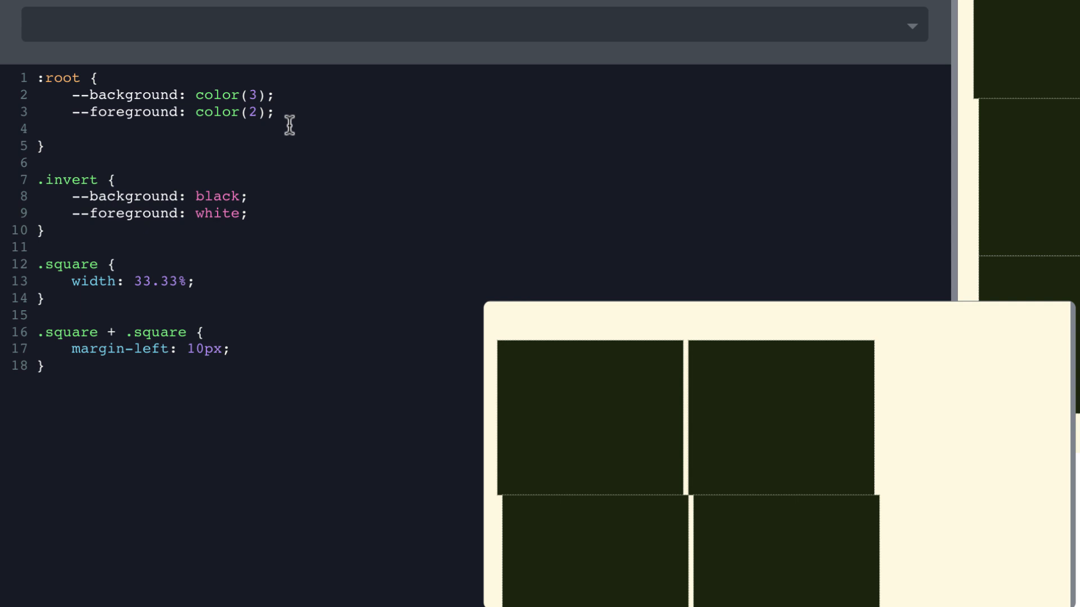
In :root, define --width: 33.33%, --gap: 10px and --finalwidth: calc(var(--width) - (var(--gap) * 2))
text(--)
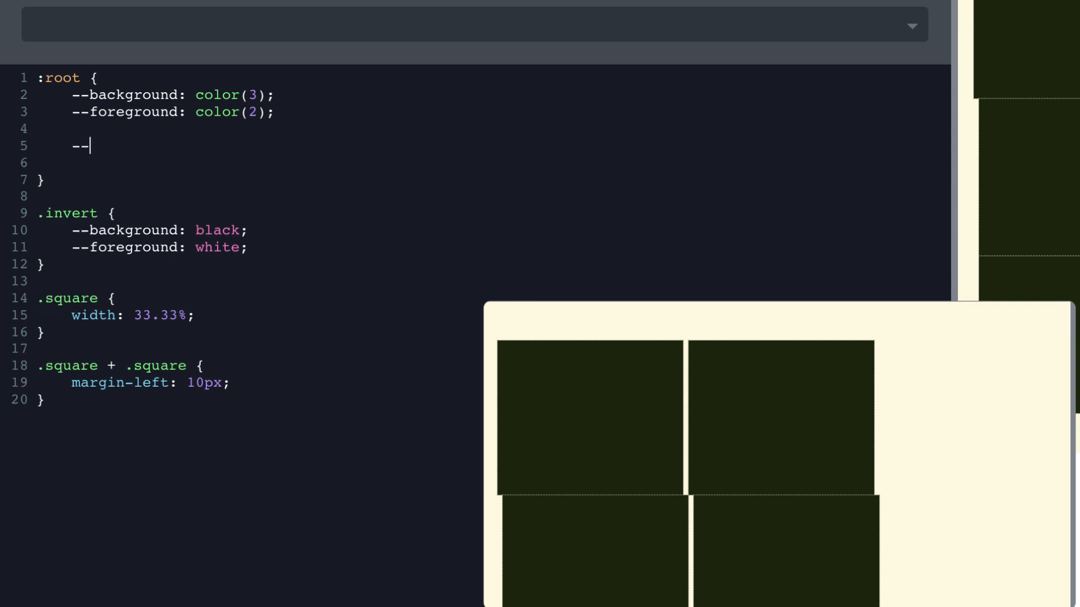
text(width: 33)
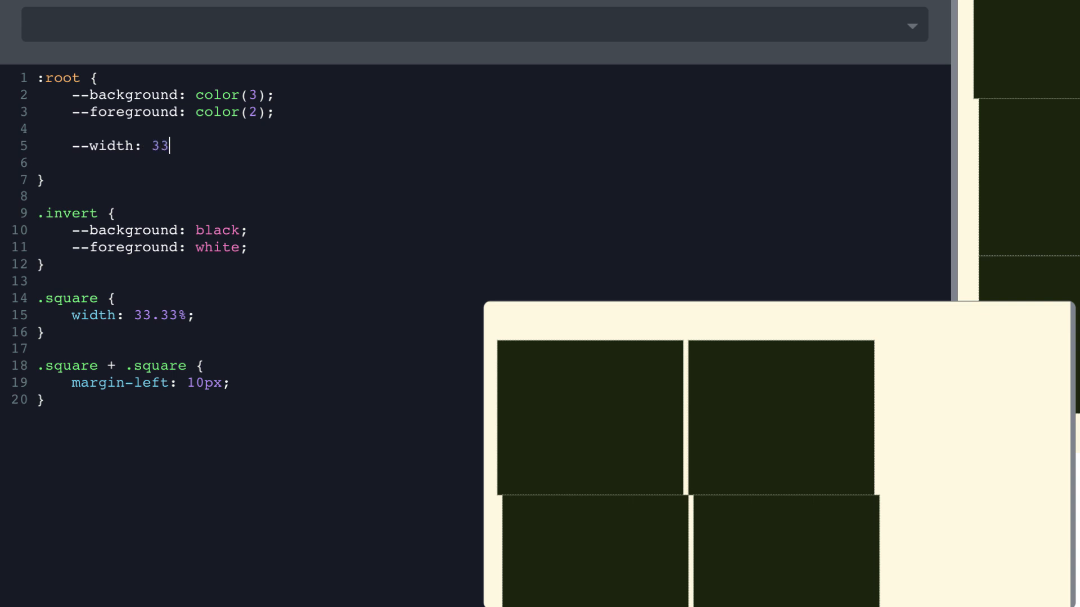
text(.33%;)
text(--fina)
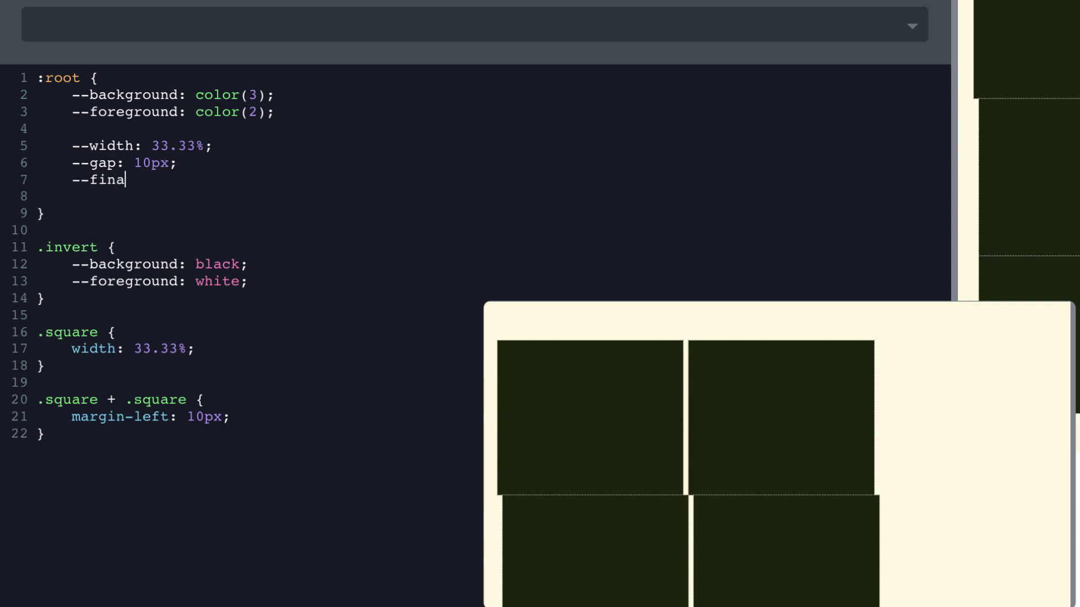
text(lwidth: calc()
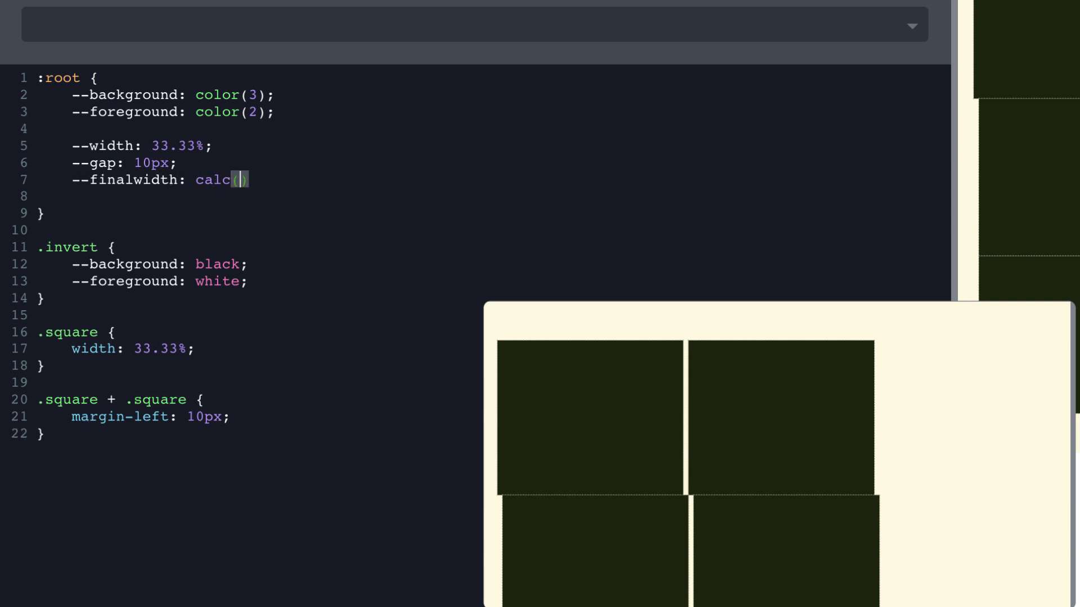
text(33.33)
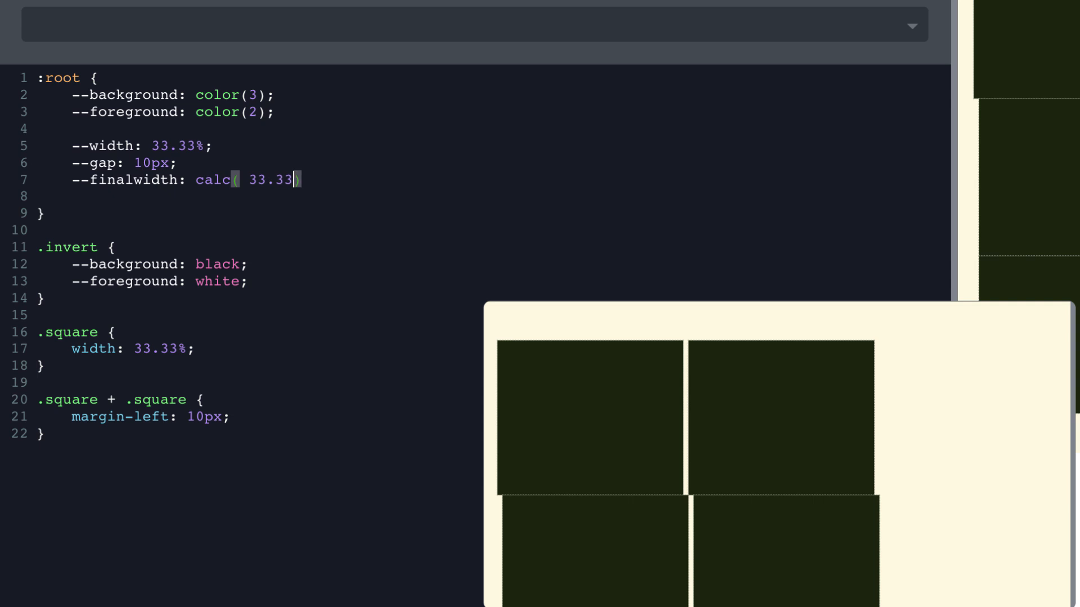
text(-)
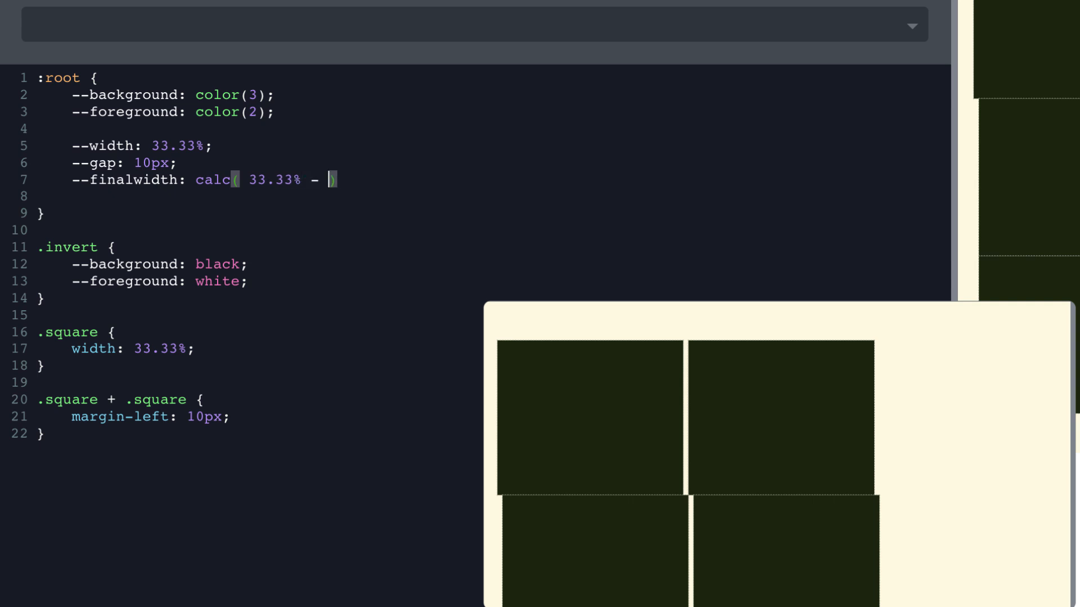
text((var)
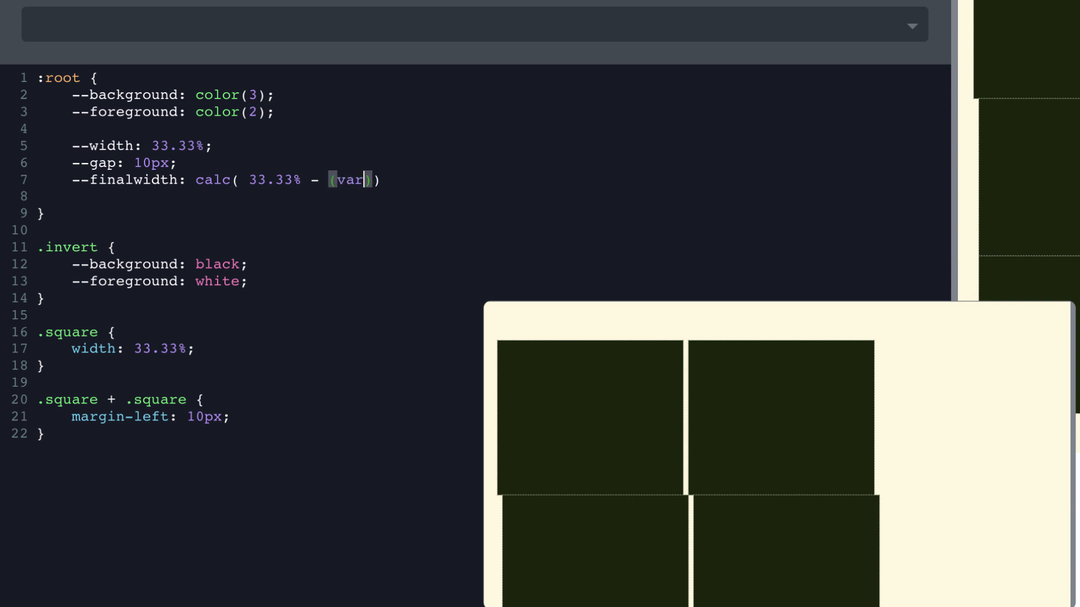
text((--gap) *)
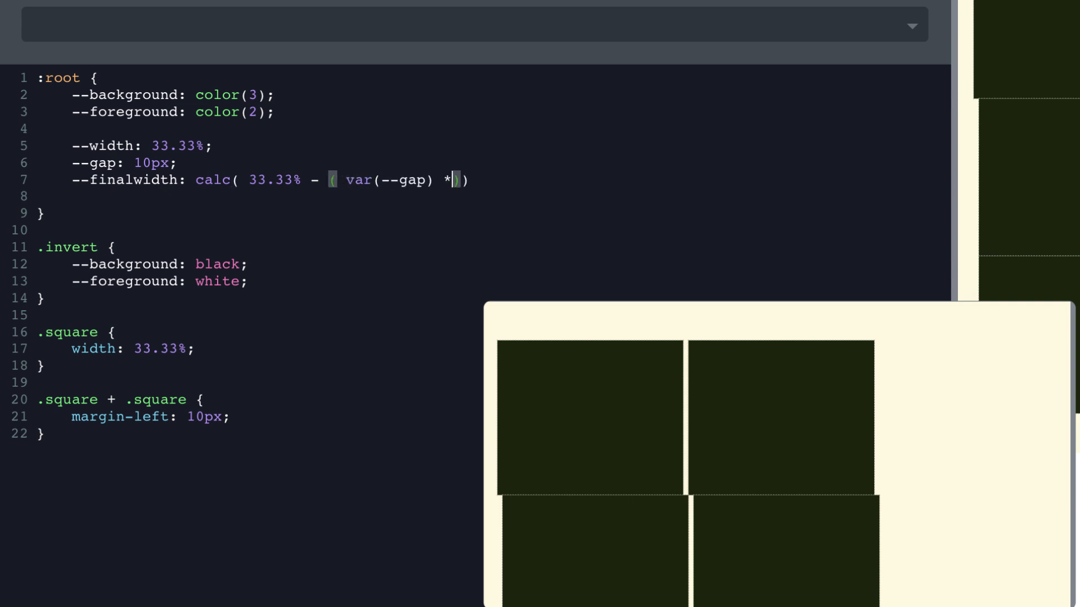
text(2)
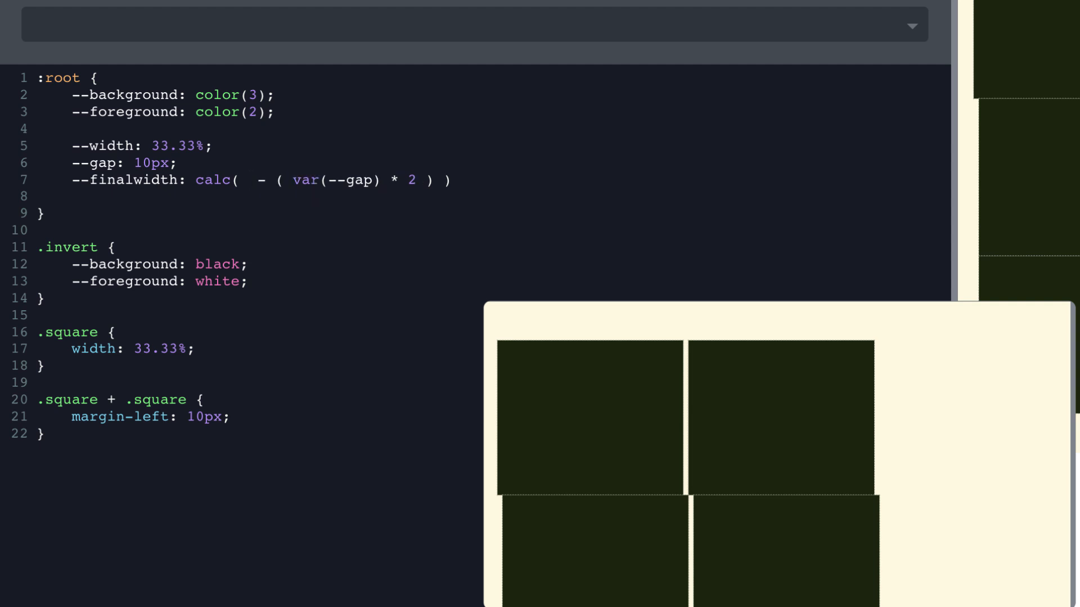
text(var(--width)
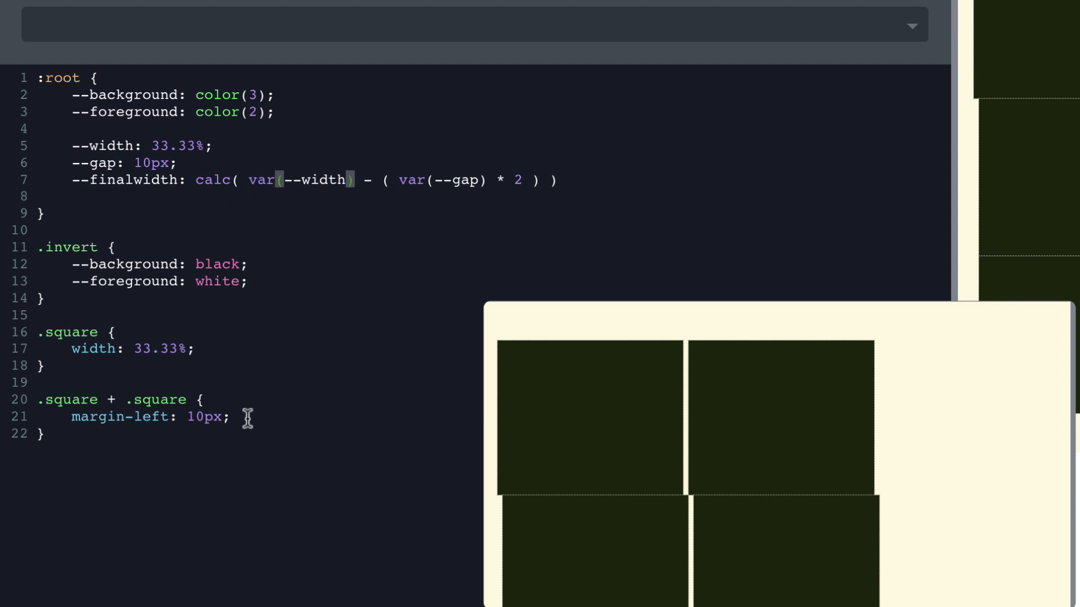
mouse_move(184, 351)
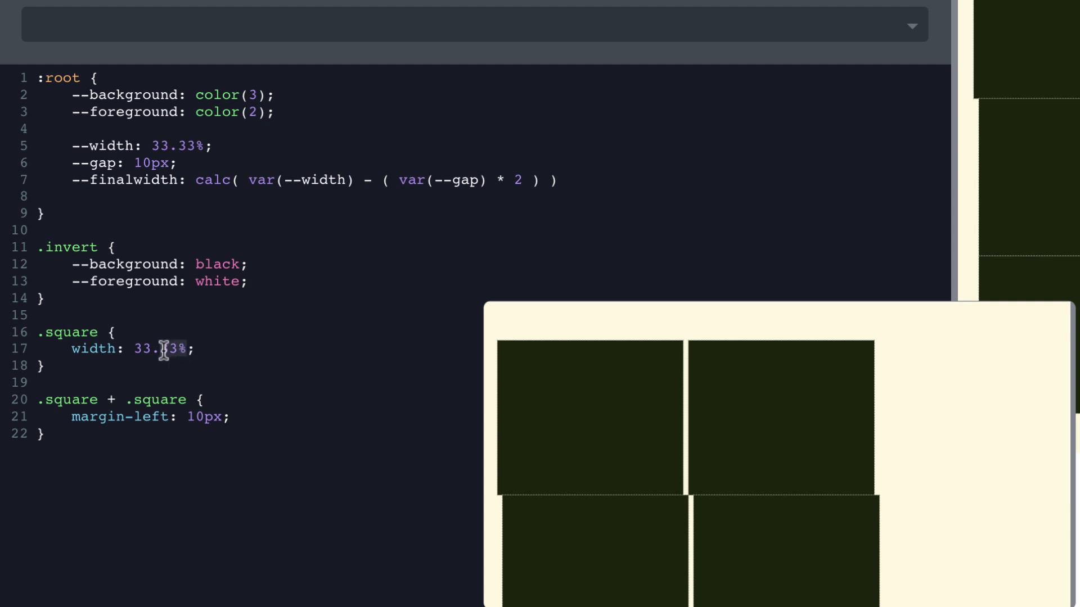
Change .square width to var(--finalwidth) and the sibling margin-left to var(--gap)
double_click(155, 349)
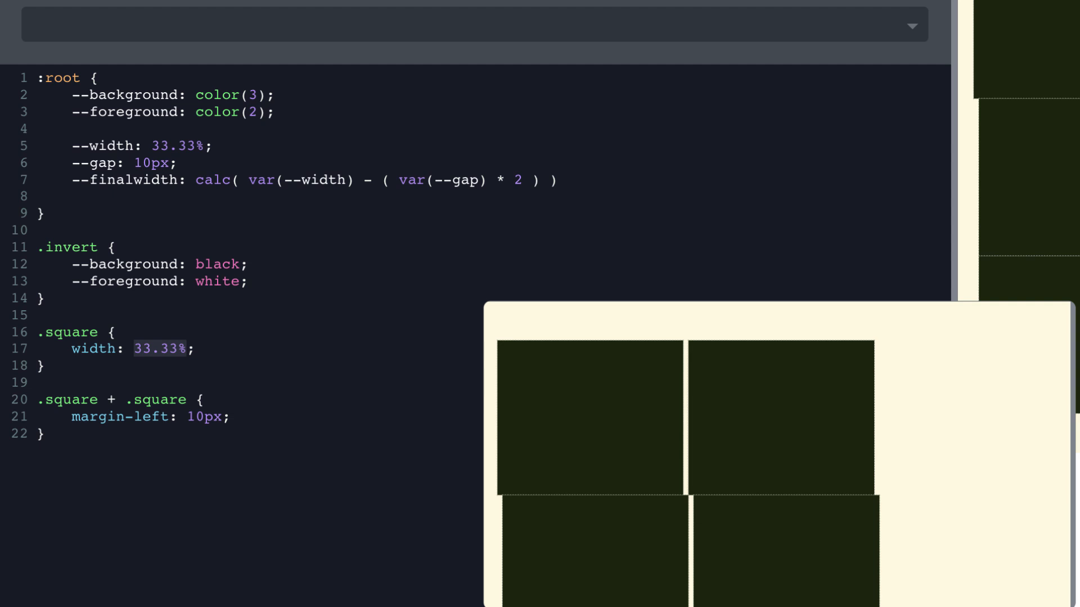
text(var(--final))
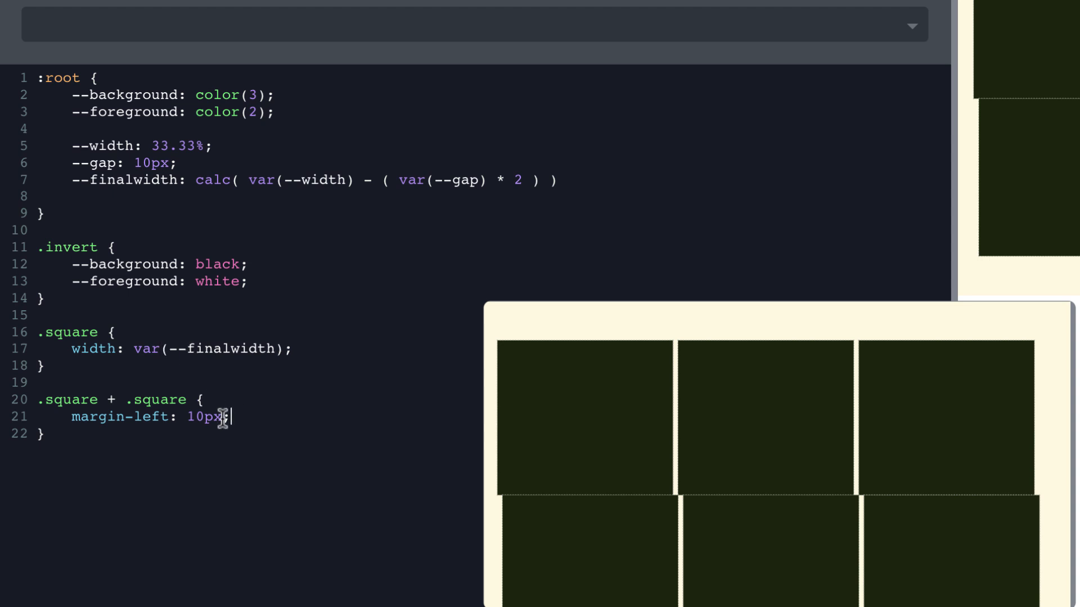
mouse_move(307, 461)
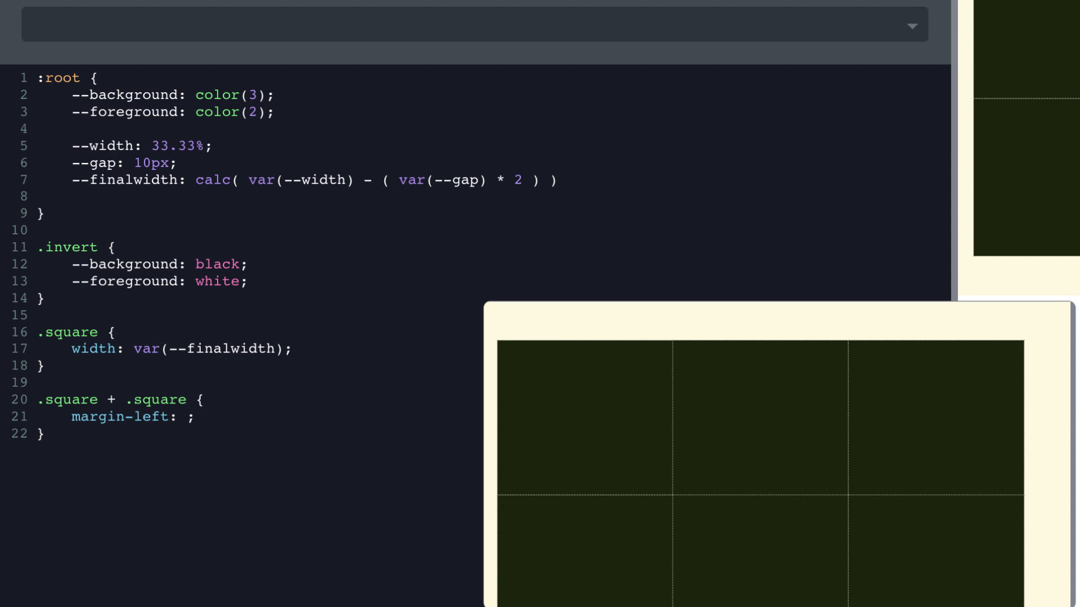
text(var(-)
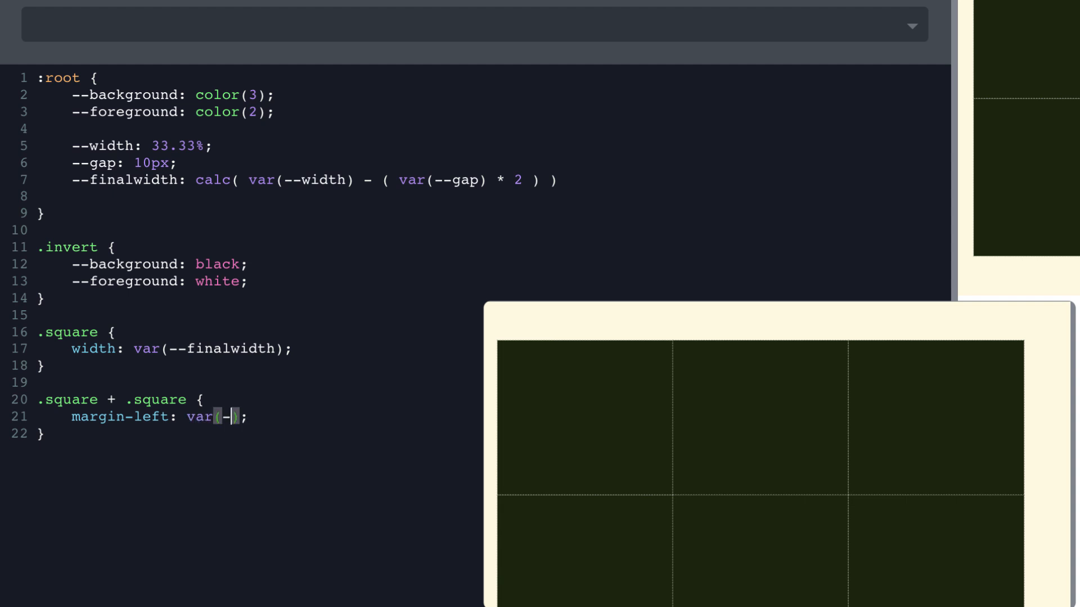
text(-gap)
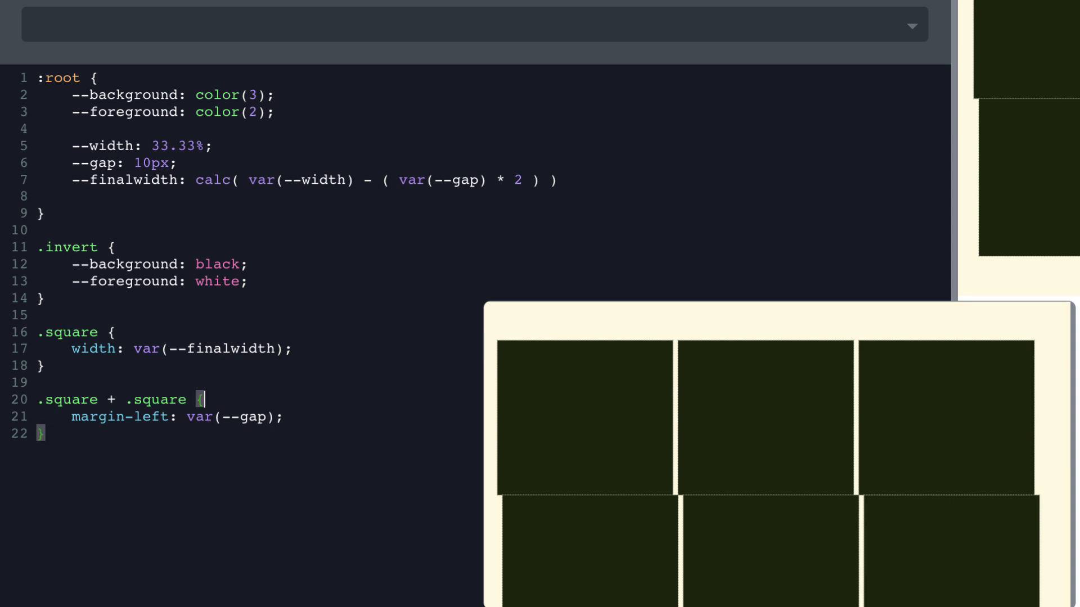
mouse_move(193, 394)
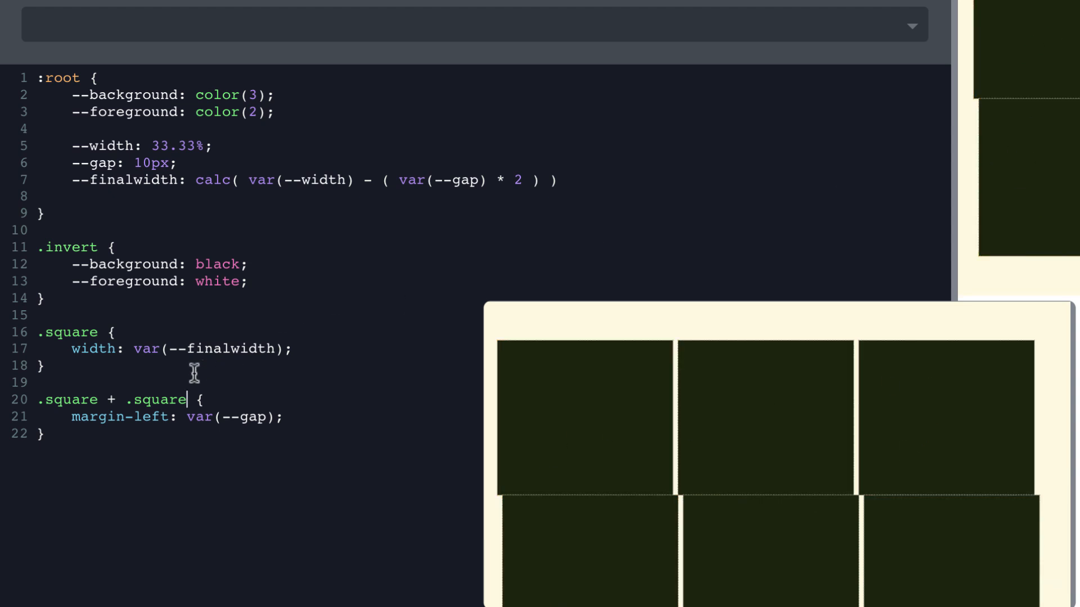
Change the sibling selector to .square + .square:not(:nth-child(4))
text(:no)
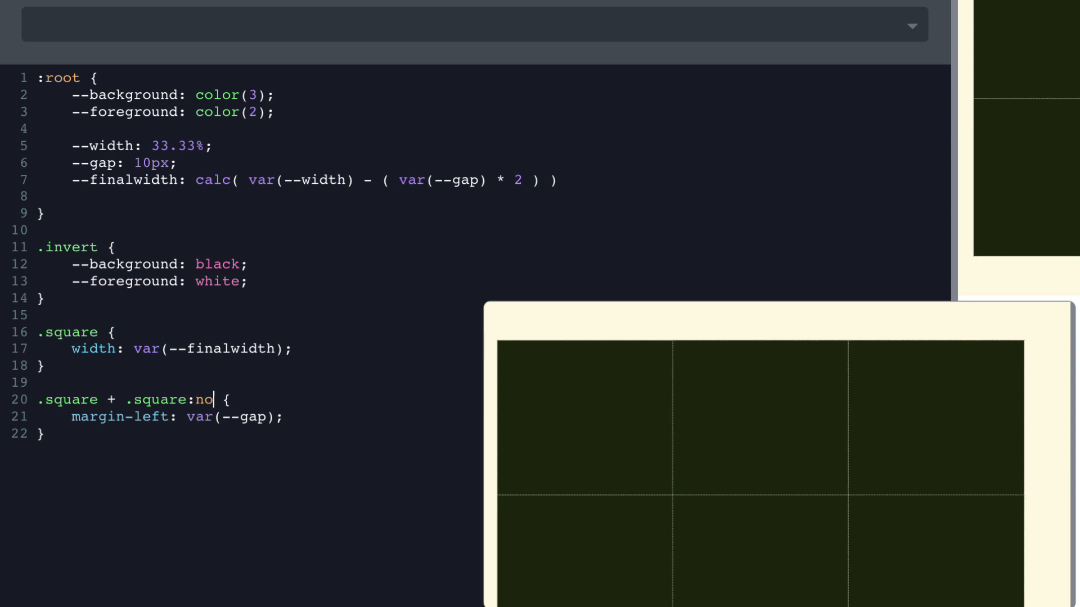
text(t(:))
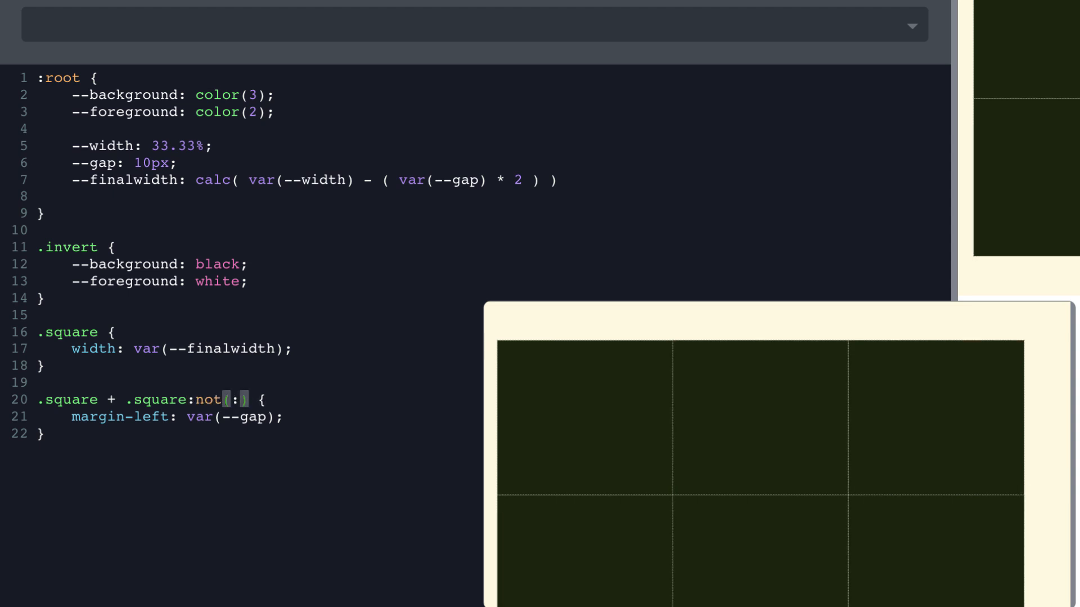
text(:nth-child(4))
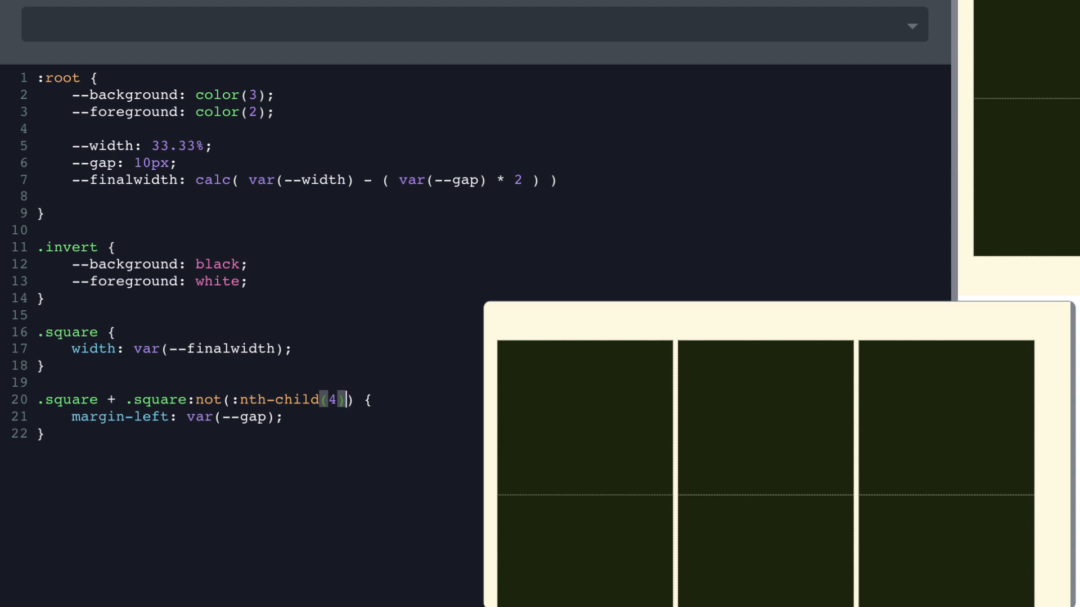
mouse_move(782, 341)
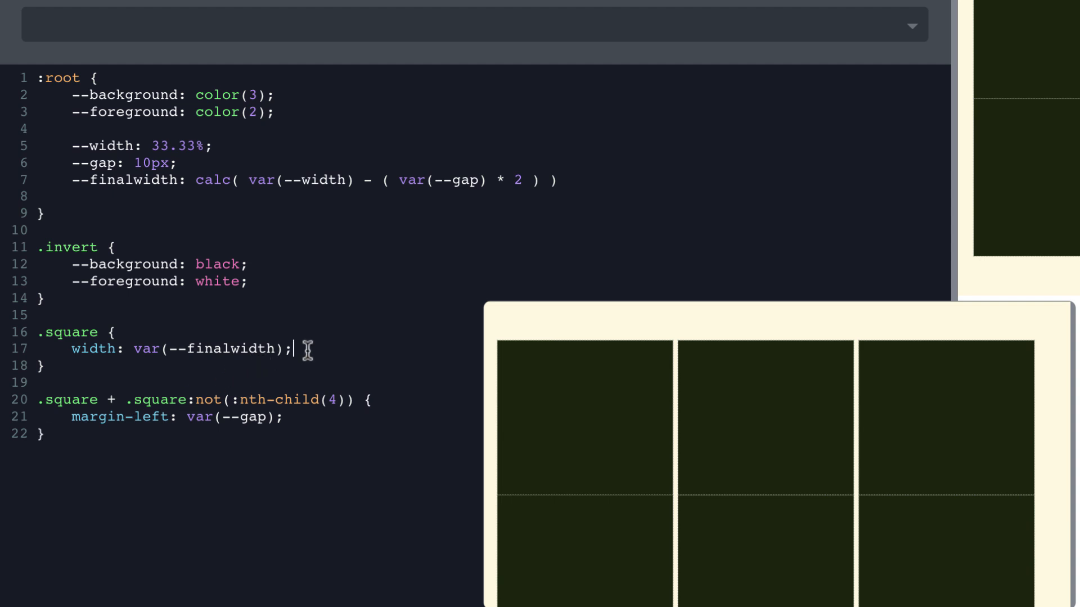
Add margin-bottom: var(--gap) to the .square rule
text(margin)
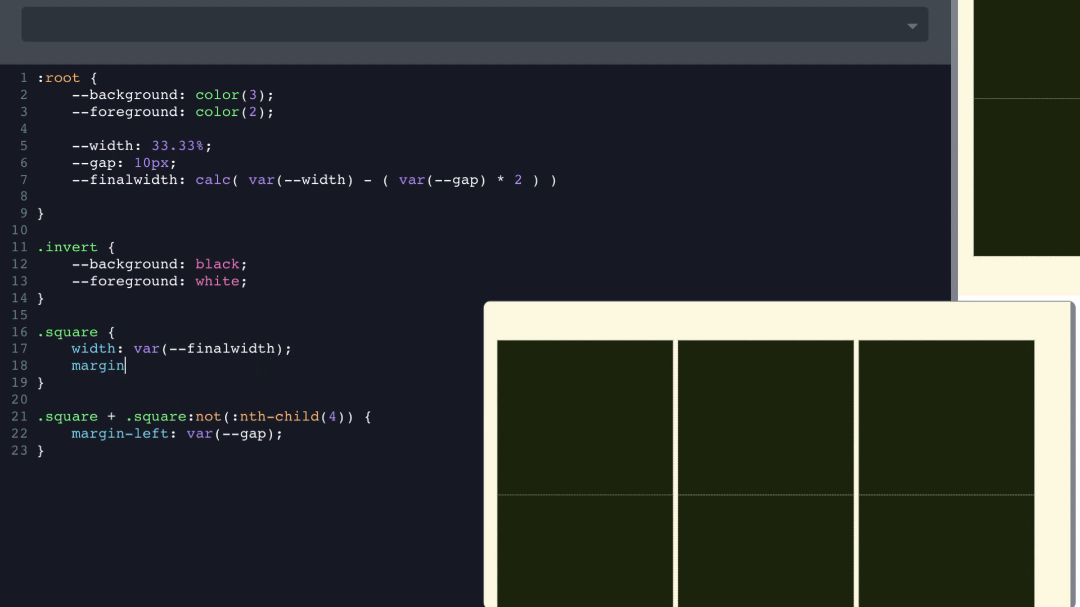
text(-bottom: 10px;)
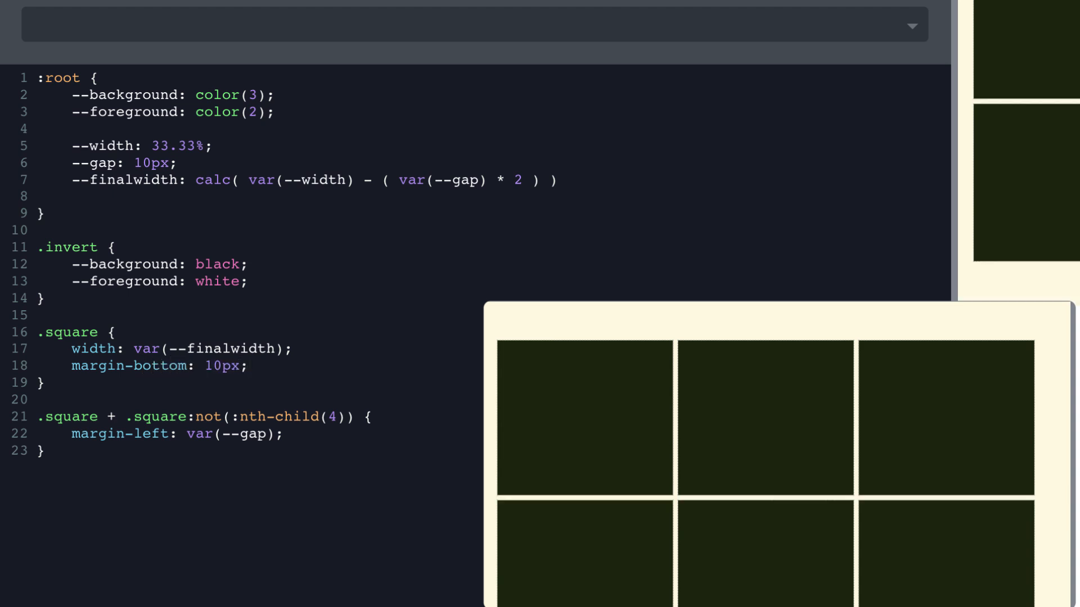
text(var(--gap)
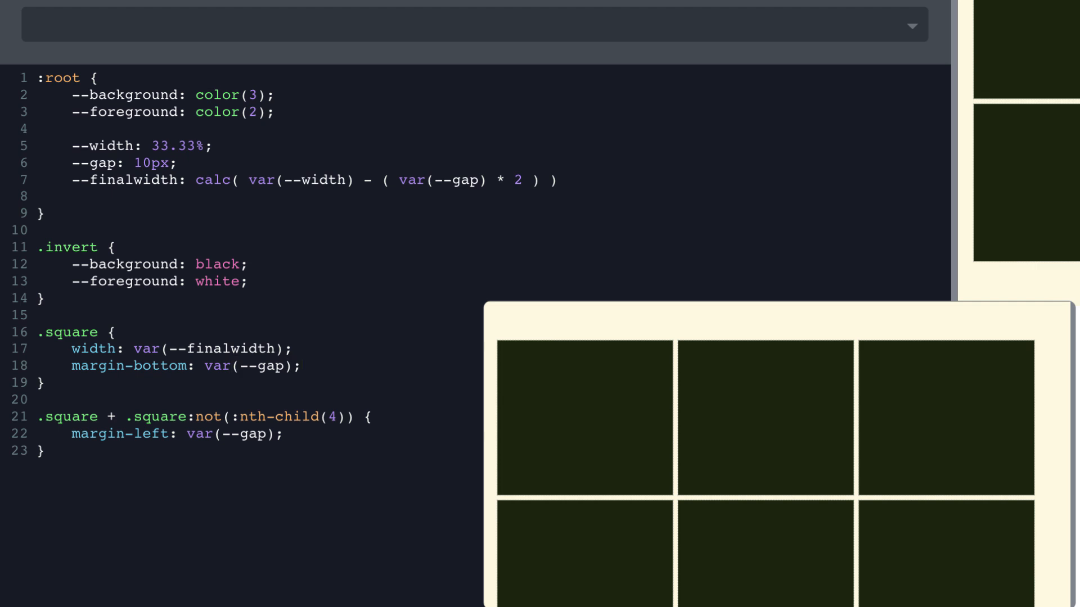
mouse_move(278, 412)
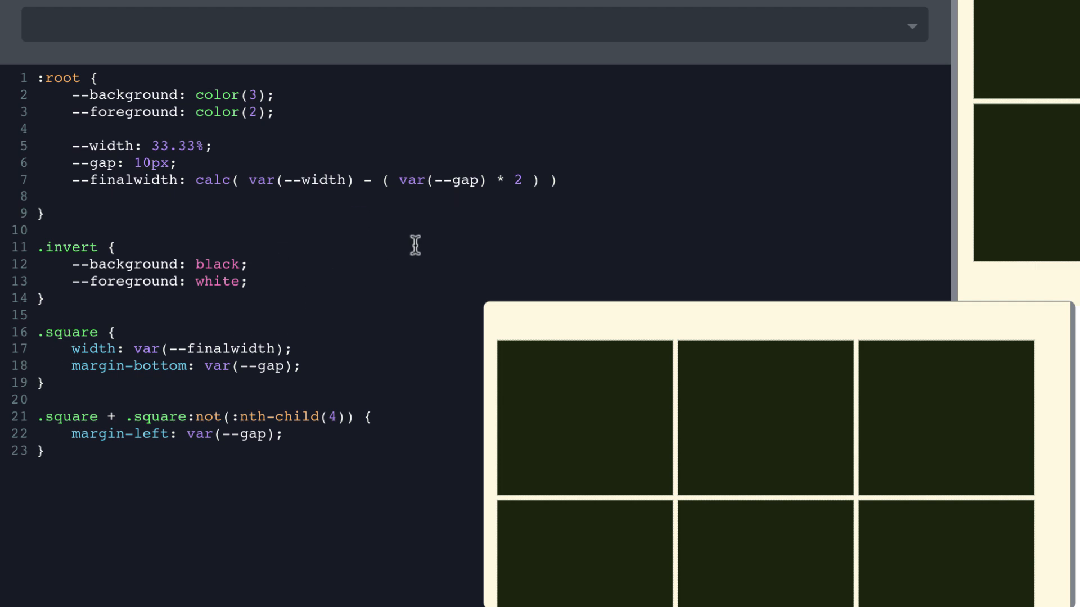
mouse_move(493, 186)
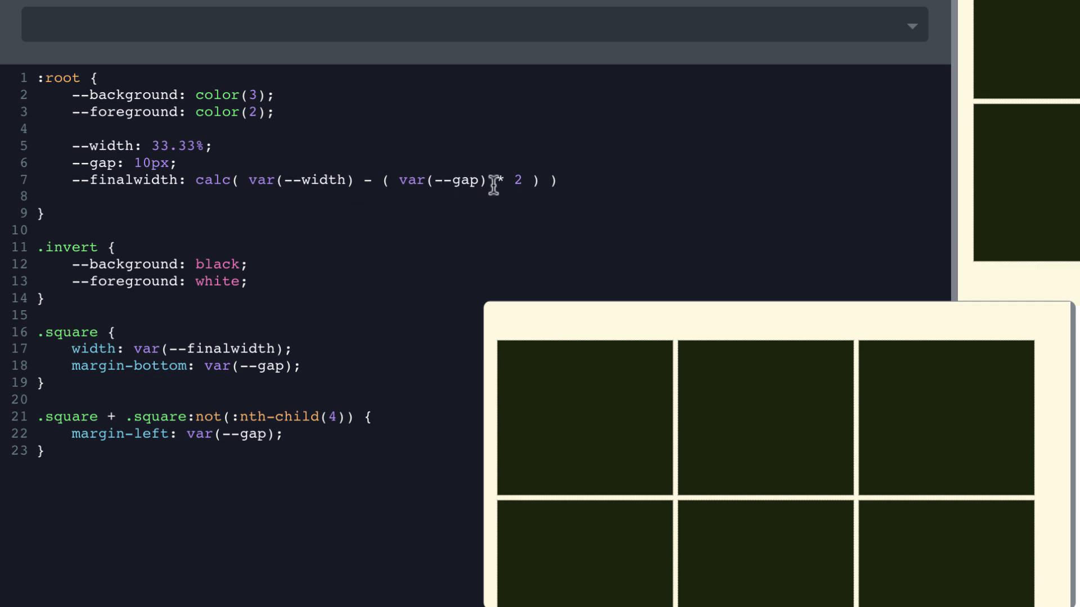
mouse_move(102, 426)
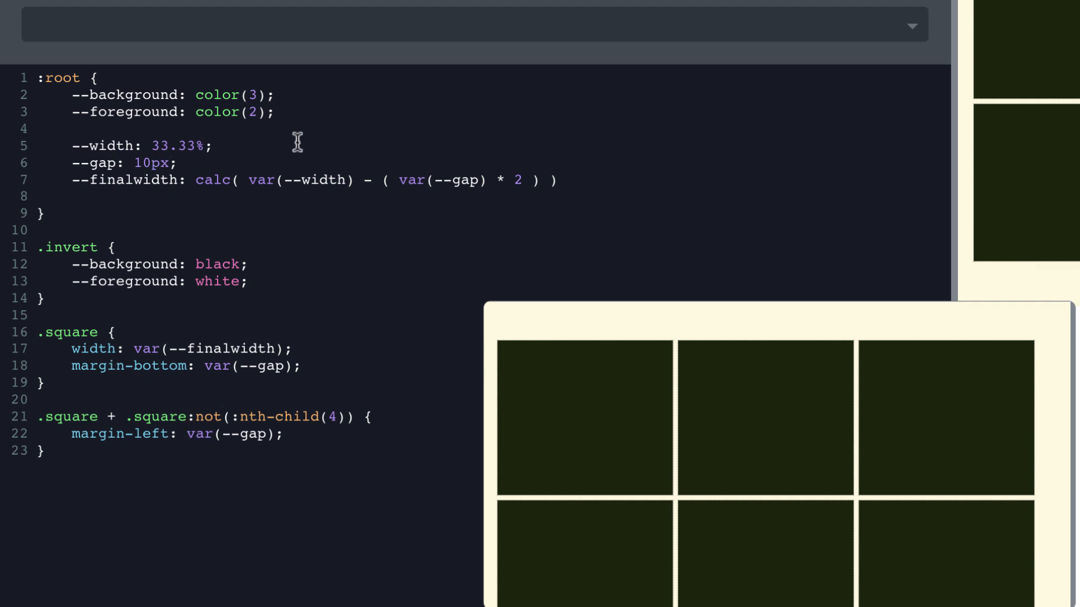
Try larger --gap values like 40px in :root, then settle on 16px
text(20px)
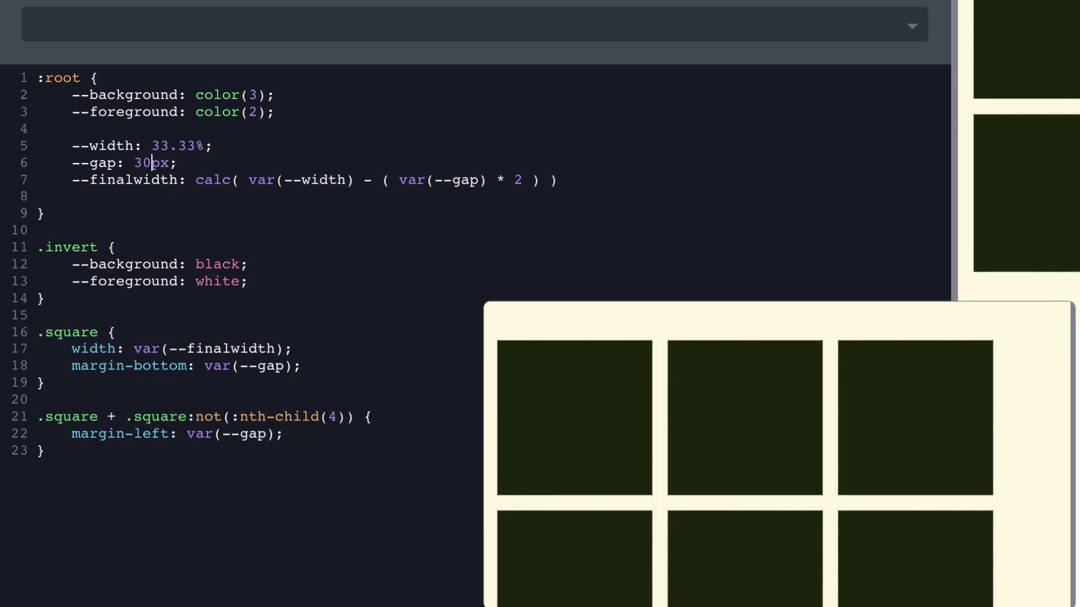
text(40)
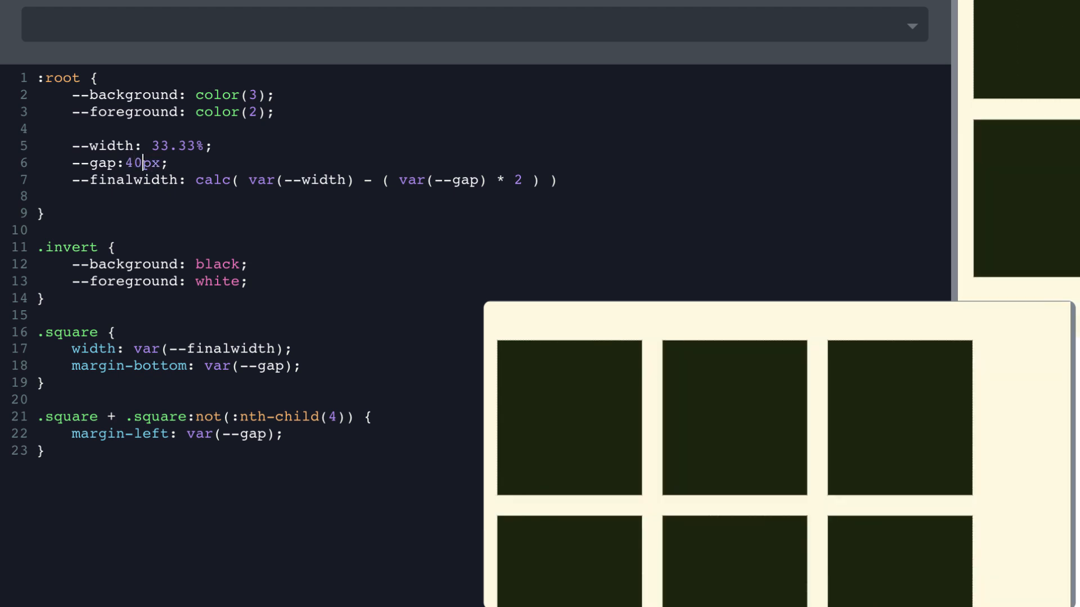
text(16)
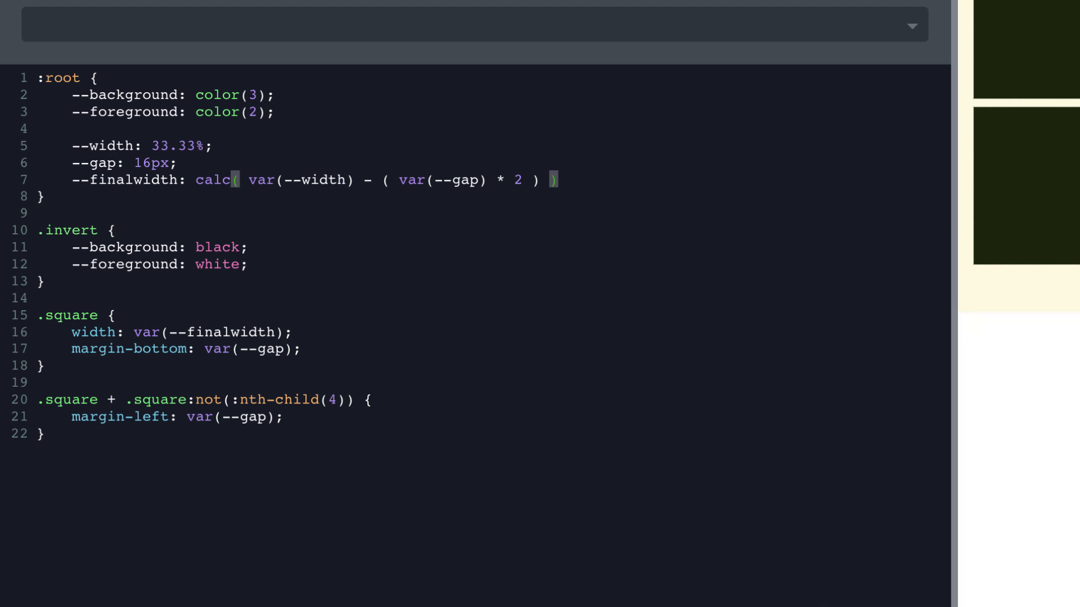
mouse_move(113, 267)
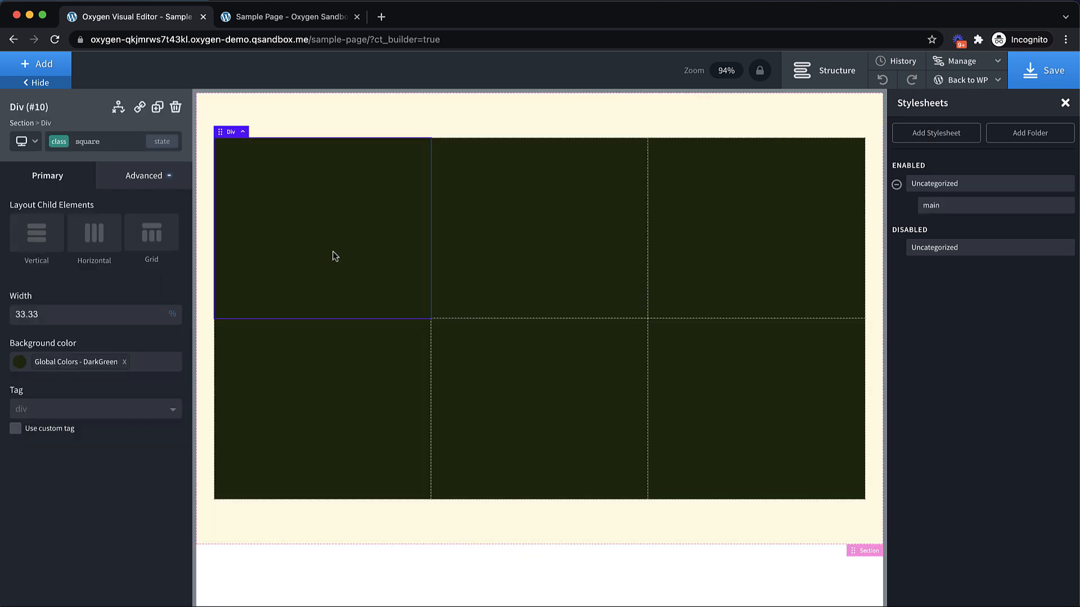
Select the first dark green square on the canvas
click(754, 229)
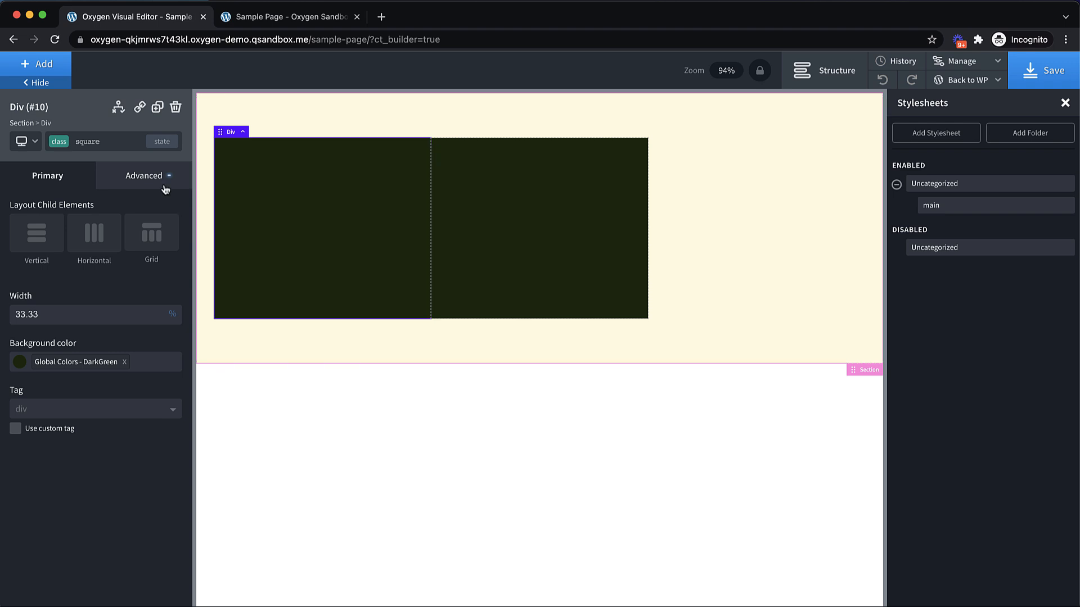
Under Advanced > Size & Spacing, set the square's unitless right margin to var(--gap)
click(144, 175)
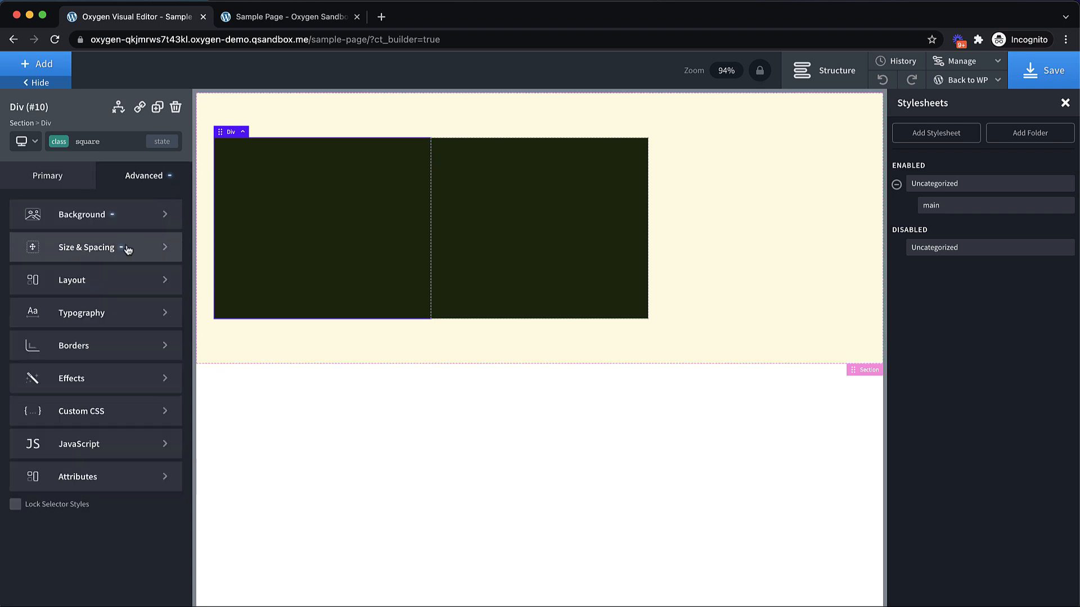
click(86, 248)
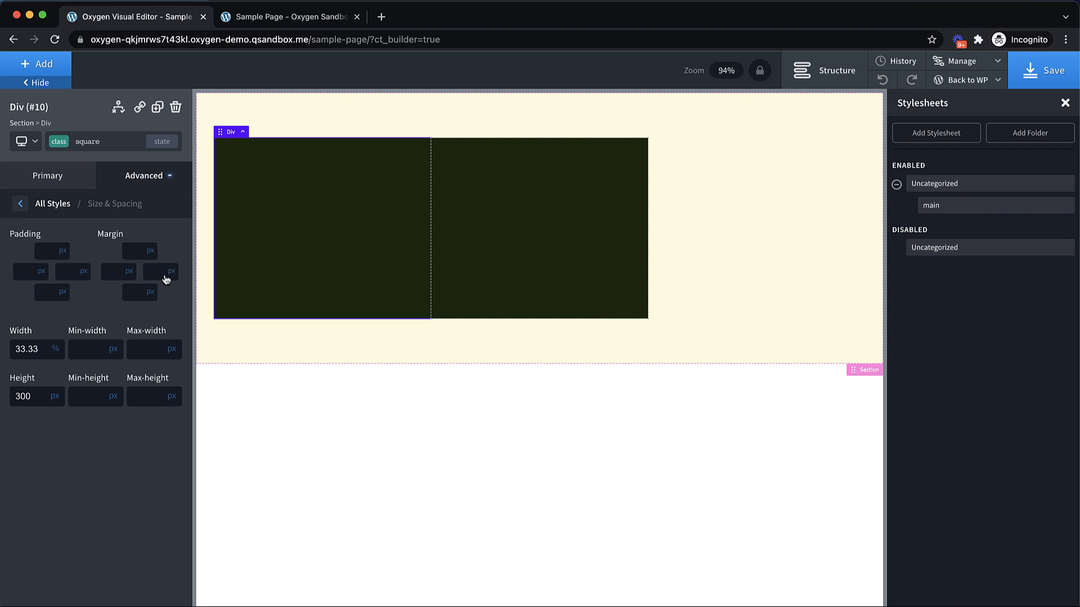
click(171, 271)
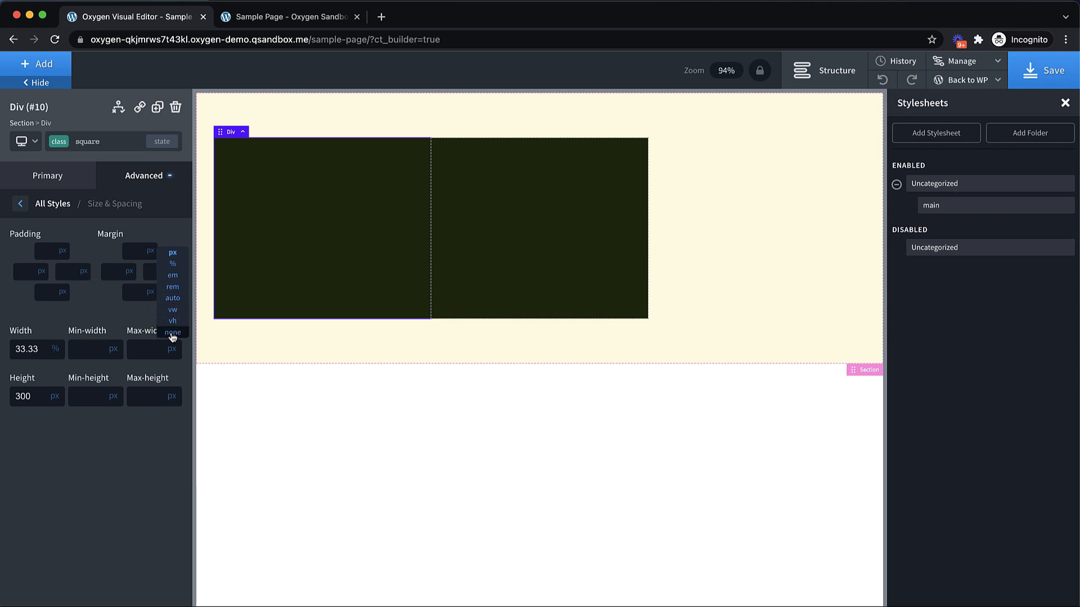
click(172, 332)
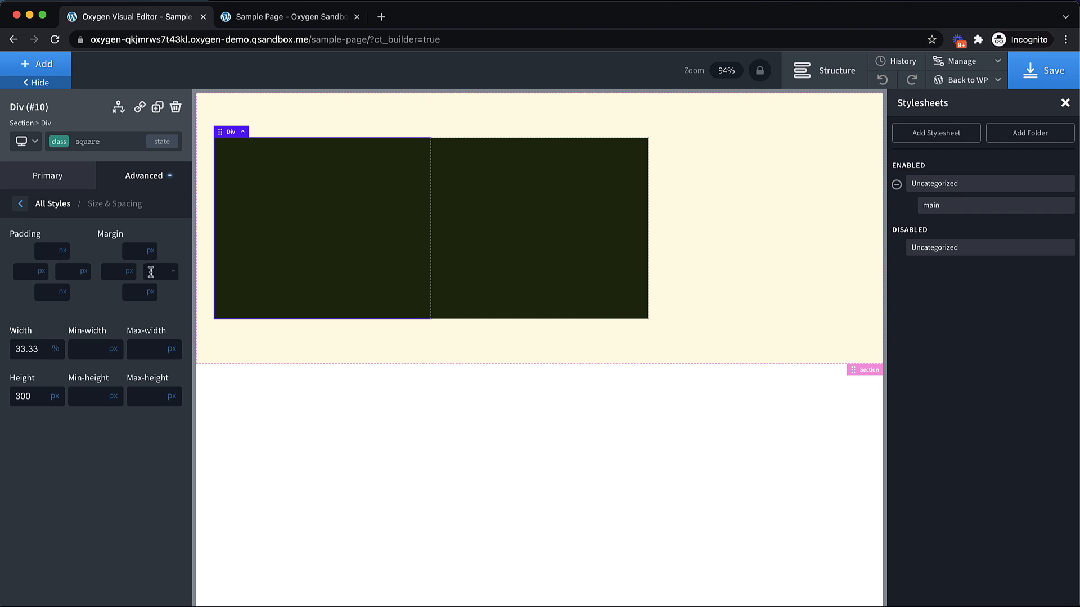
text(var)
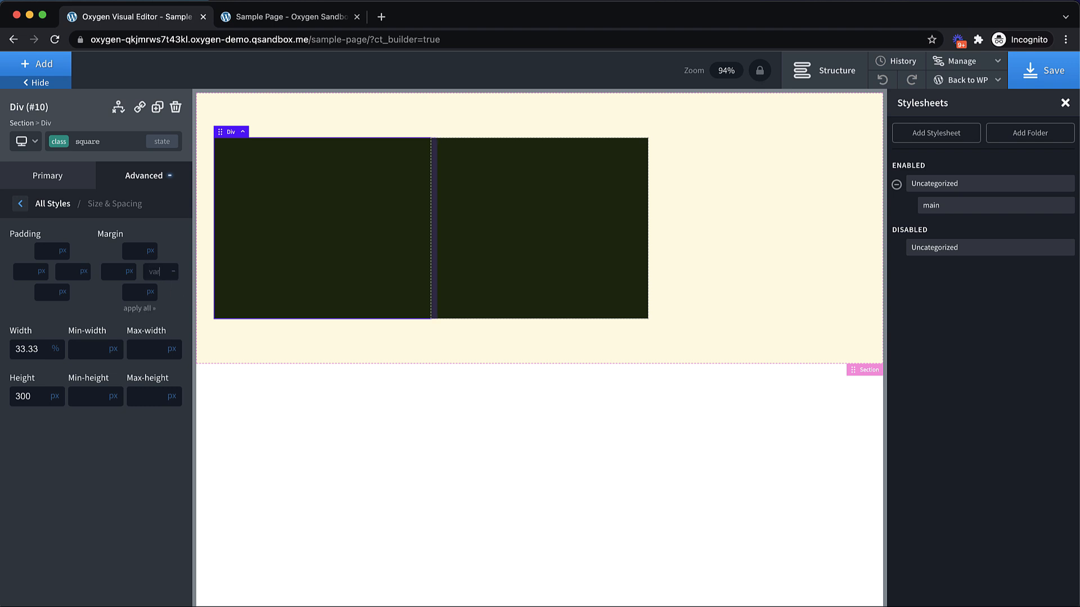
text(--gap)
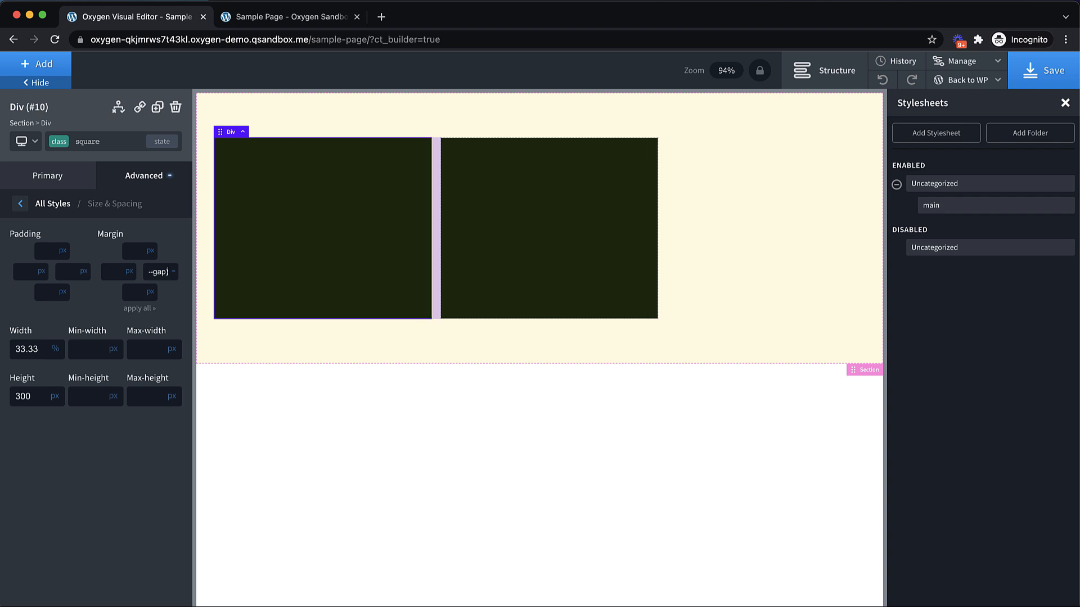